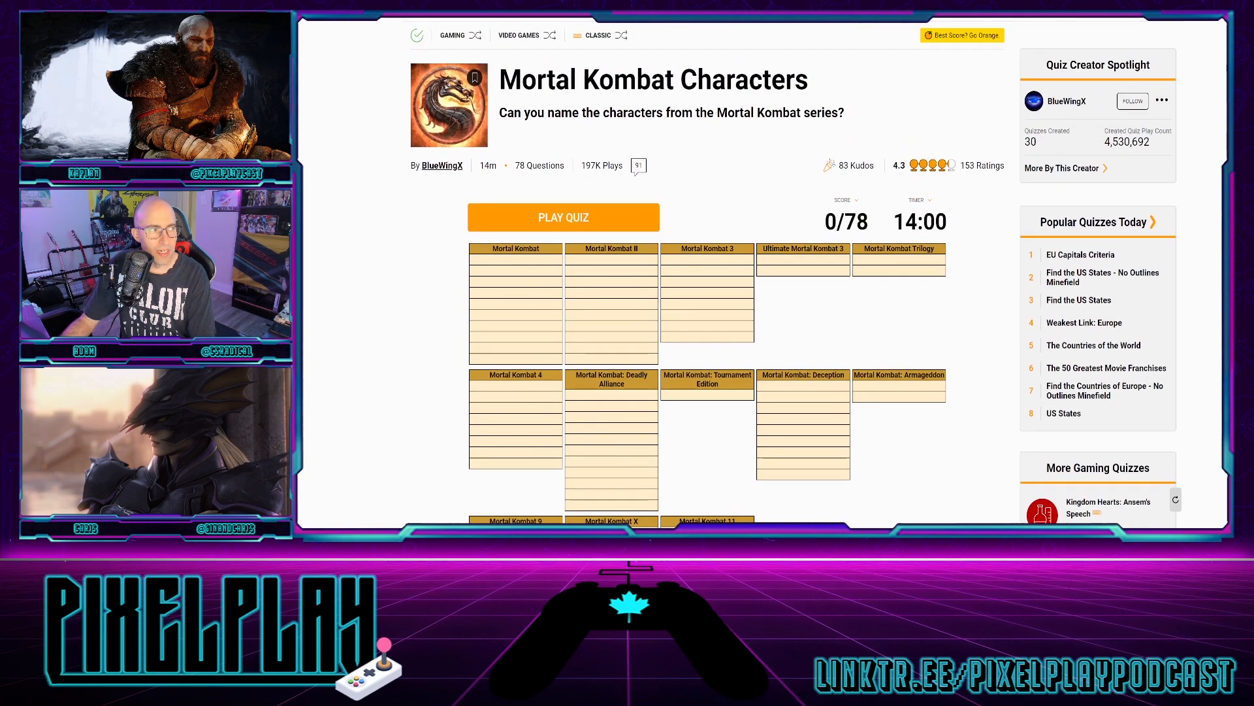
- Start the quiz and name D'Vorah, Kira, Moloch, Meat and Tremor
scroll(down, 3)
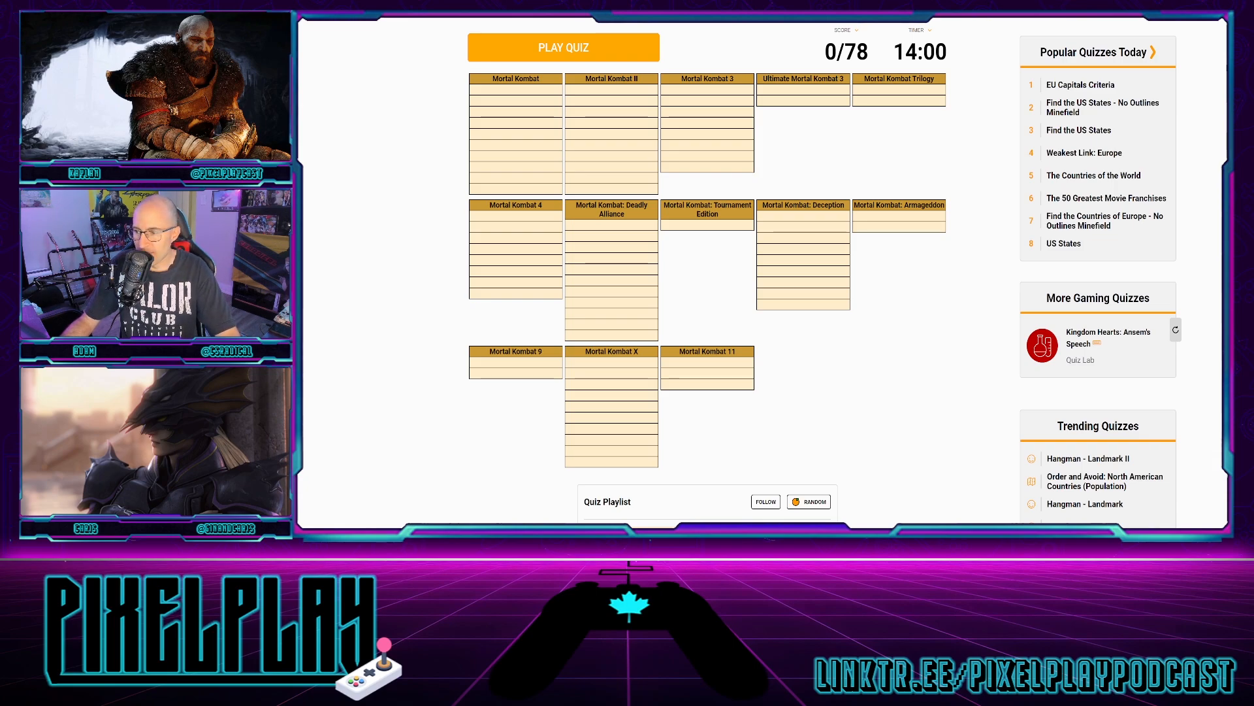
click(563, 47)
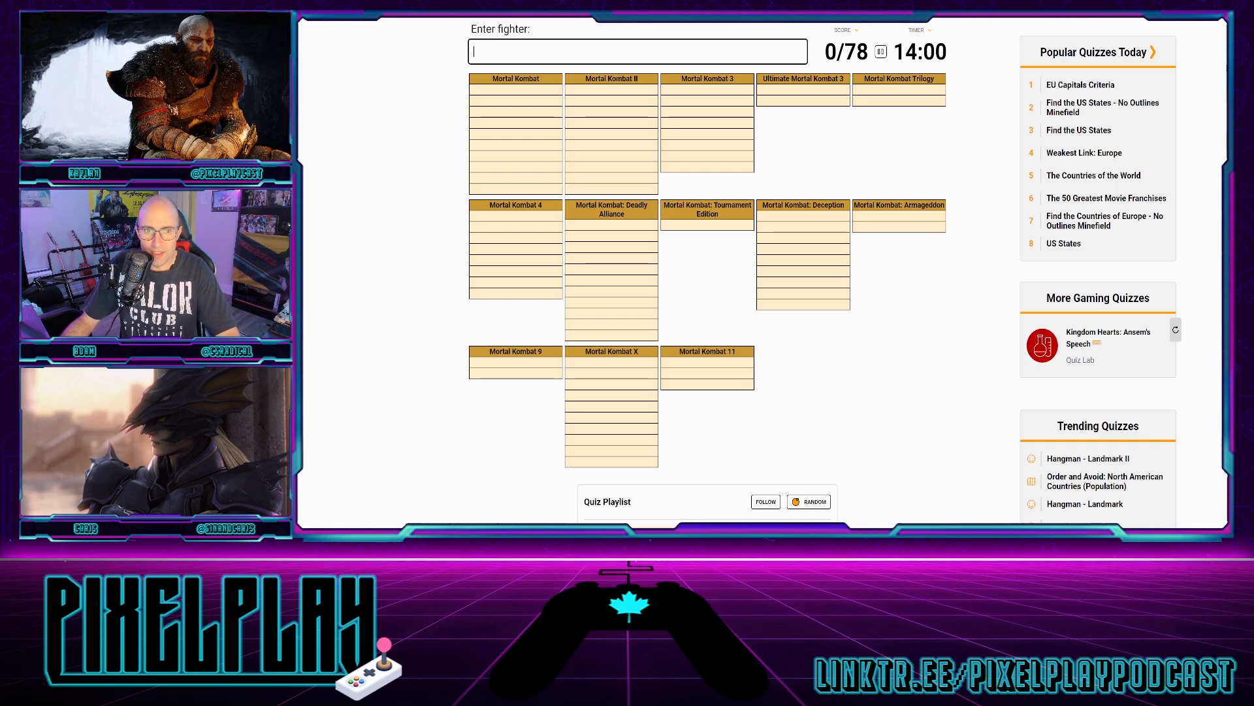
text(d)
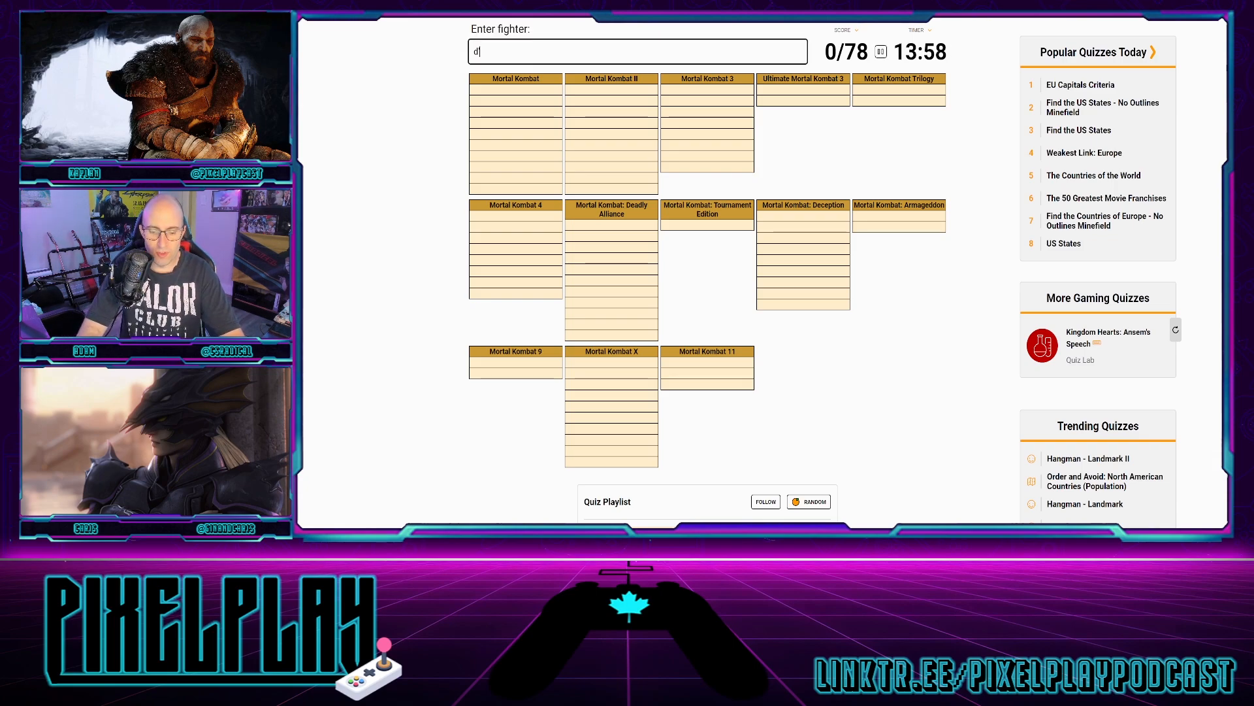
text(D'Vorah)
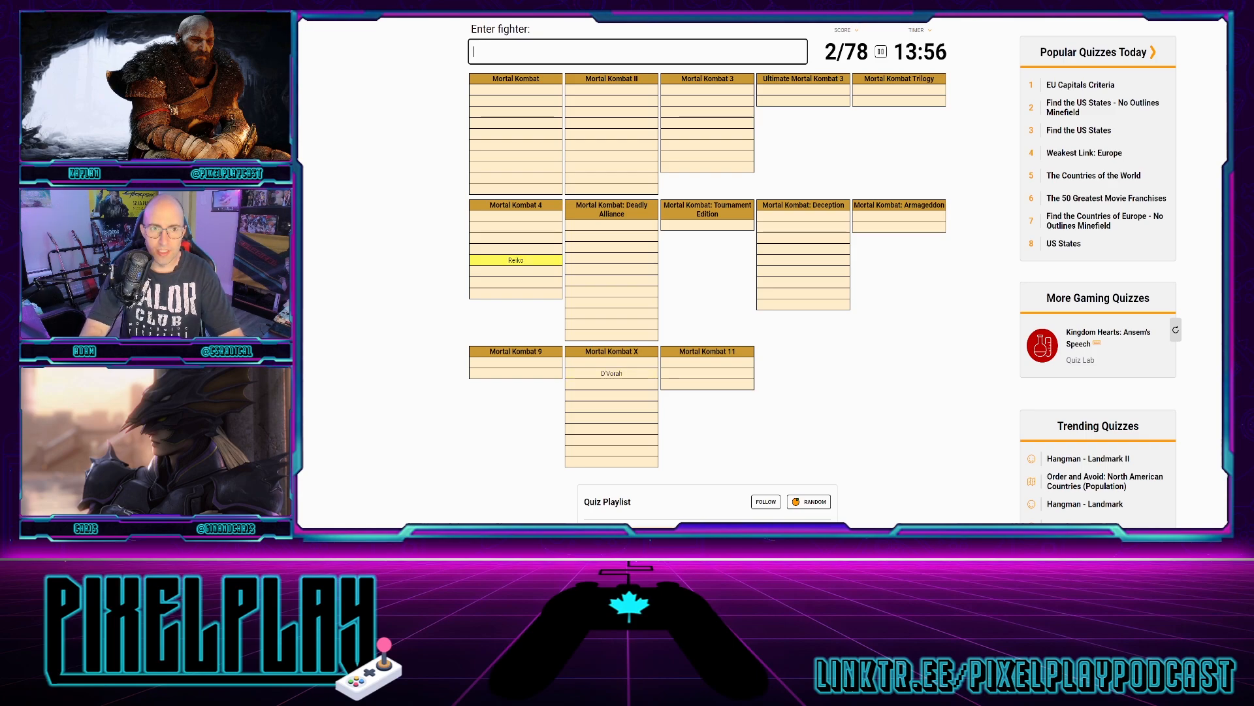
text(Kira)
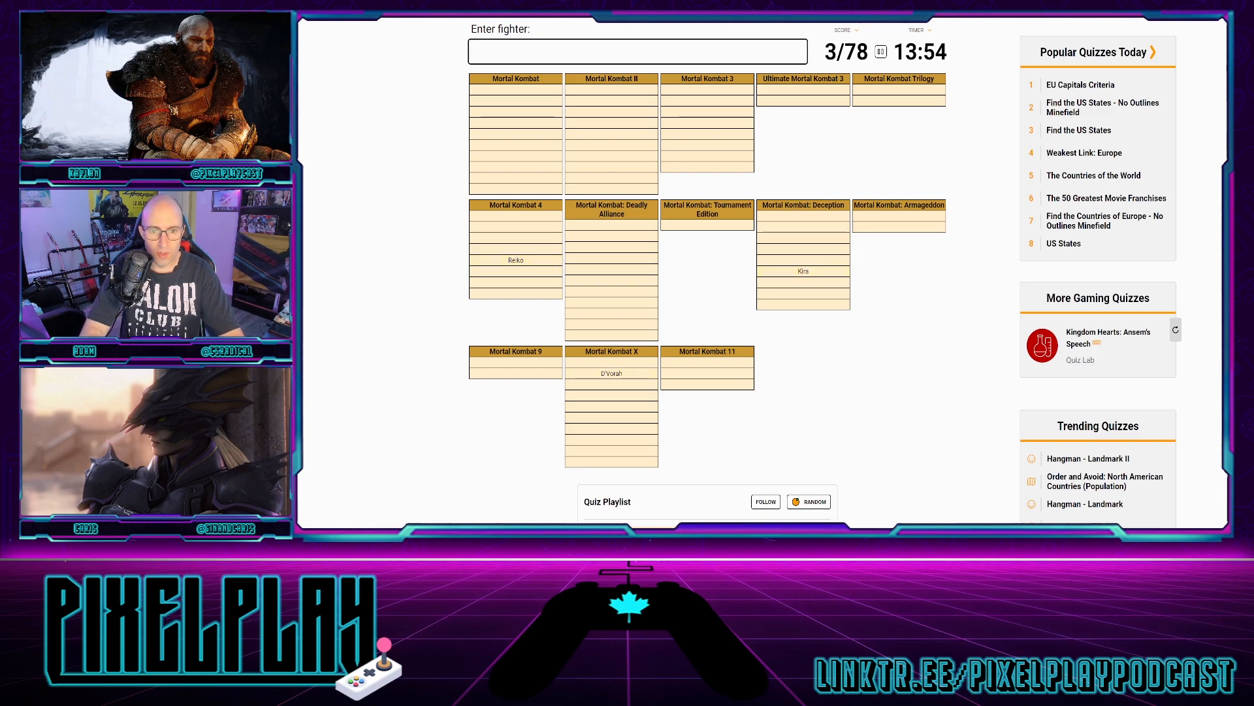
text(Moloch)
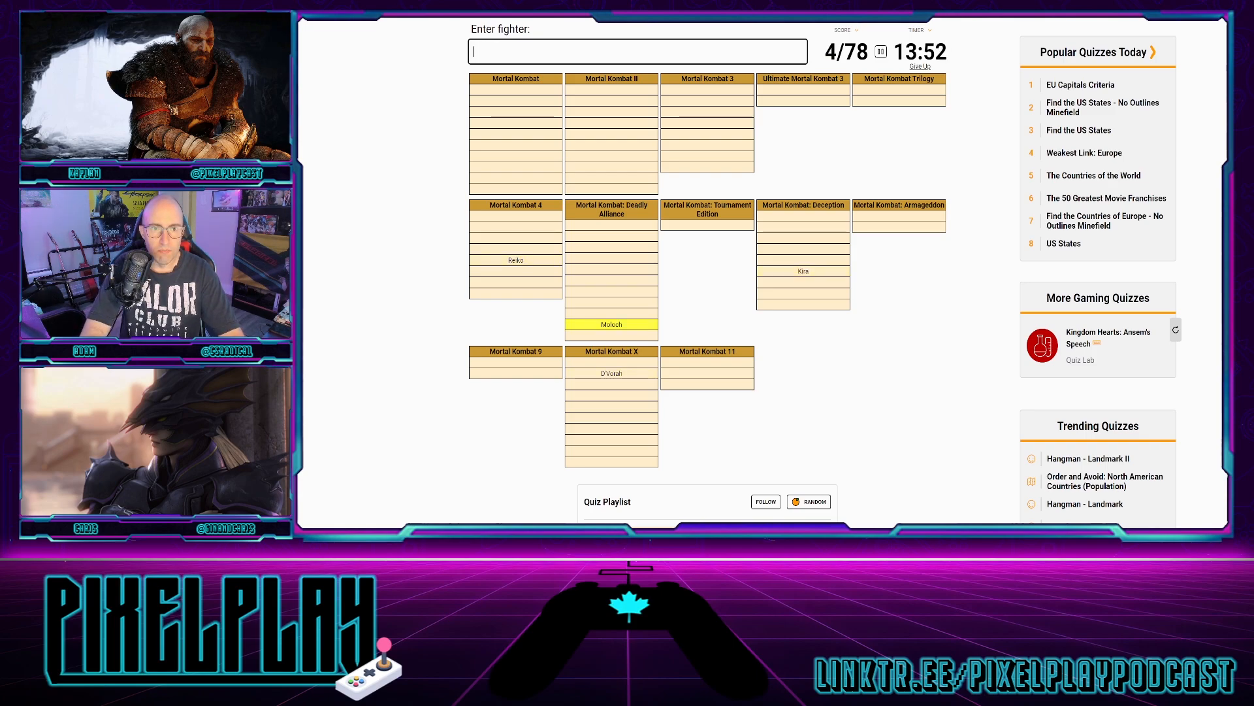
text(Meat)
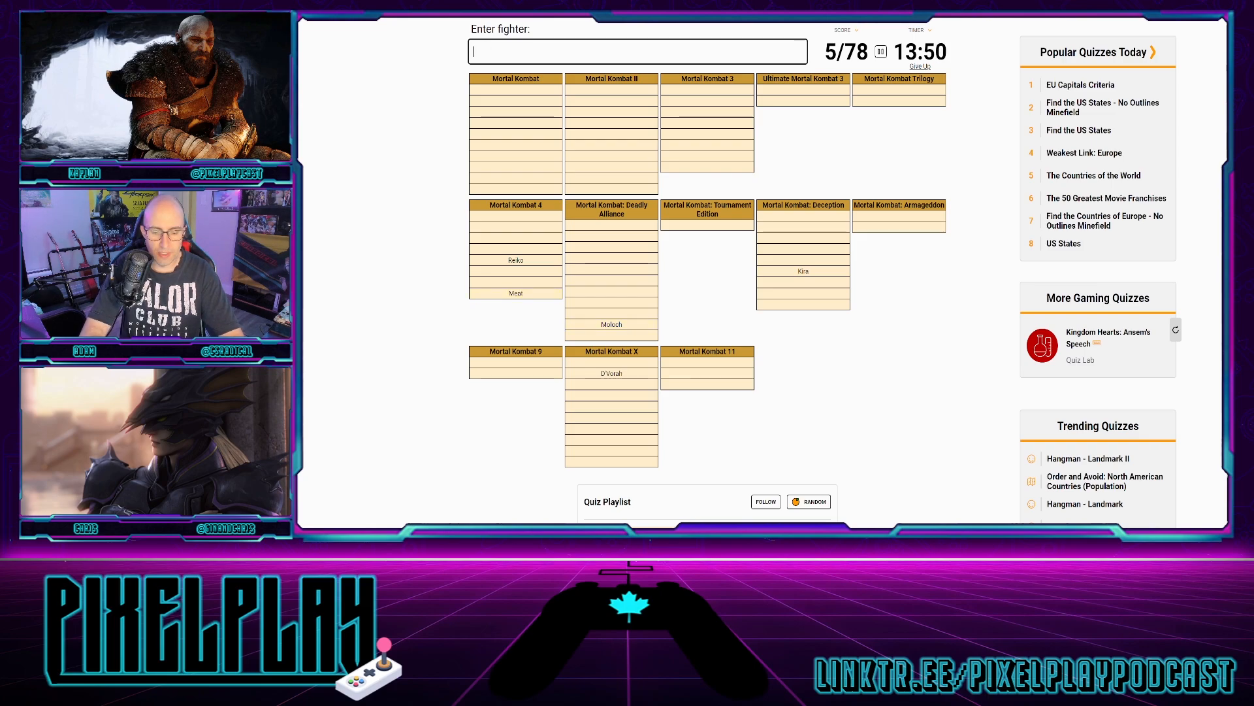
text(Tremor)
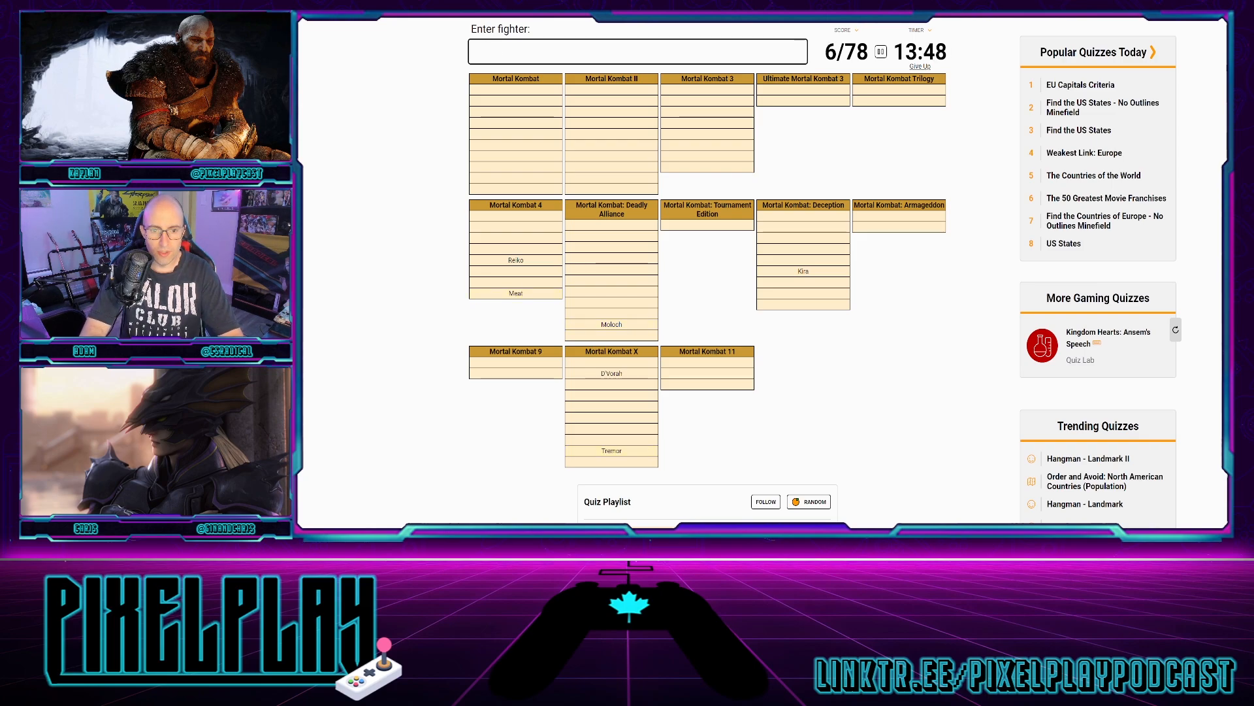
- Name Kollector, Nitara, Tri-borg, Drahmin, Blaze and Motaro
text(Kollector)
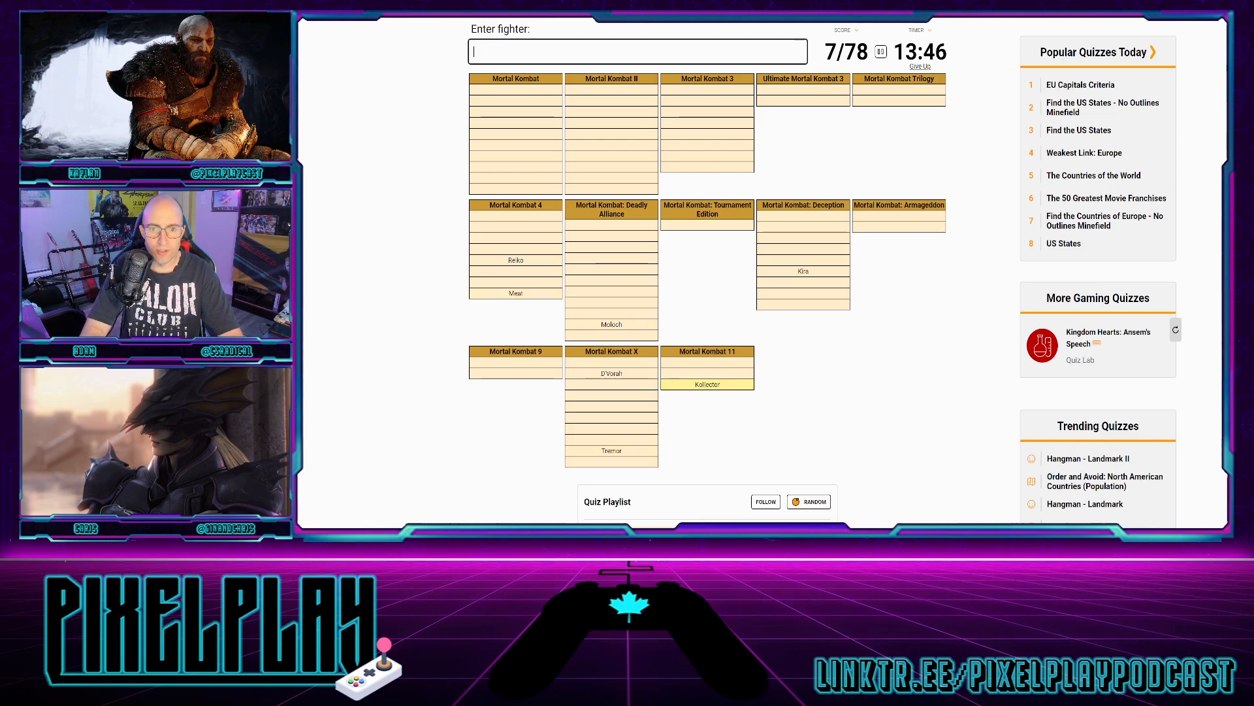
text(Nitara)
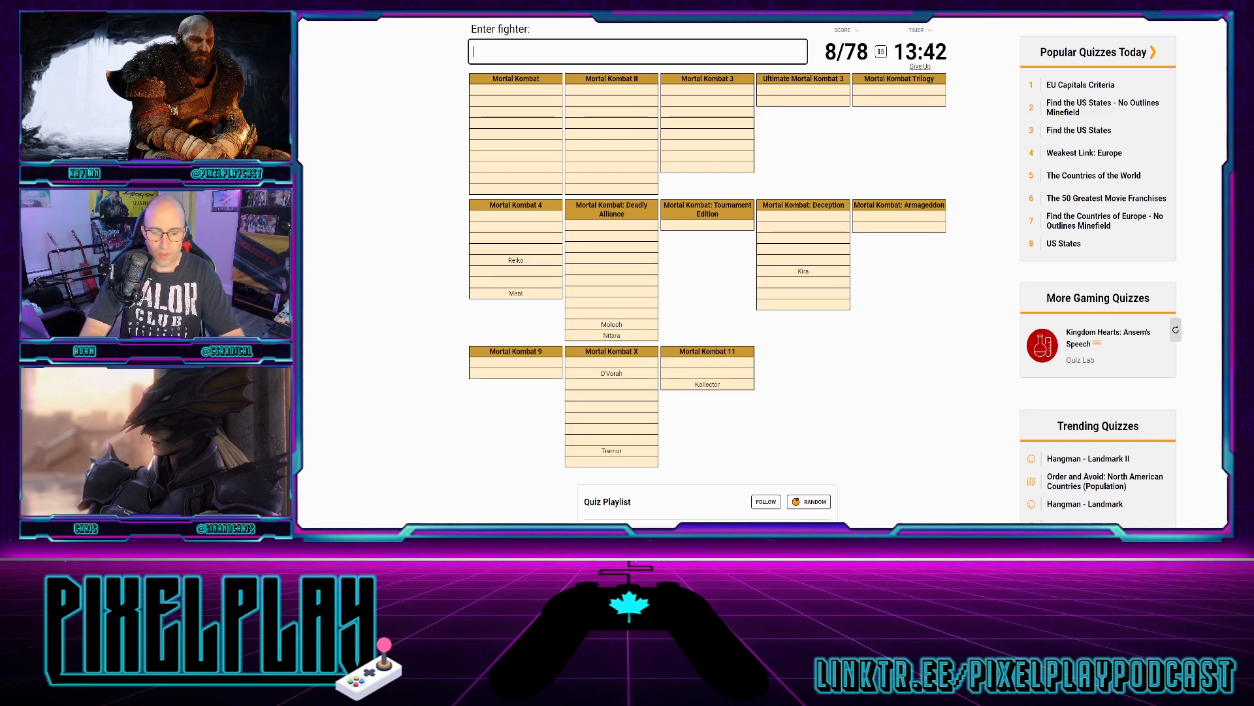
text(Tri-borg)
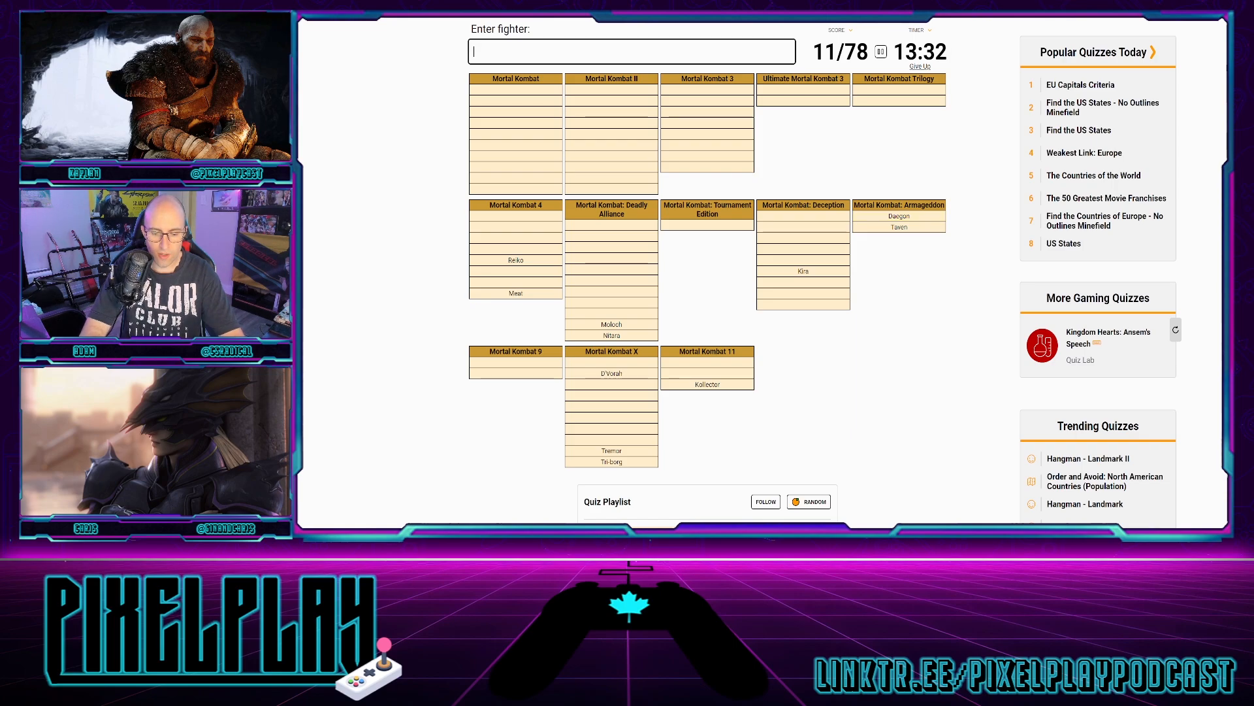
text(dra)
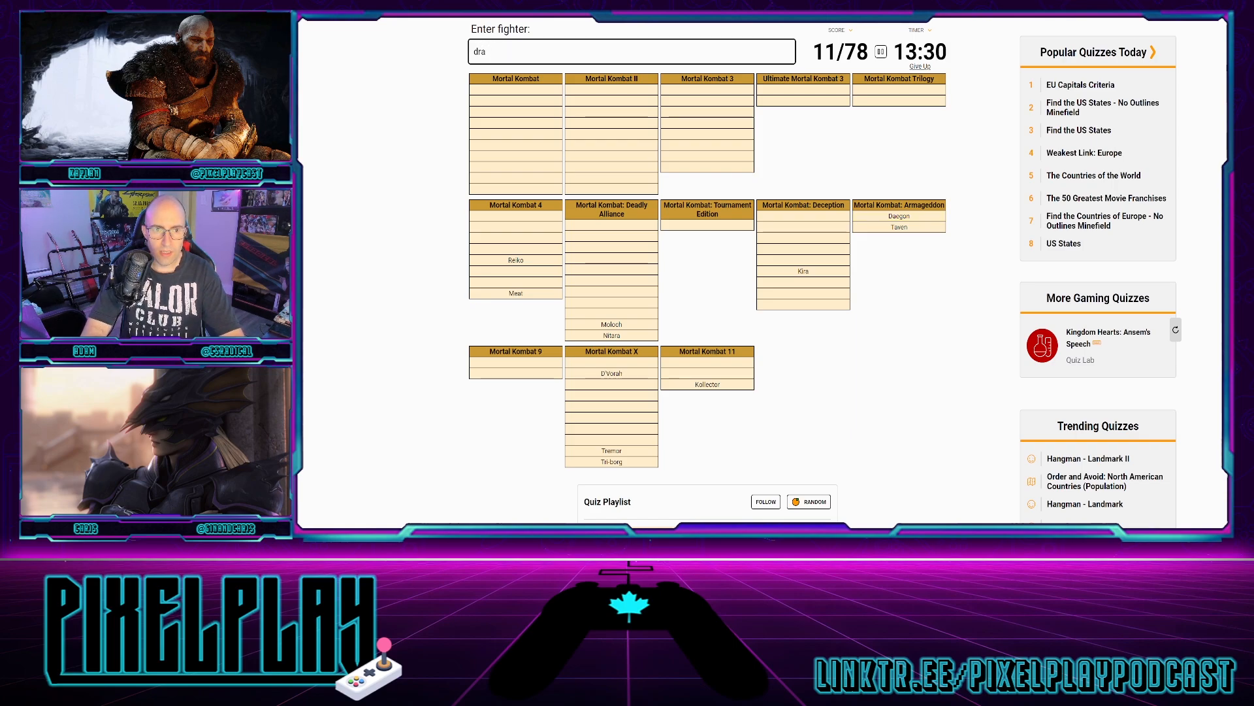
text(drahmin)
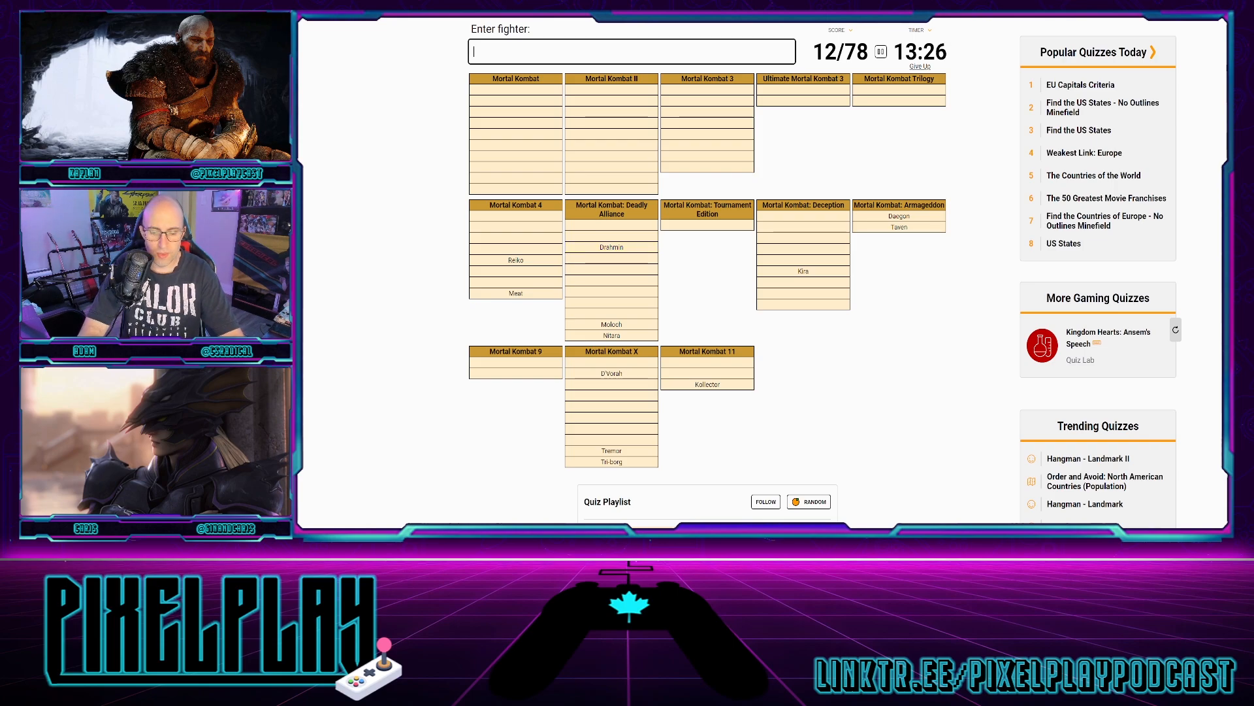
text(Blaze)
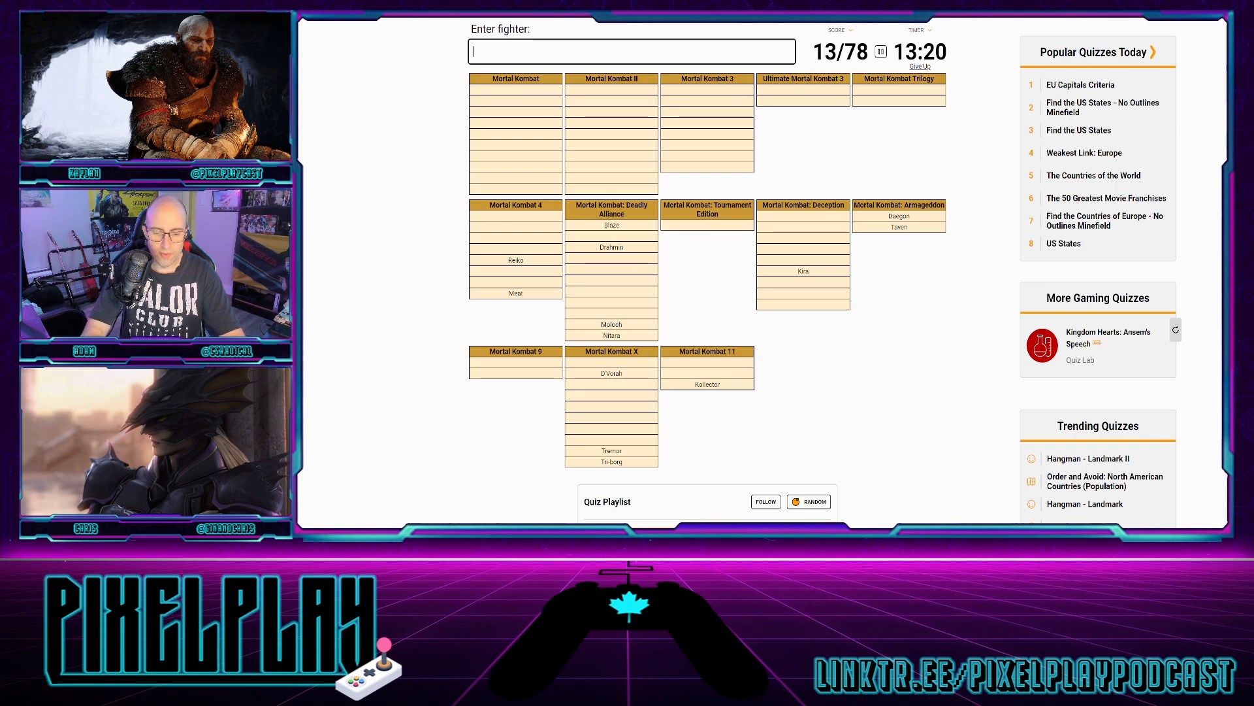
text(motar)
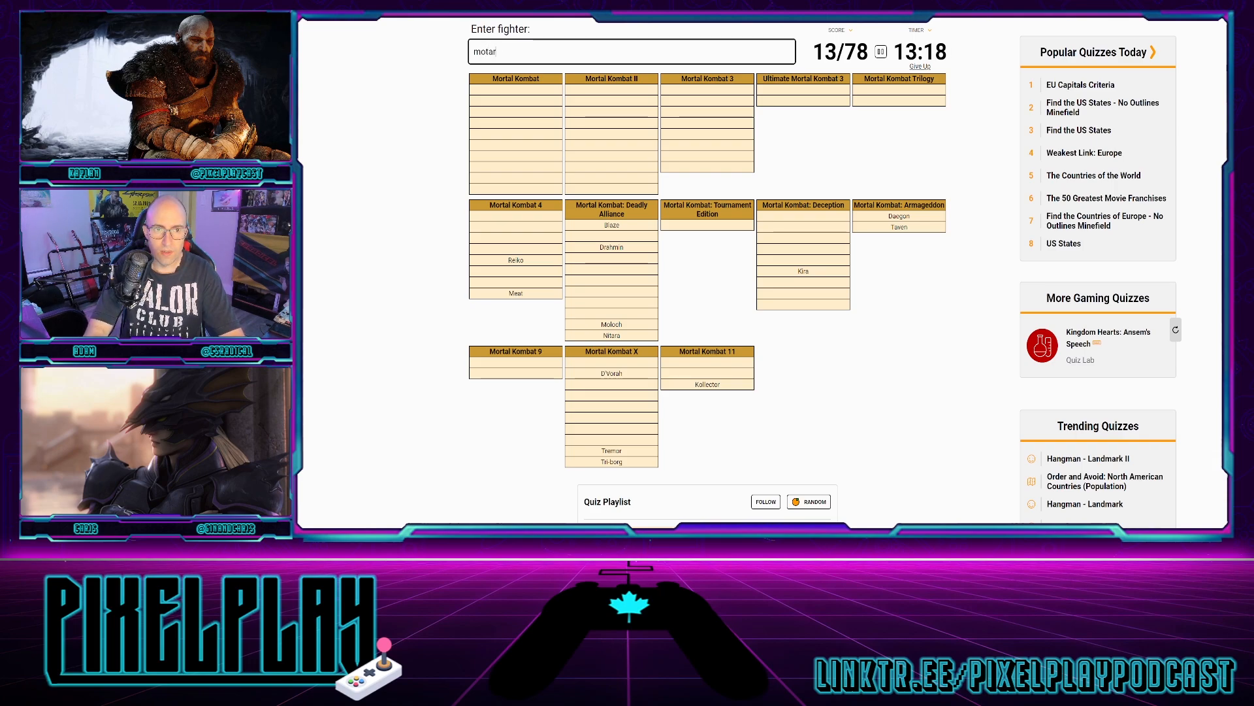
text(motaro)
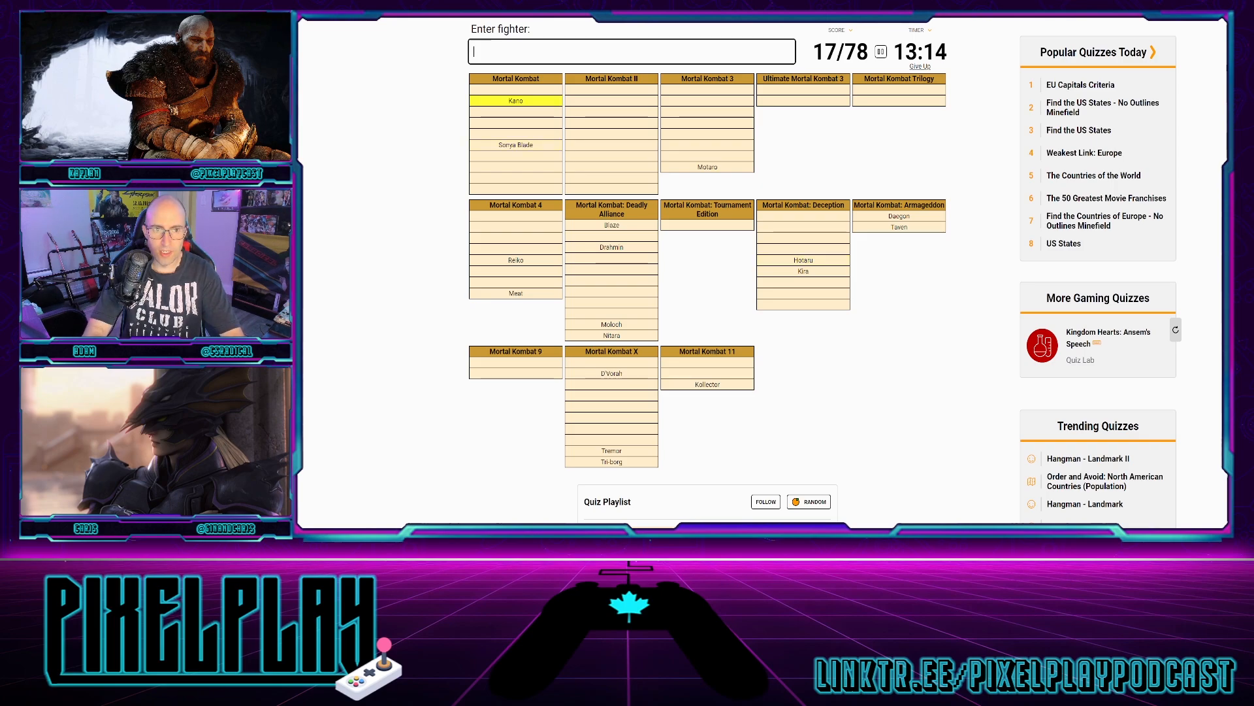
- Name Cyrax, Sub-Zero and fighters starting 'kung', 'shang' and 'quan'
text(kung)
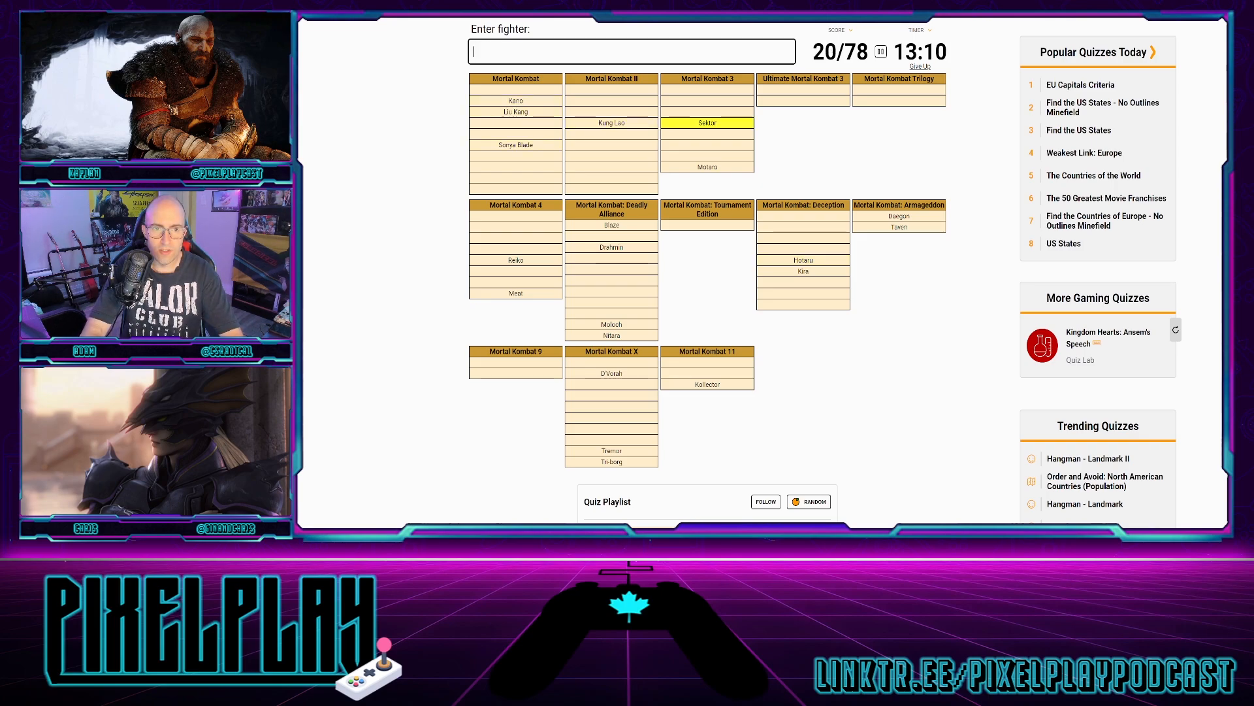
text(Cyrax)
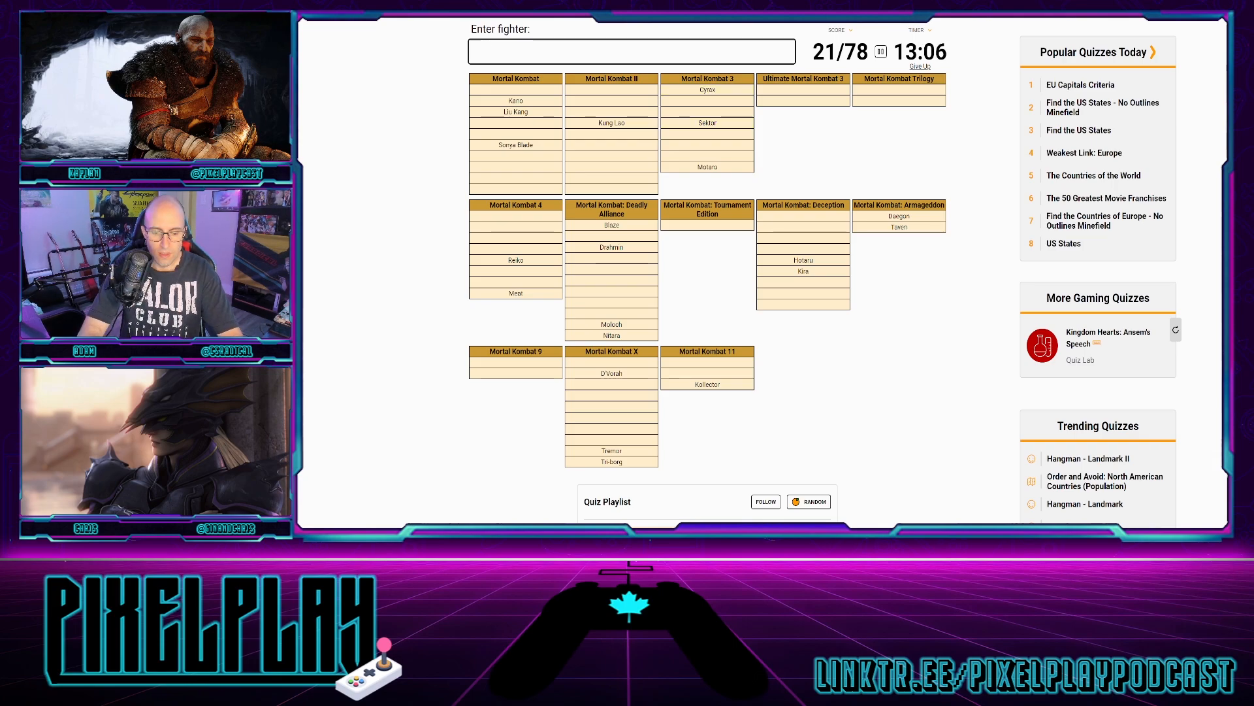
text(shang)
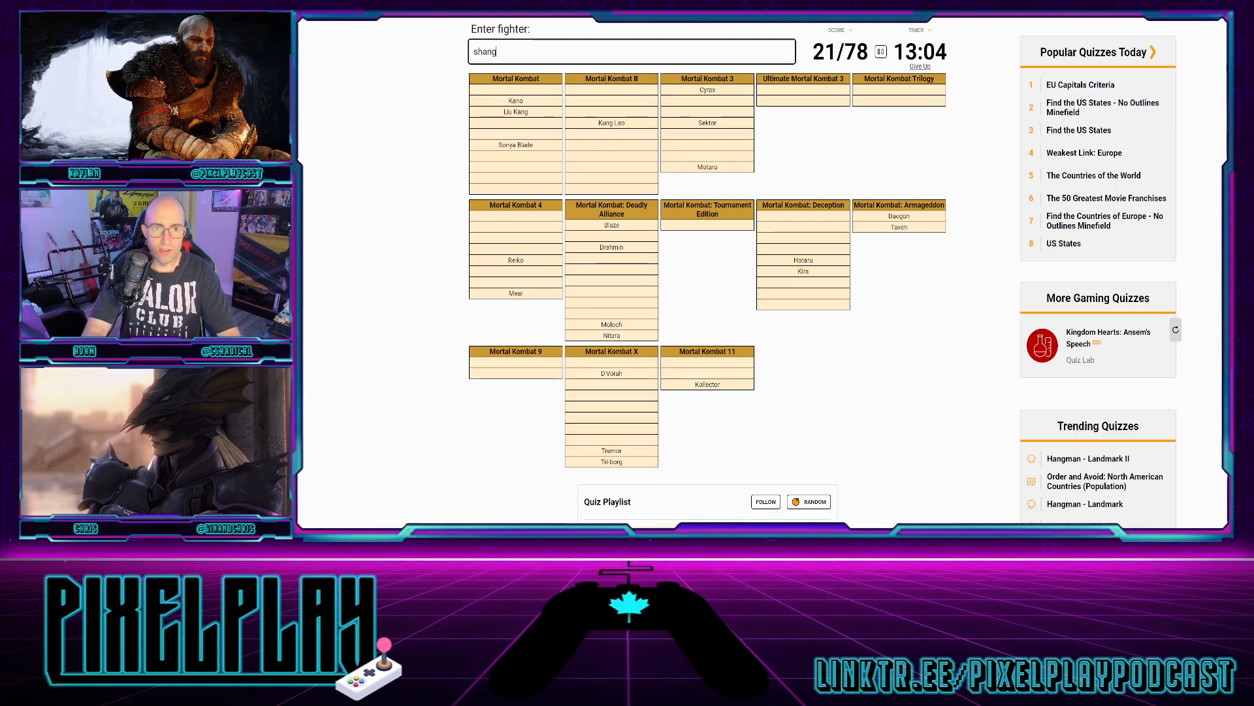
text(quan)
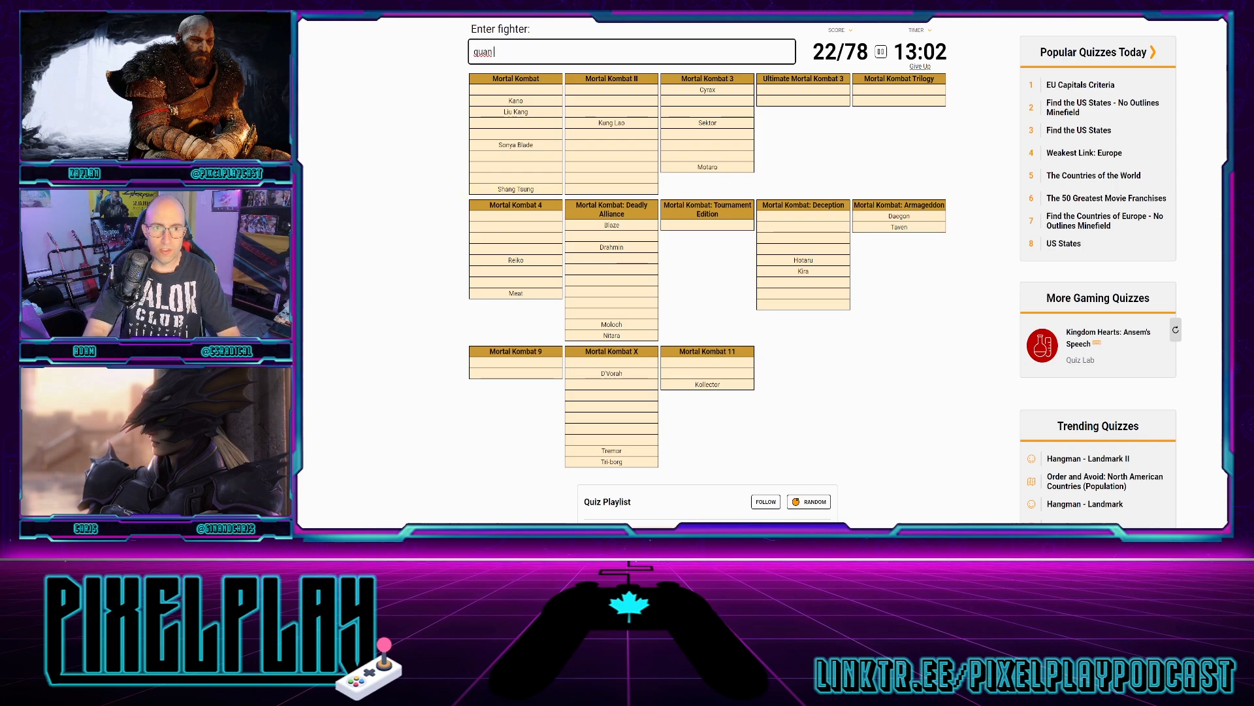
text(quan)
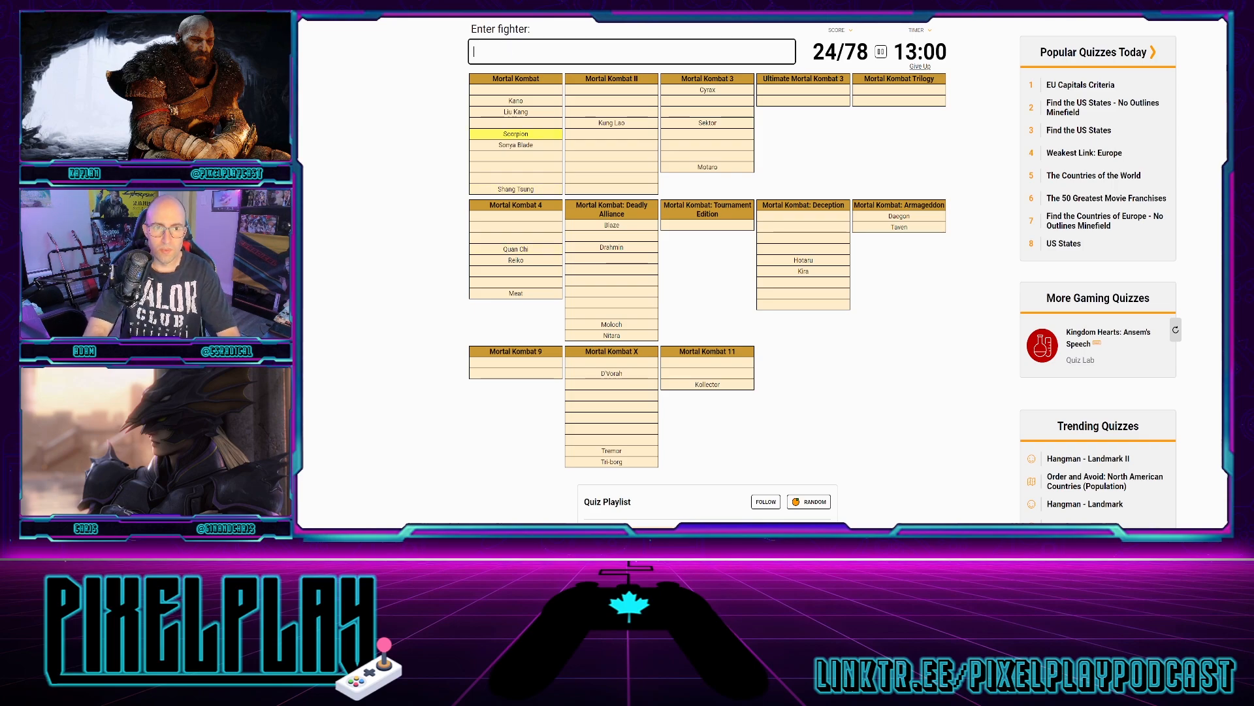
text(Sub-Zero)
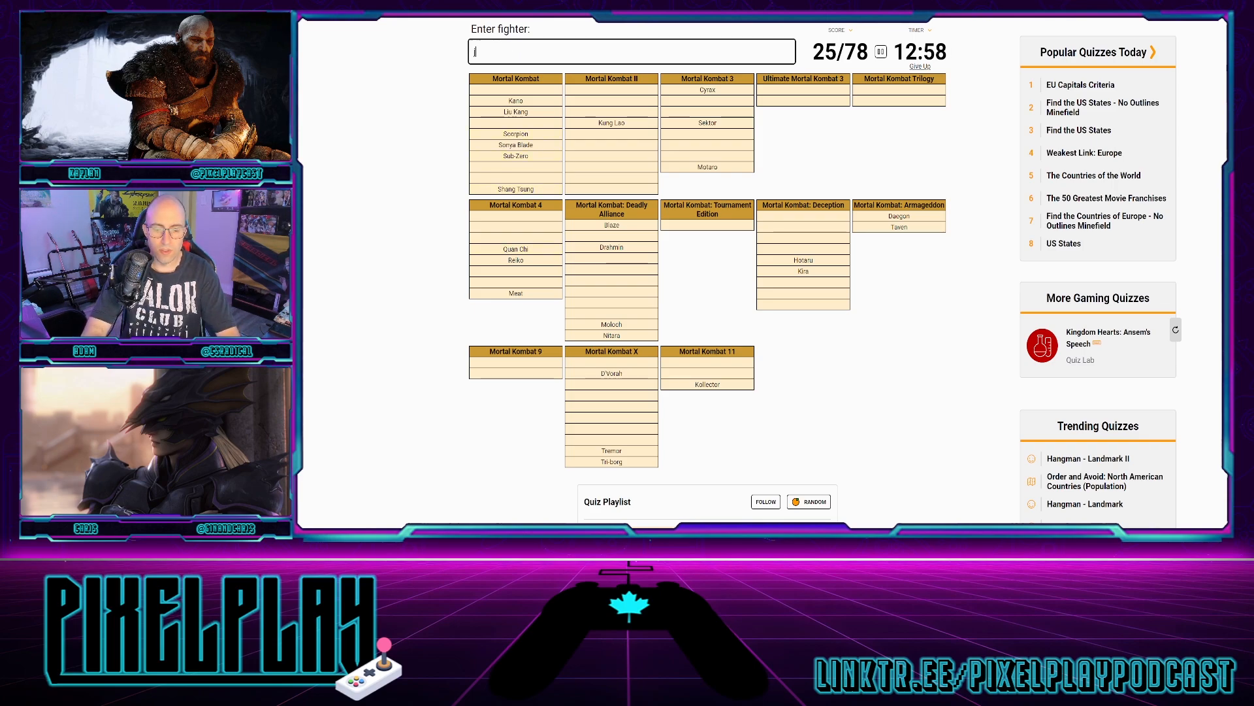
- Name Jax Briggs, Stryker, Smoke and Goro
text(Jax Briggs)
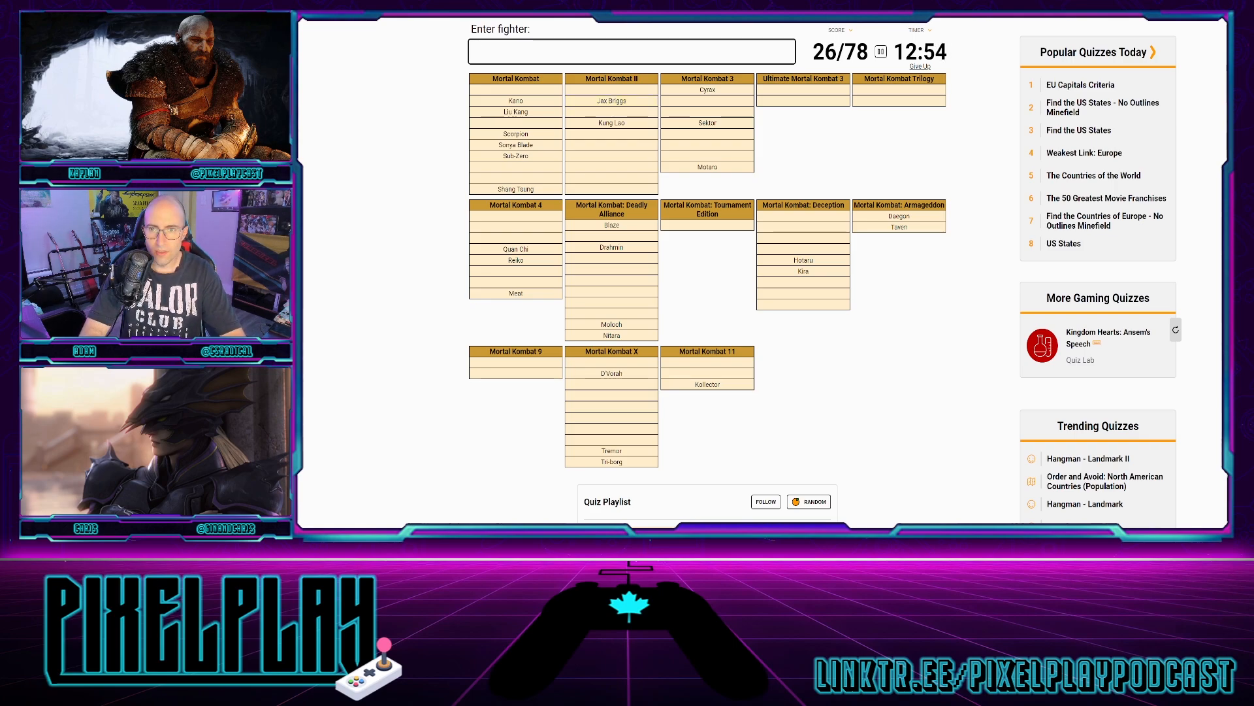
text(stryke)
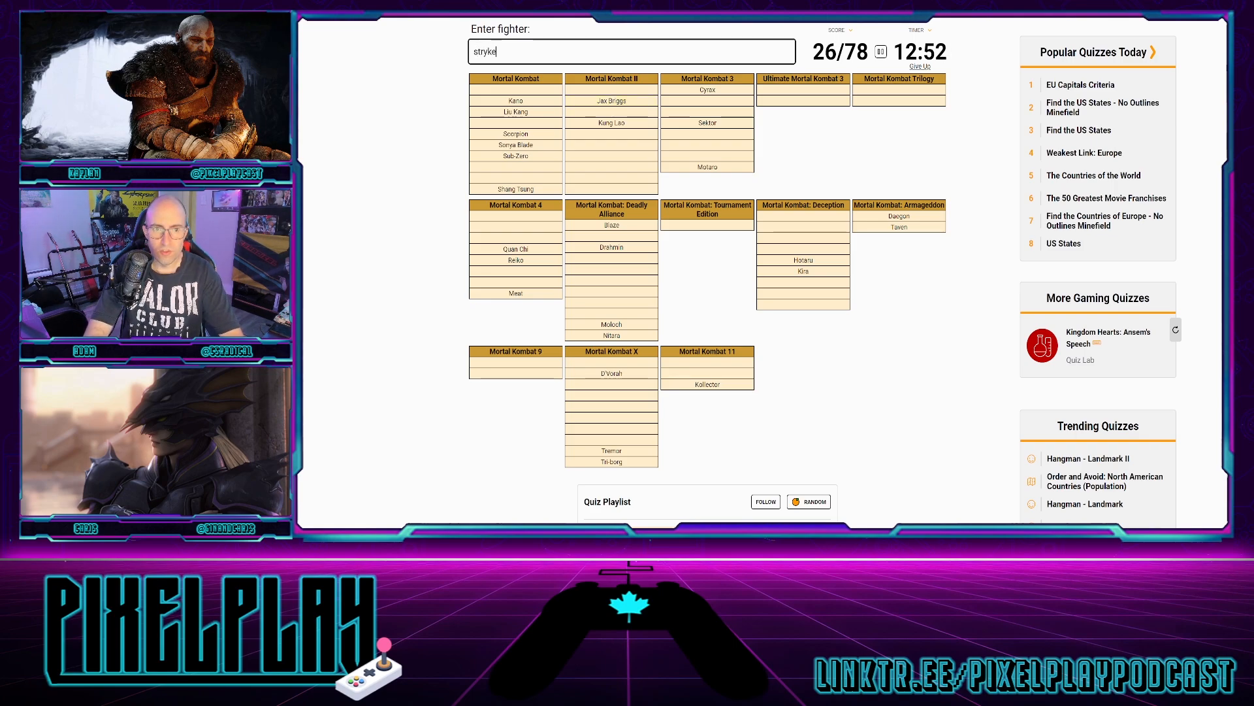
text(smok)
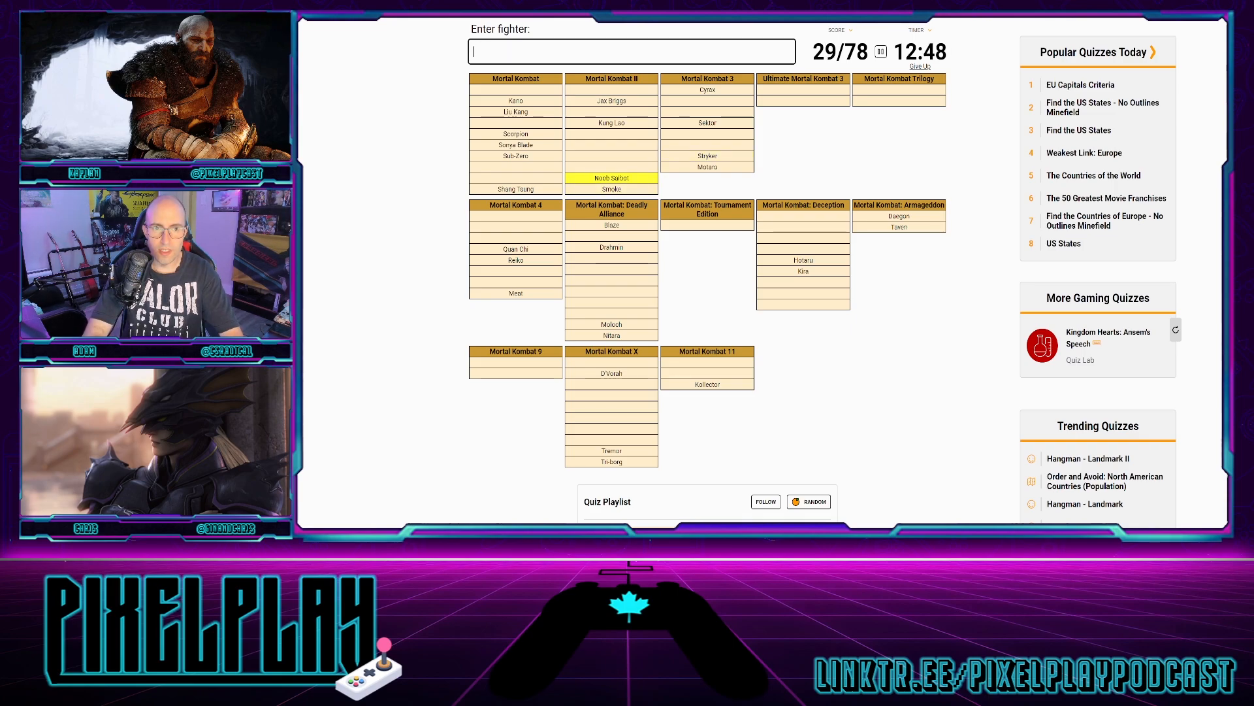
text(g)
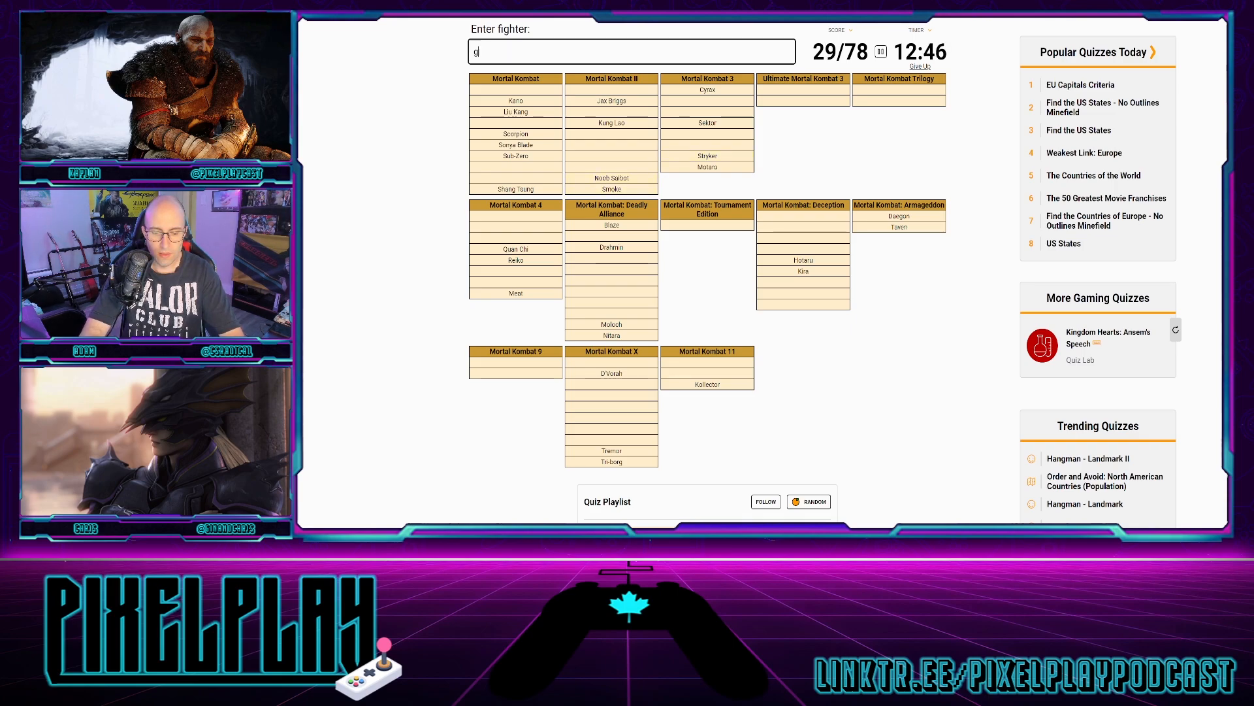
text(Goro)
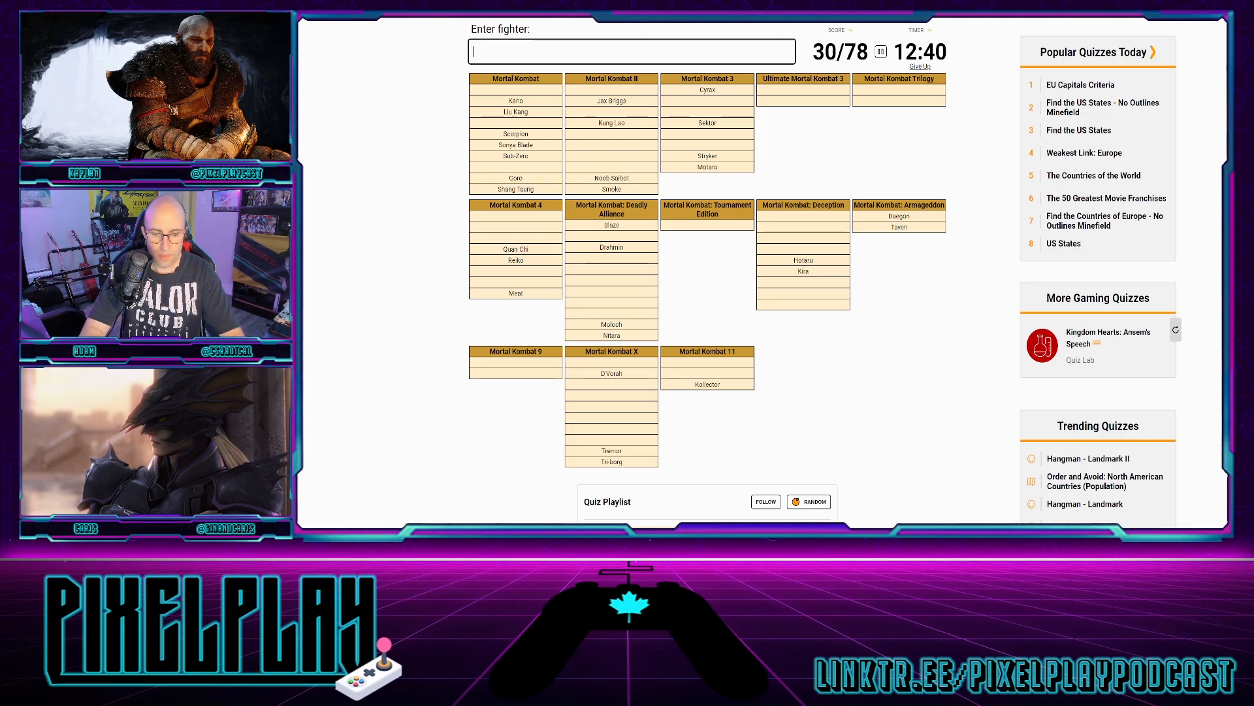
- Try Kronika, then get Onaga accepted
text(kronika)
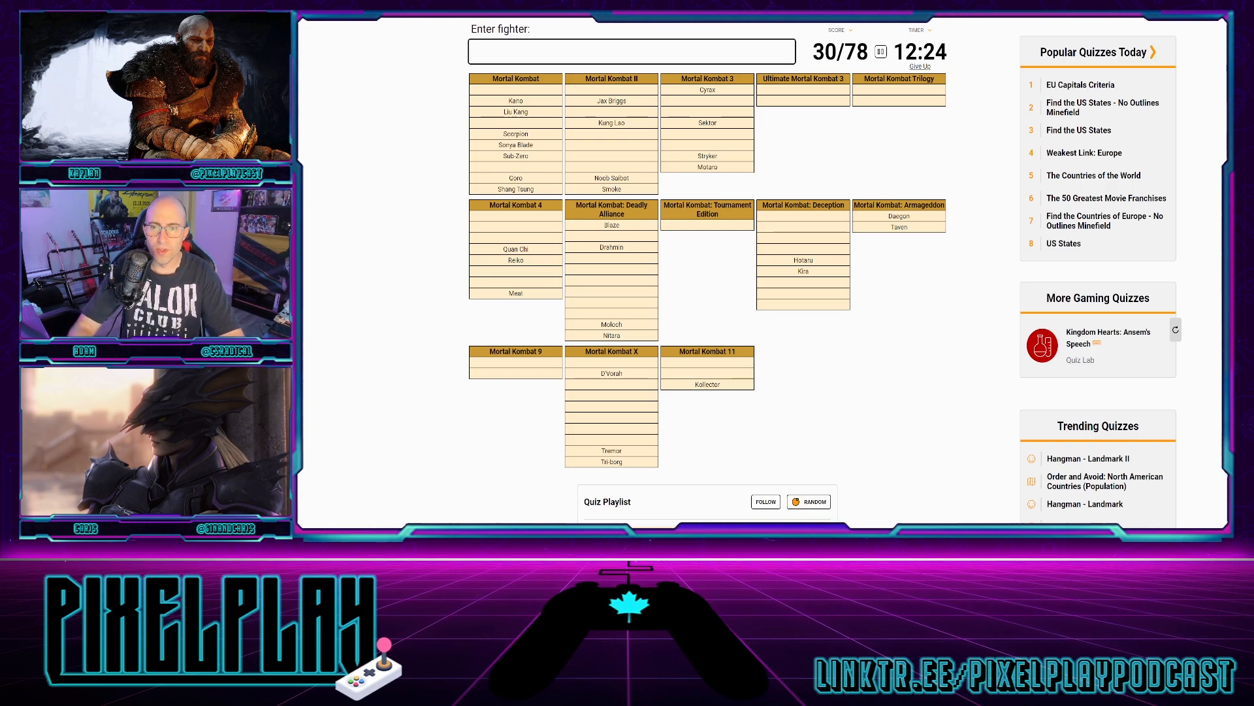
text(Onaga)
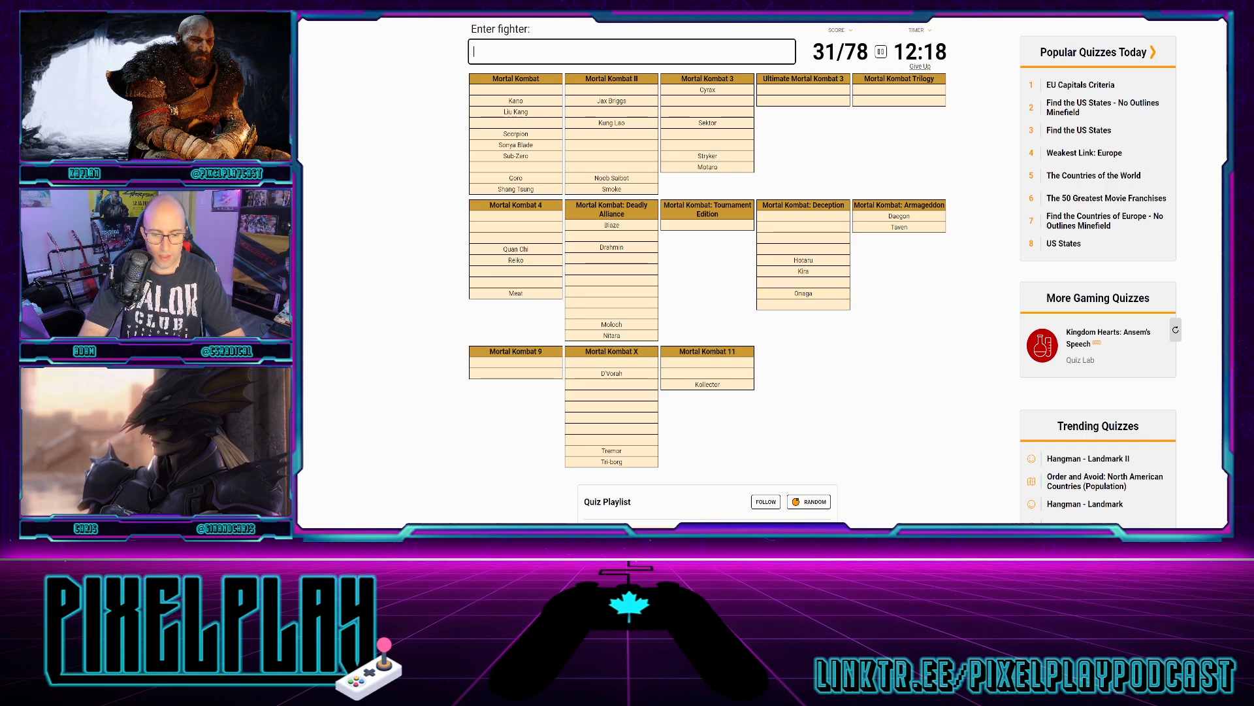
- Name Kabal, Sindel, Tanya and Khameleon in the fighter box
text(Kabal)
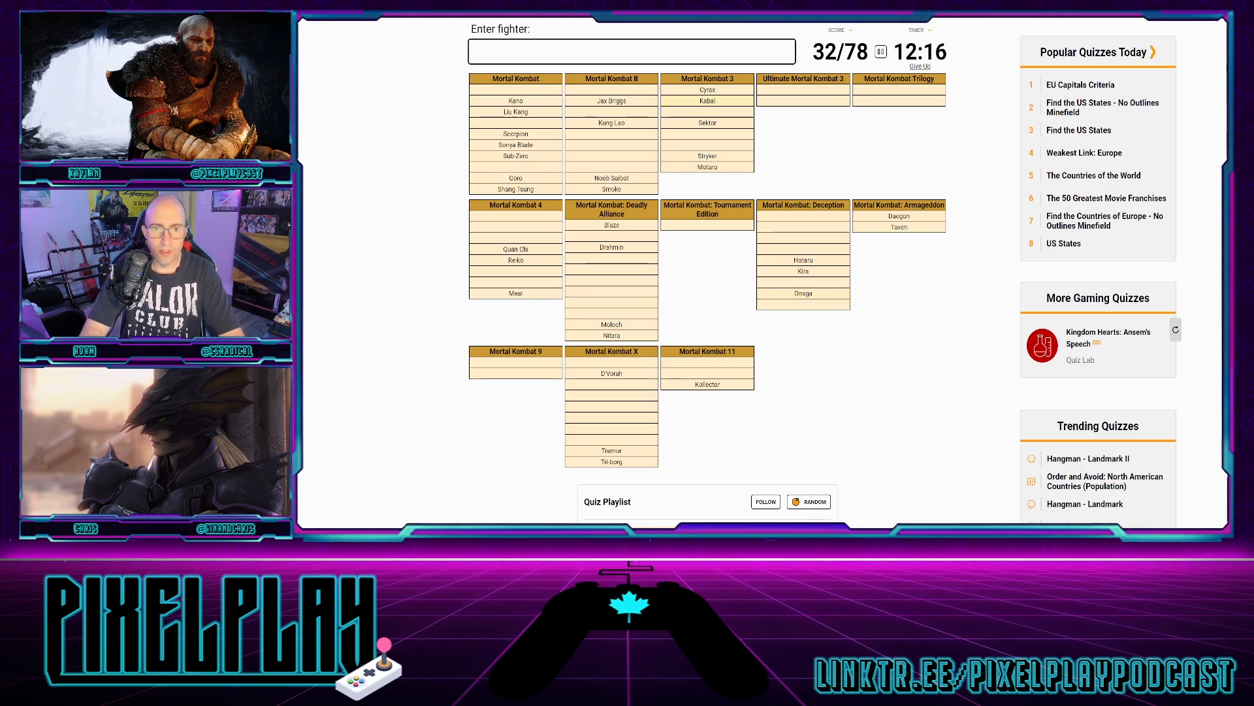
text(s)
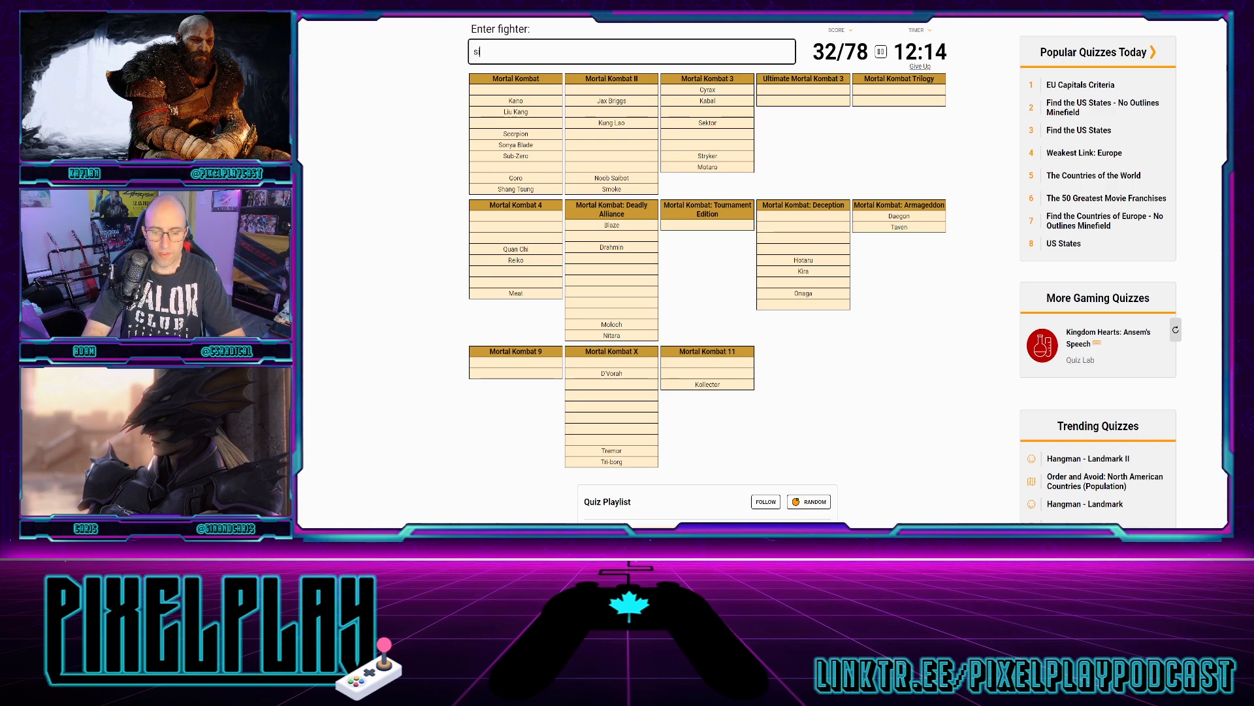
text(Sindel)
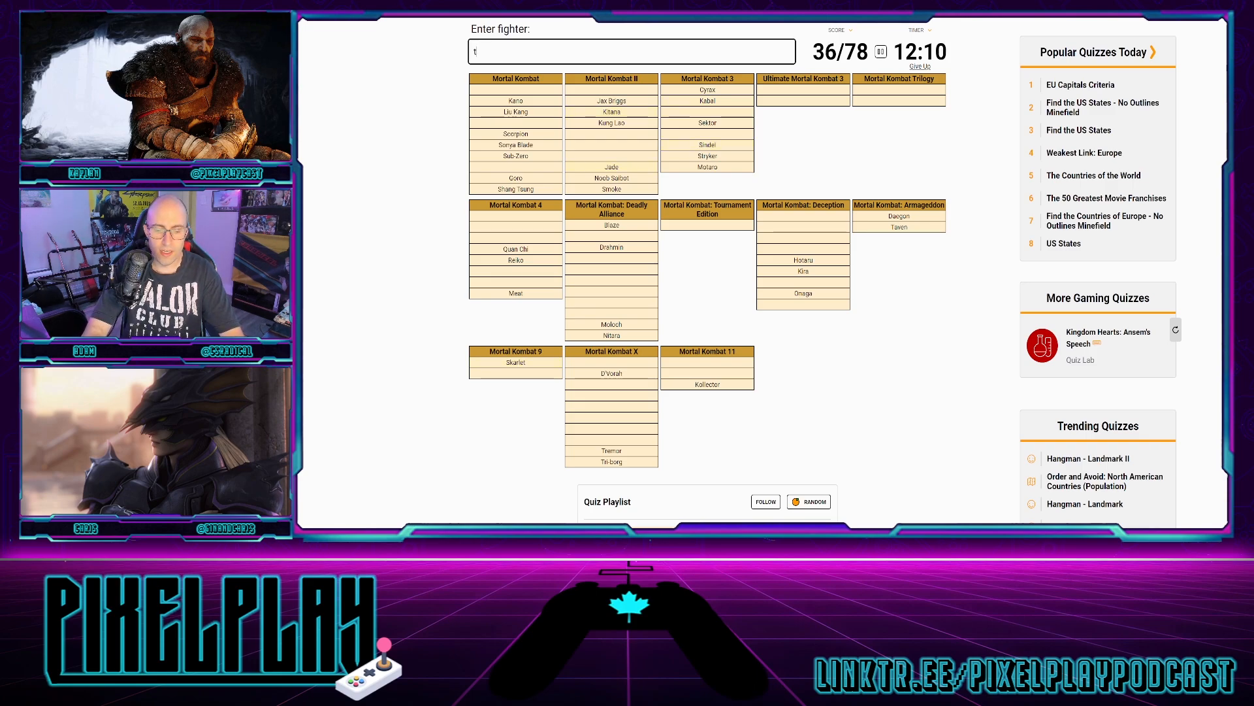
text(Tanya)
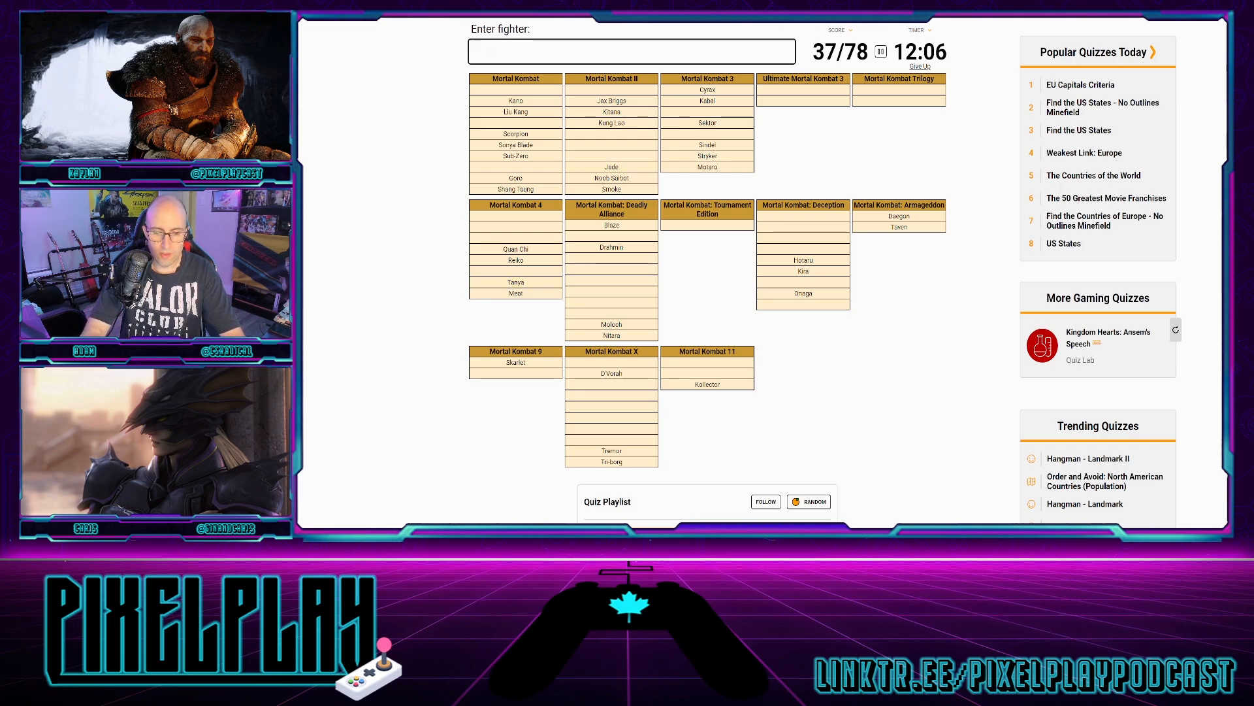
text(k)
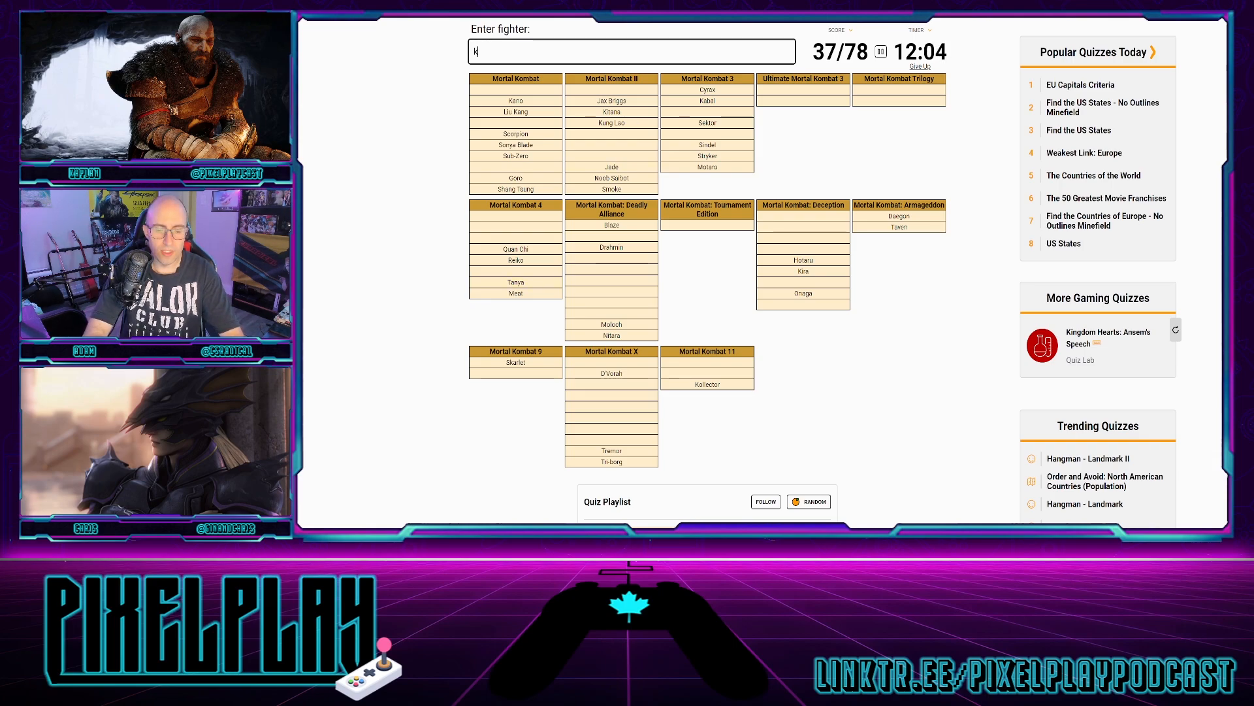
text(hama)
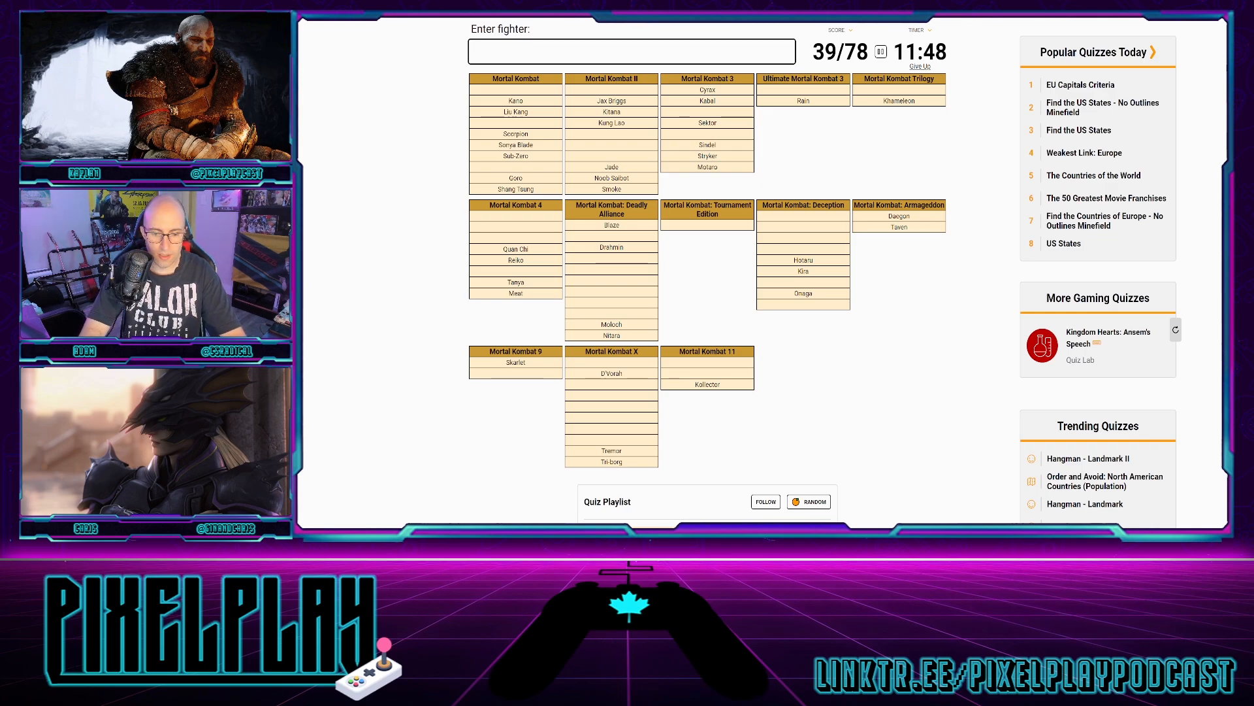
- Name Terminator, Xenomorph, Rambo, Ashrah, Raiden, Johnny Cage and Sheeva
text(terr)
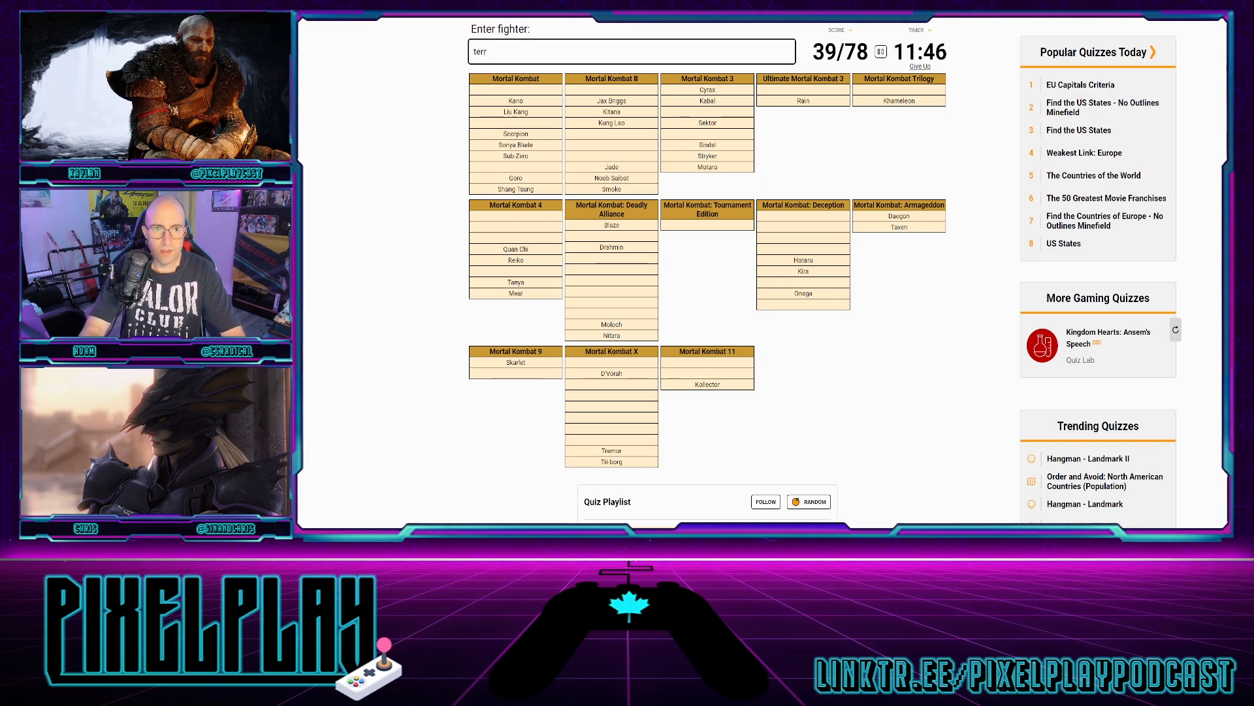
text(fer)
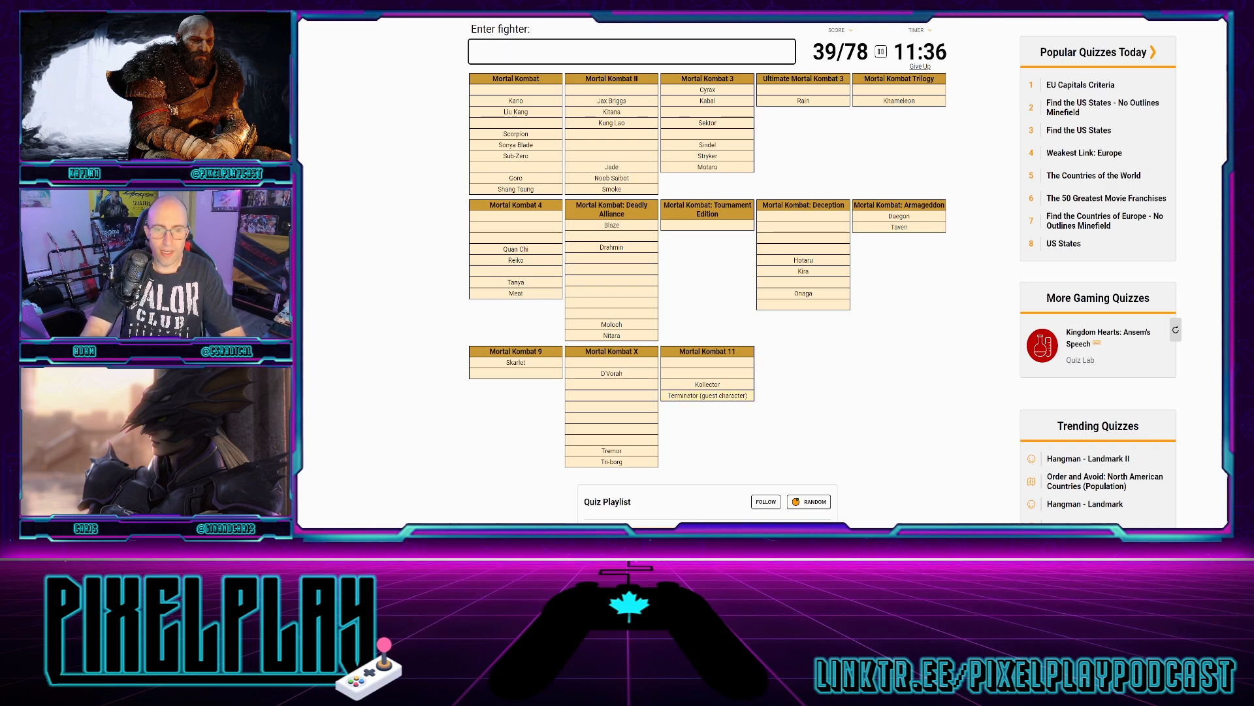
text(Xenomorph)
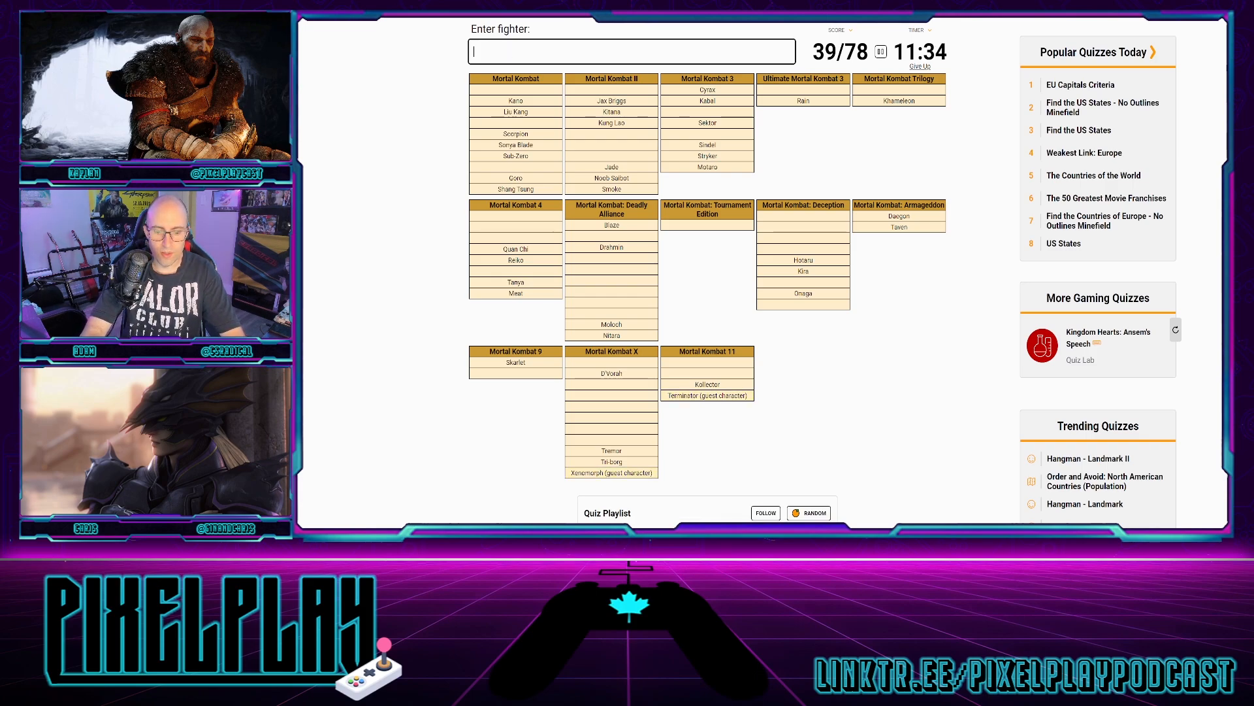
text(Rambo)
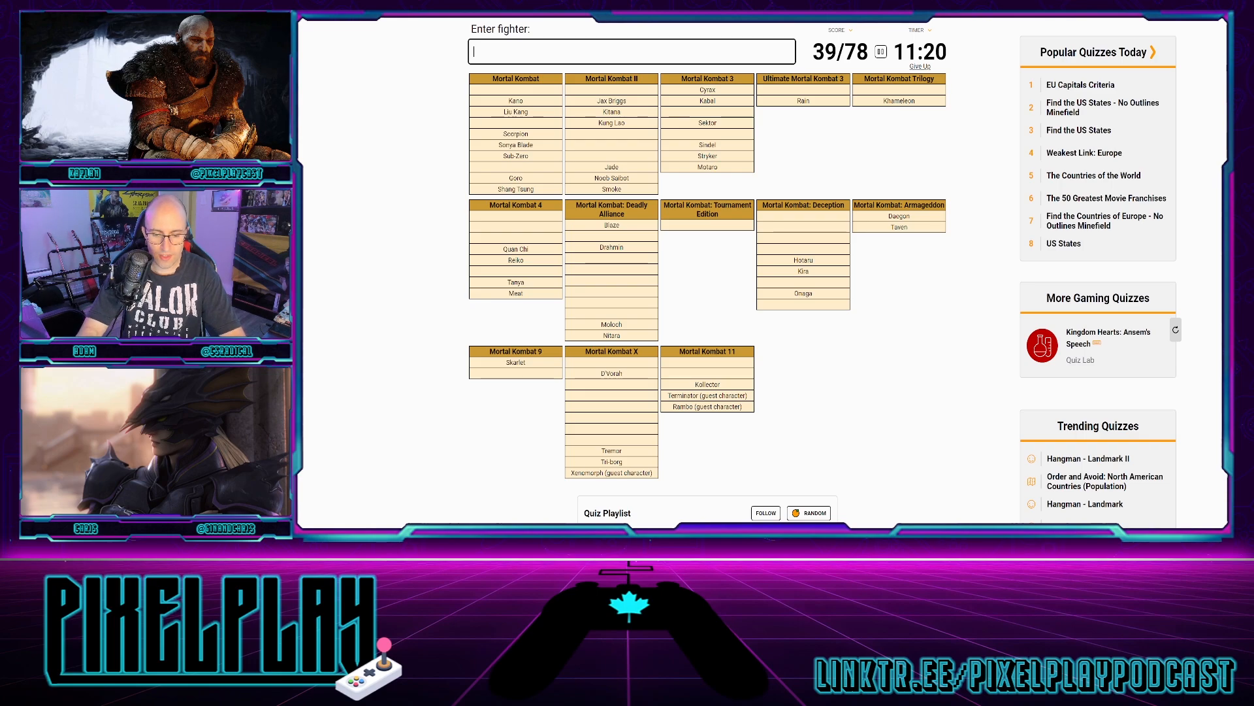
text(Ashrah)
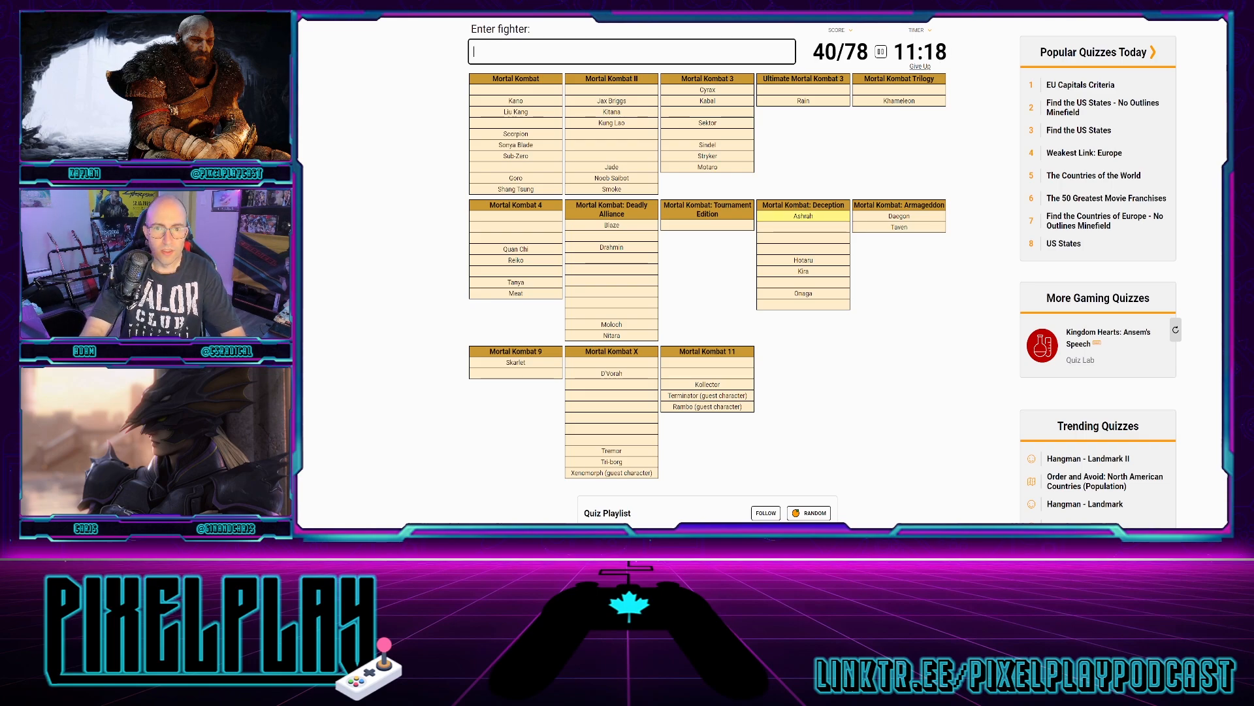
text(Raiden)
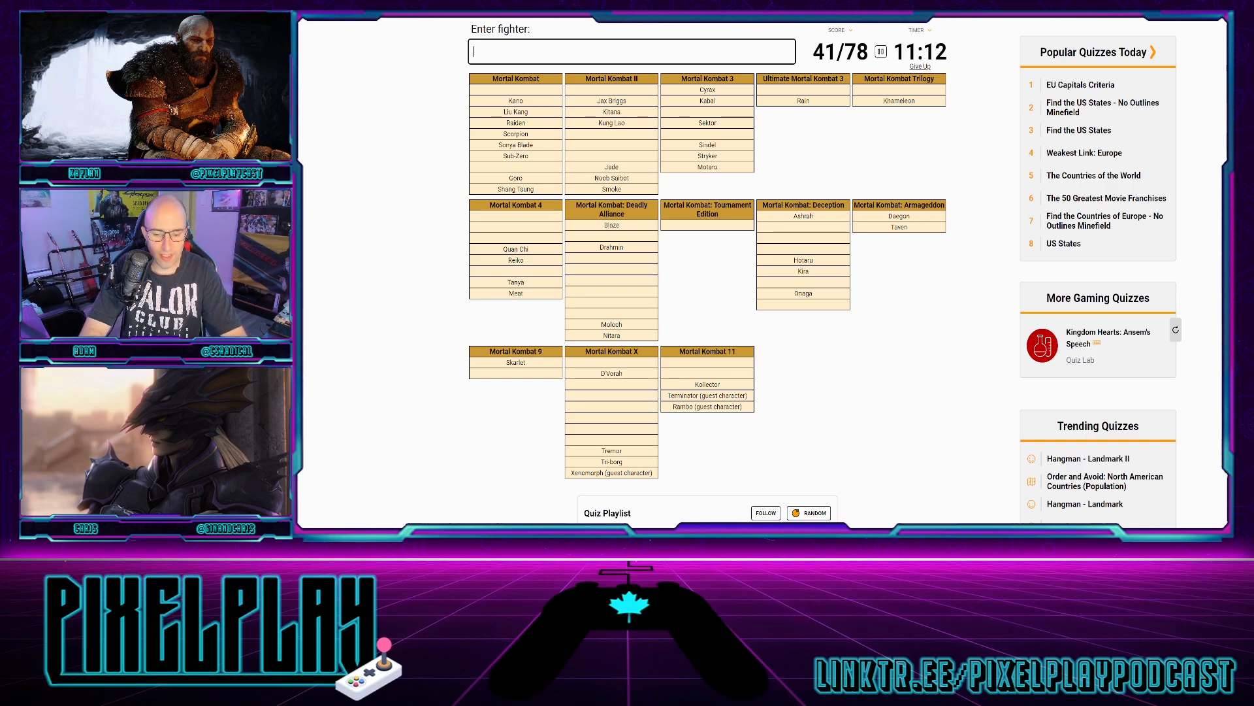
text(john)
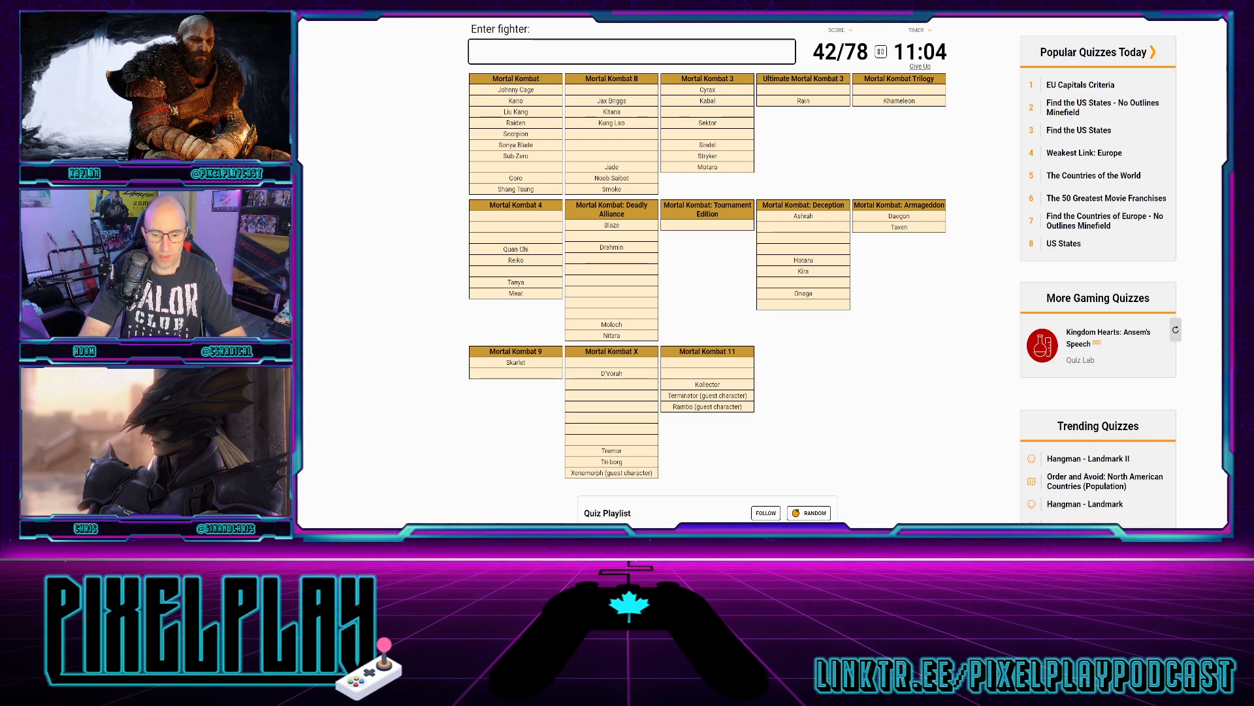
text(Sheeva)
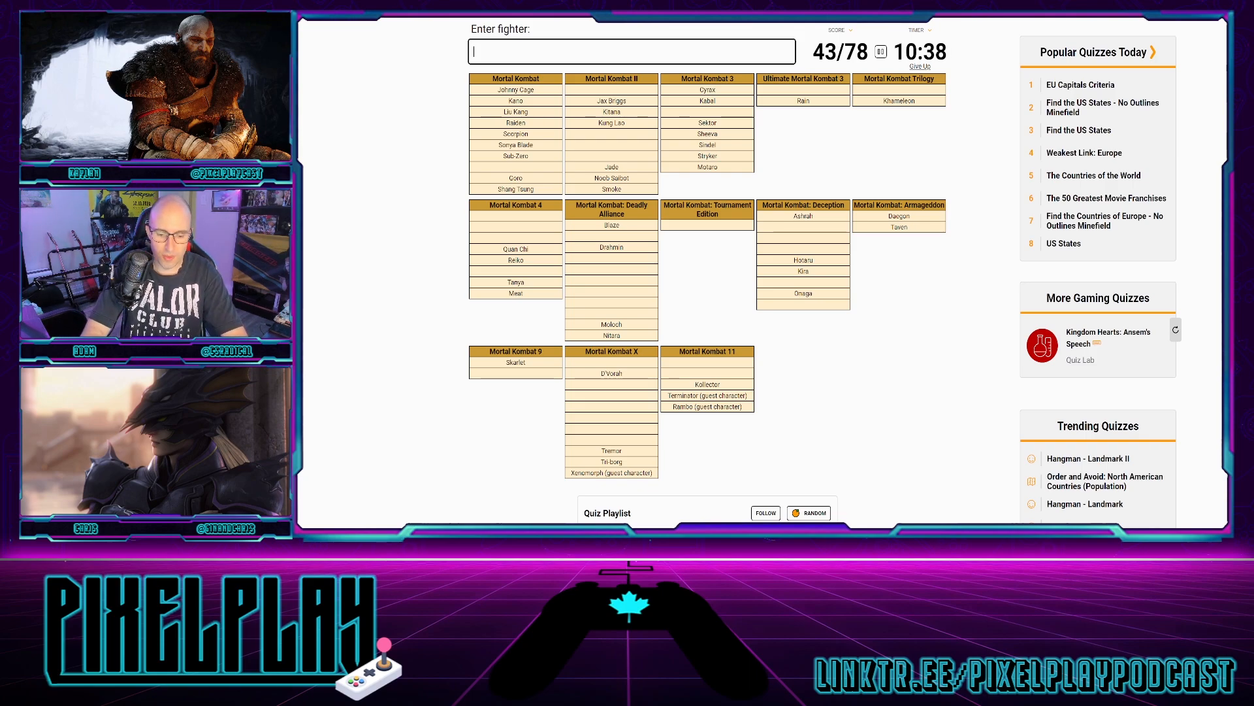
- Try Bo' Rai Cho, Li Mei and Shujinko, then name Kenshi and Cassie Cage
text(Bo' Rai Cho)
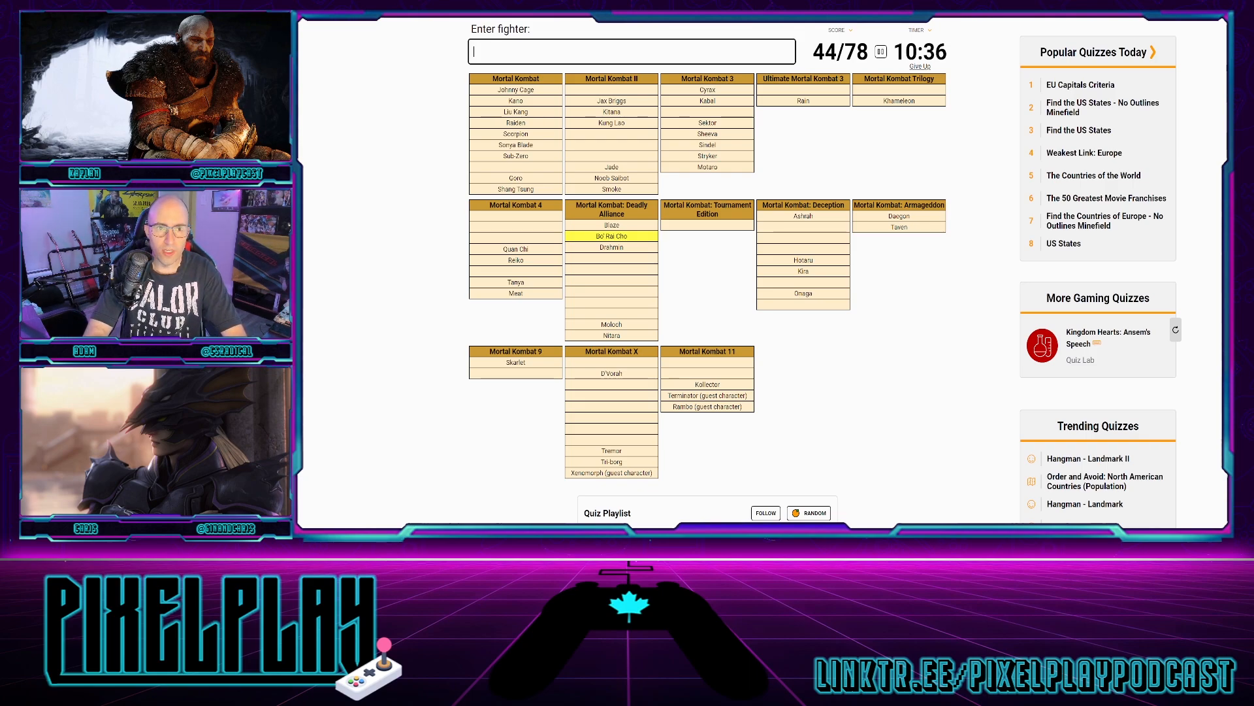
text(Li Mei)
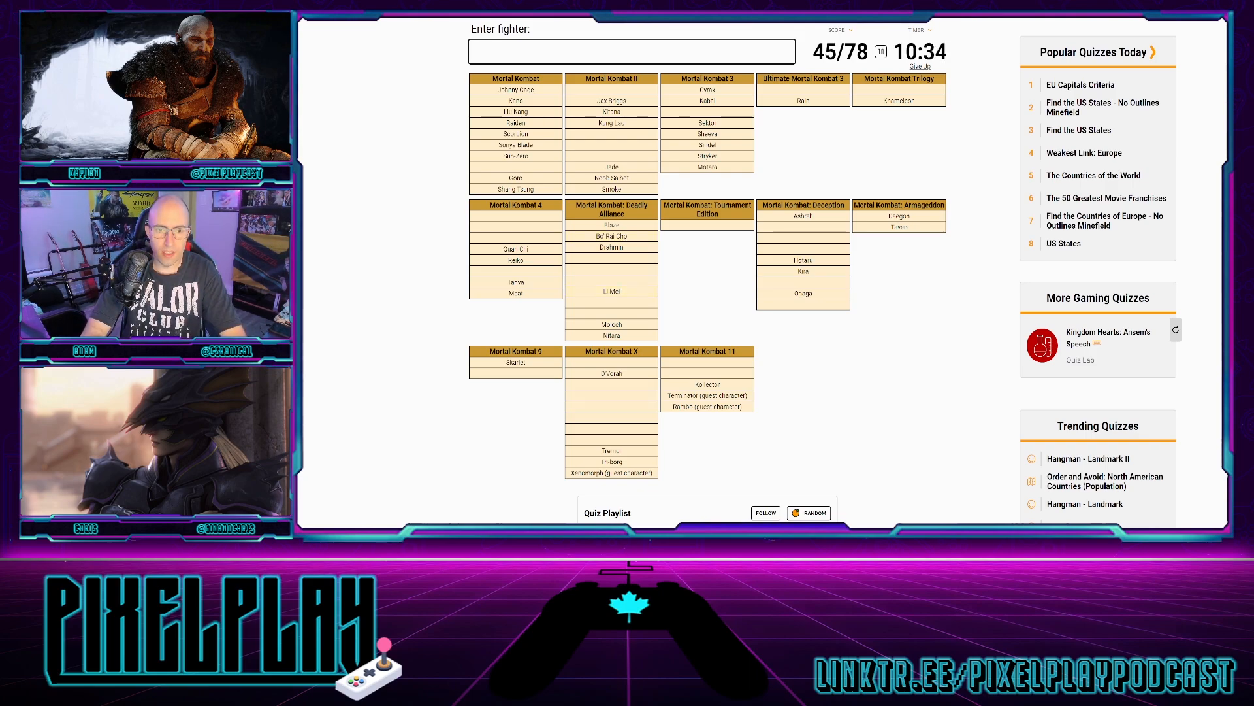
text(shujink)
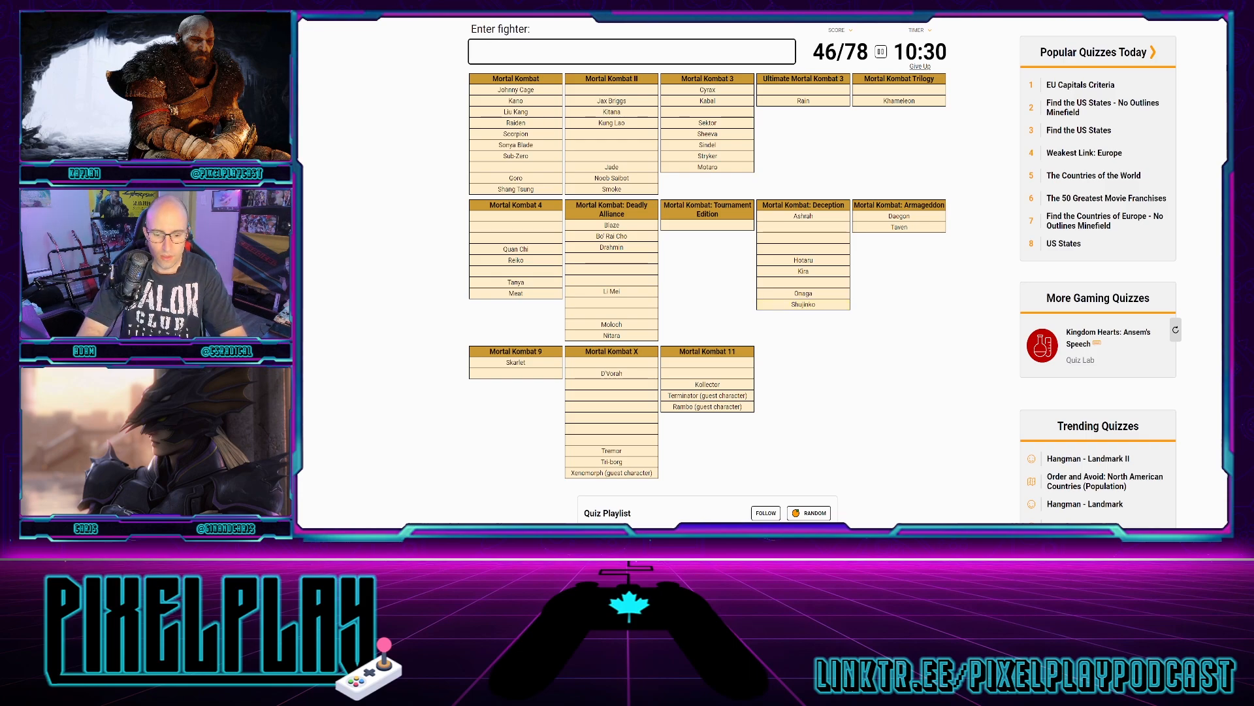
text(Kenshi)
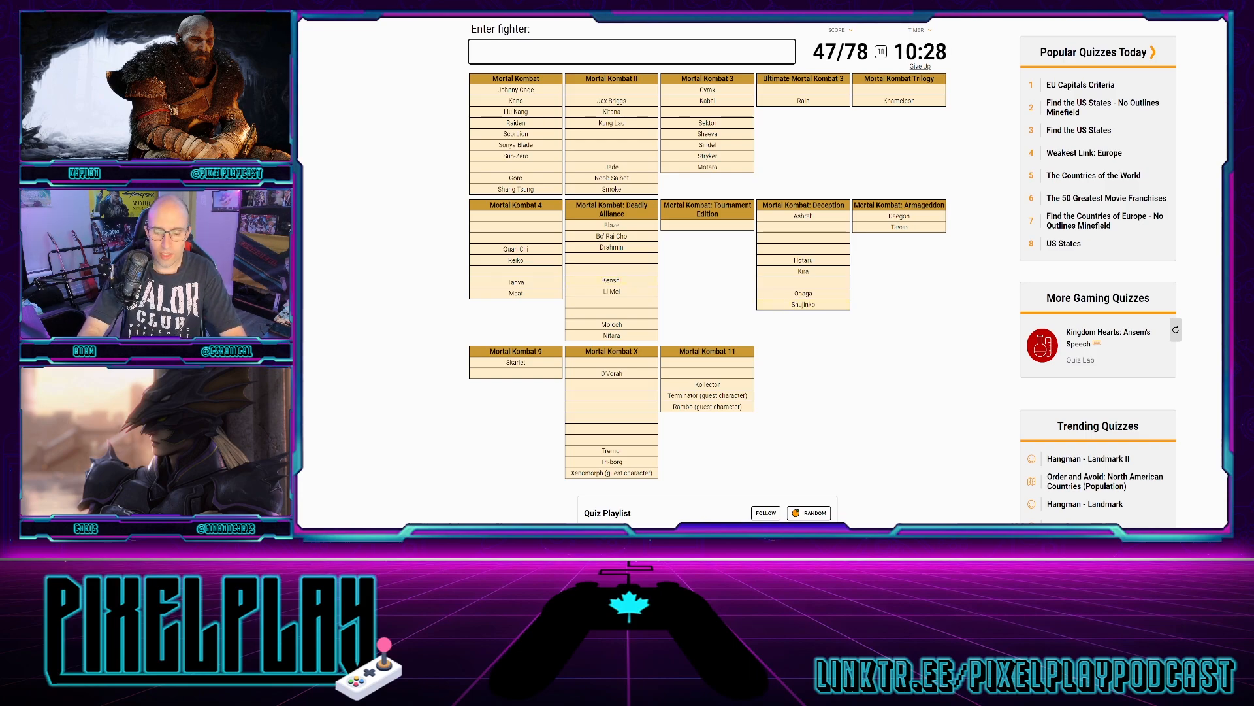
text(cas)
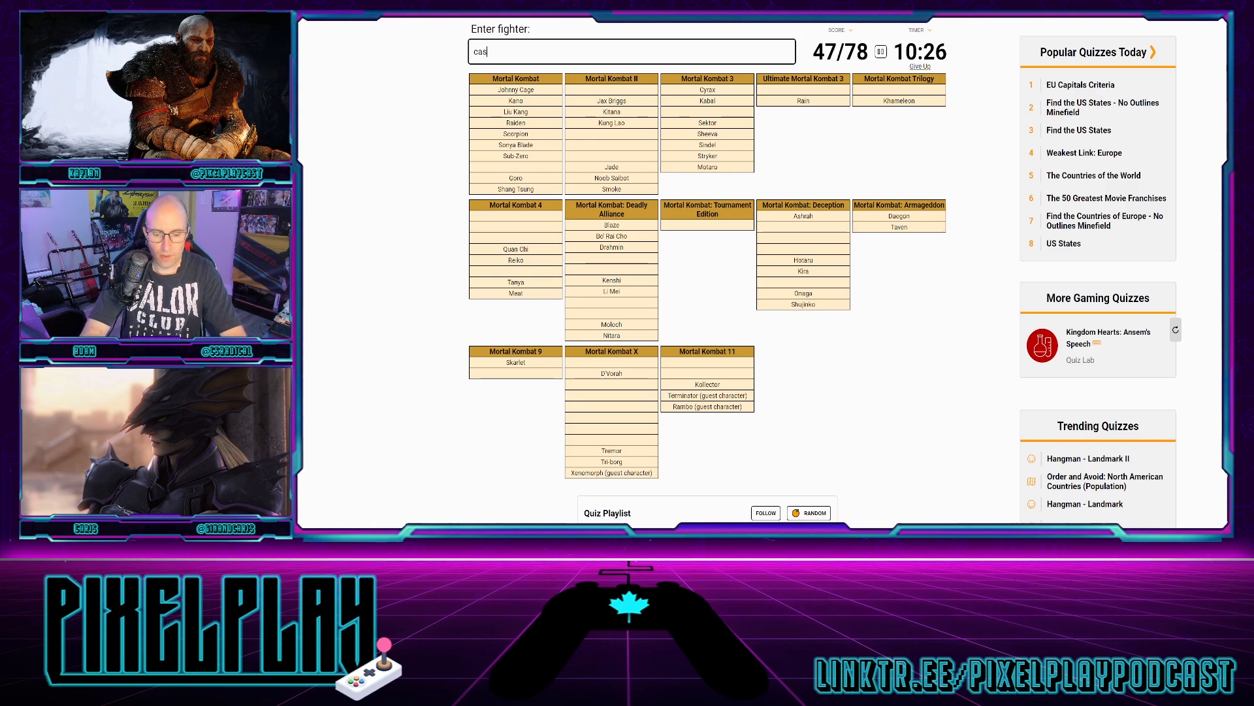
- Name Jacqui Briggs, Kotal Kahn, Mokap and Ermac
text(ja)
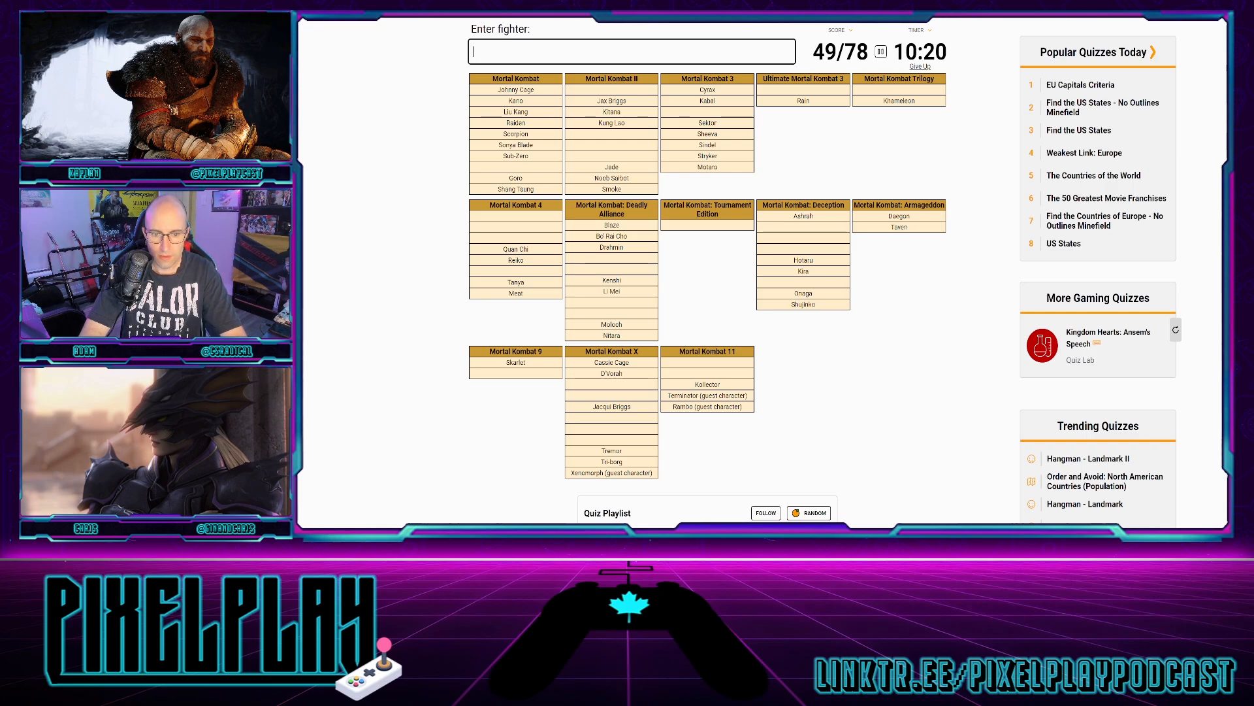
text(kotal kah)
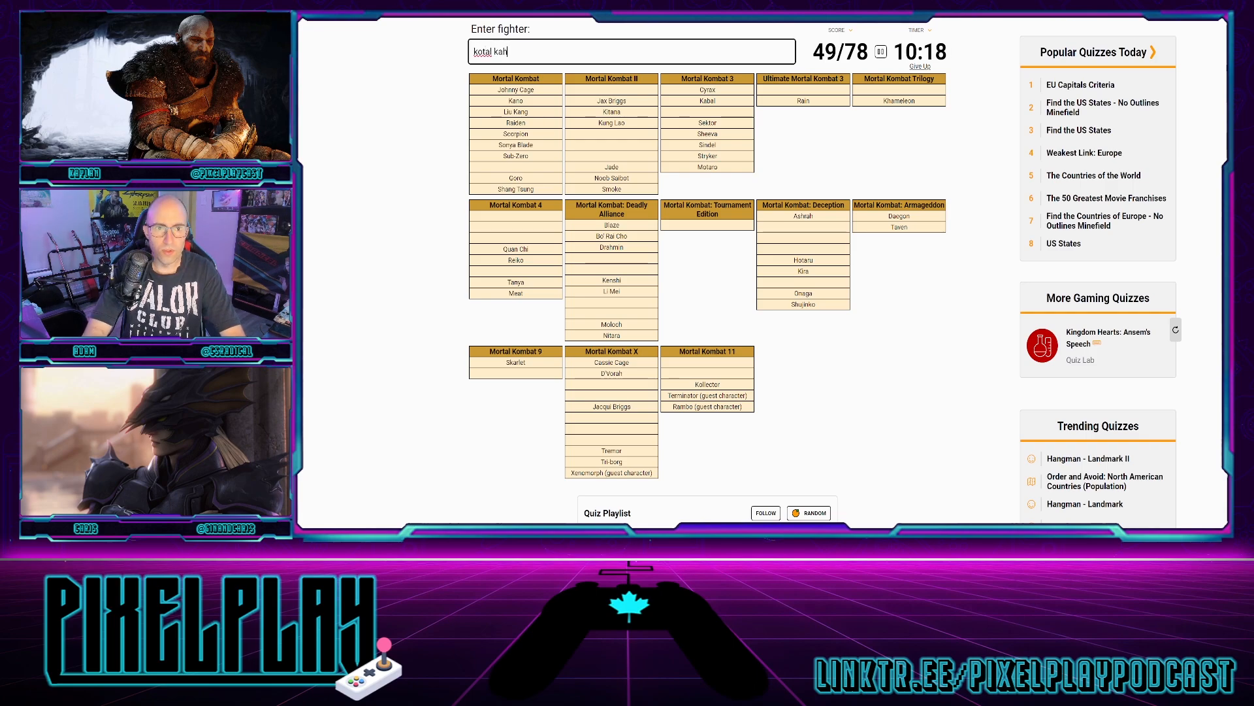
text(kotal kahn)
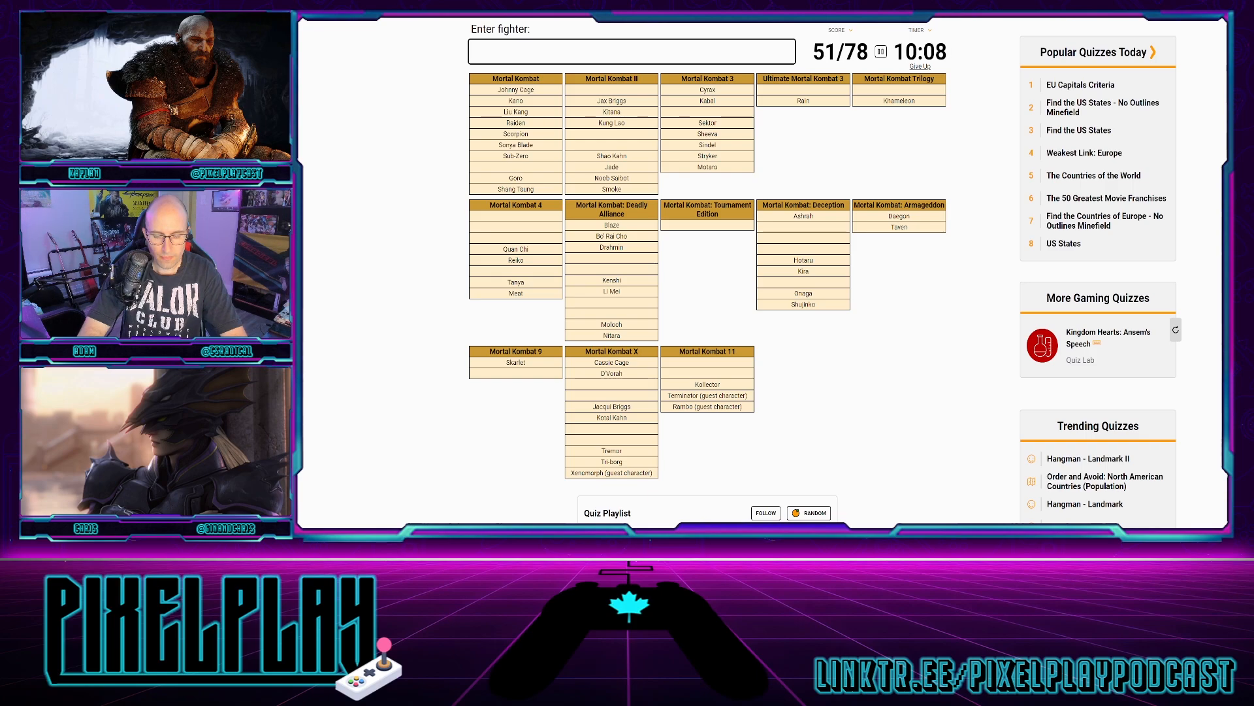
text(Mokap)
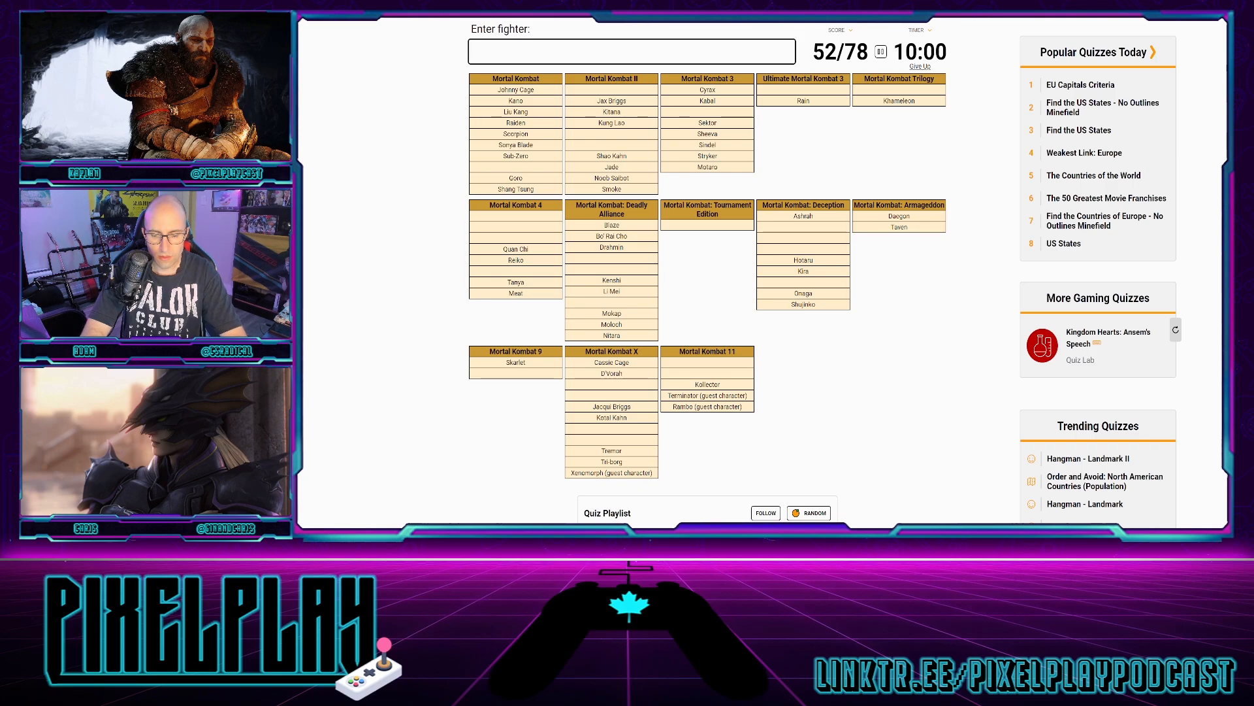
text(Ermac)
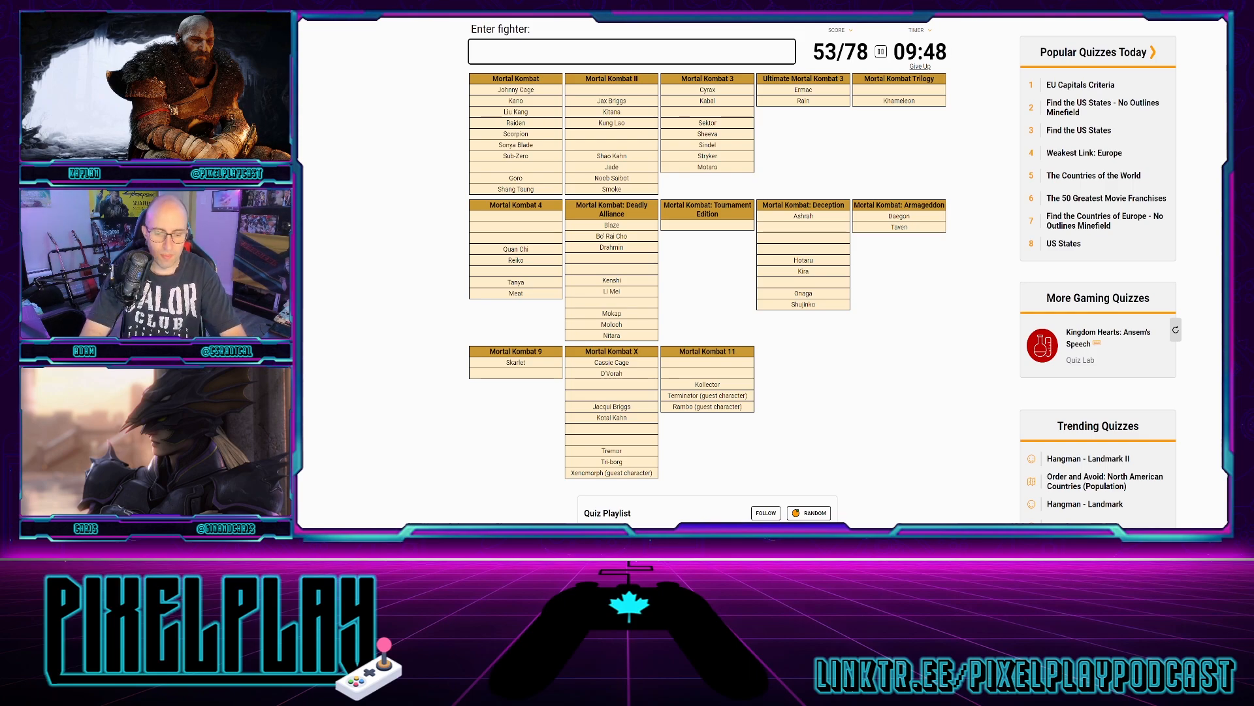
- Name Darrius, Cyber Sub-Zero, Nightwolf and Sareena
text(Darrius)
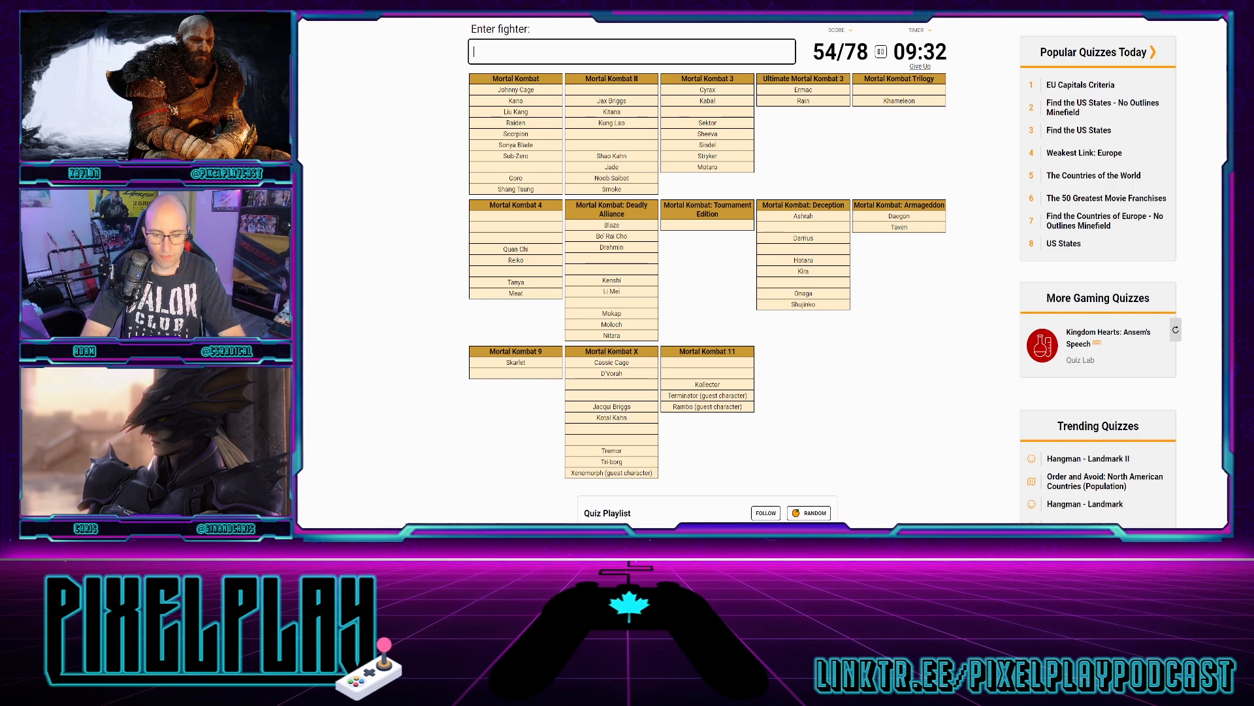
text(cyber)
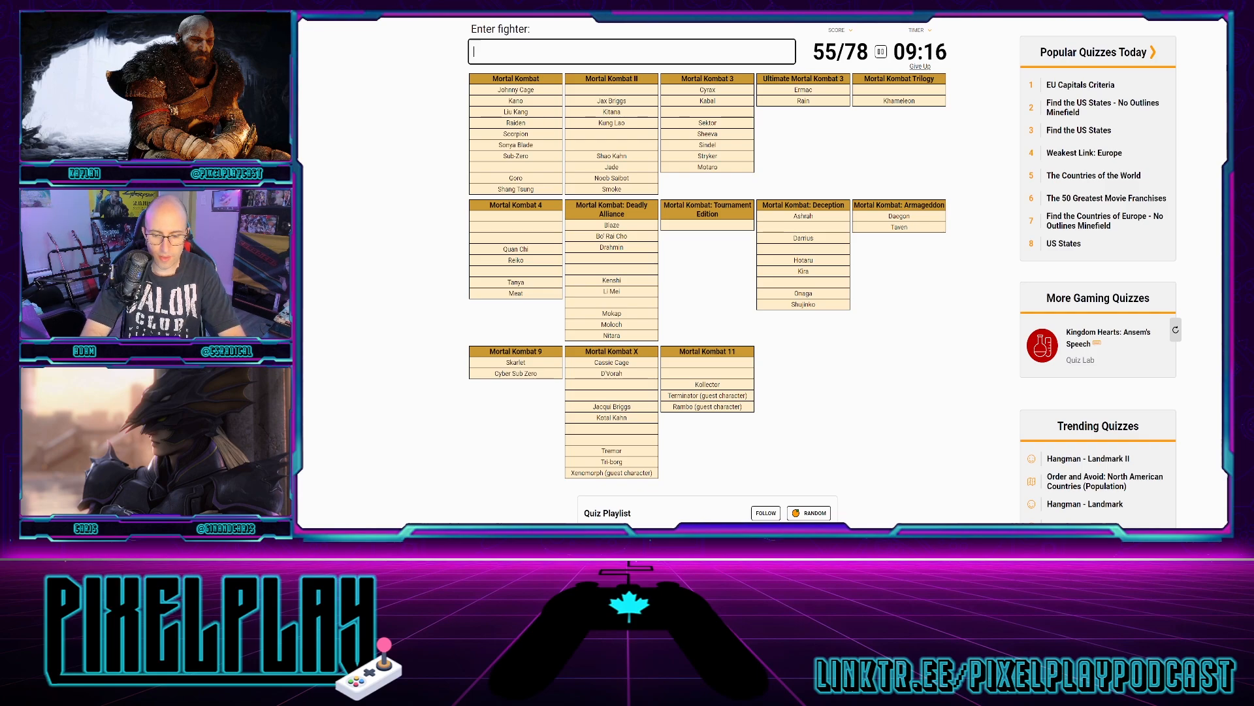
text(Nightwolf)
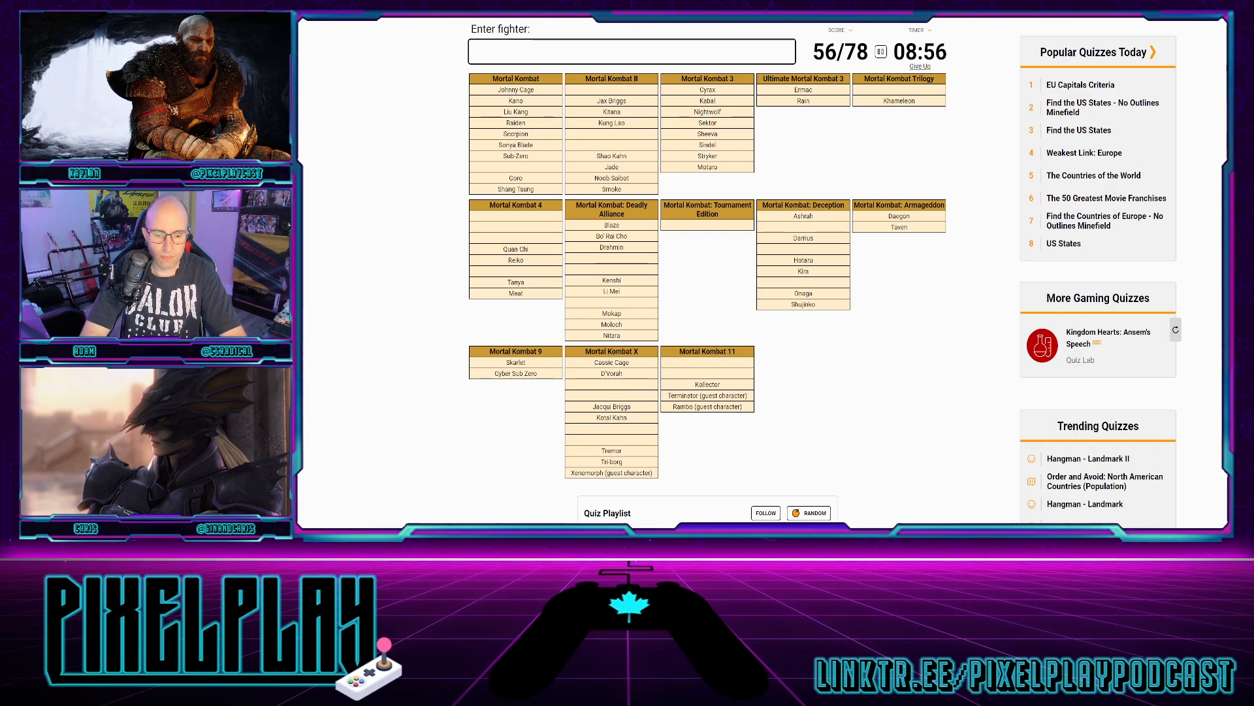
text(si)
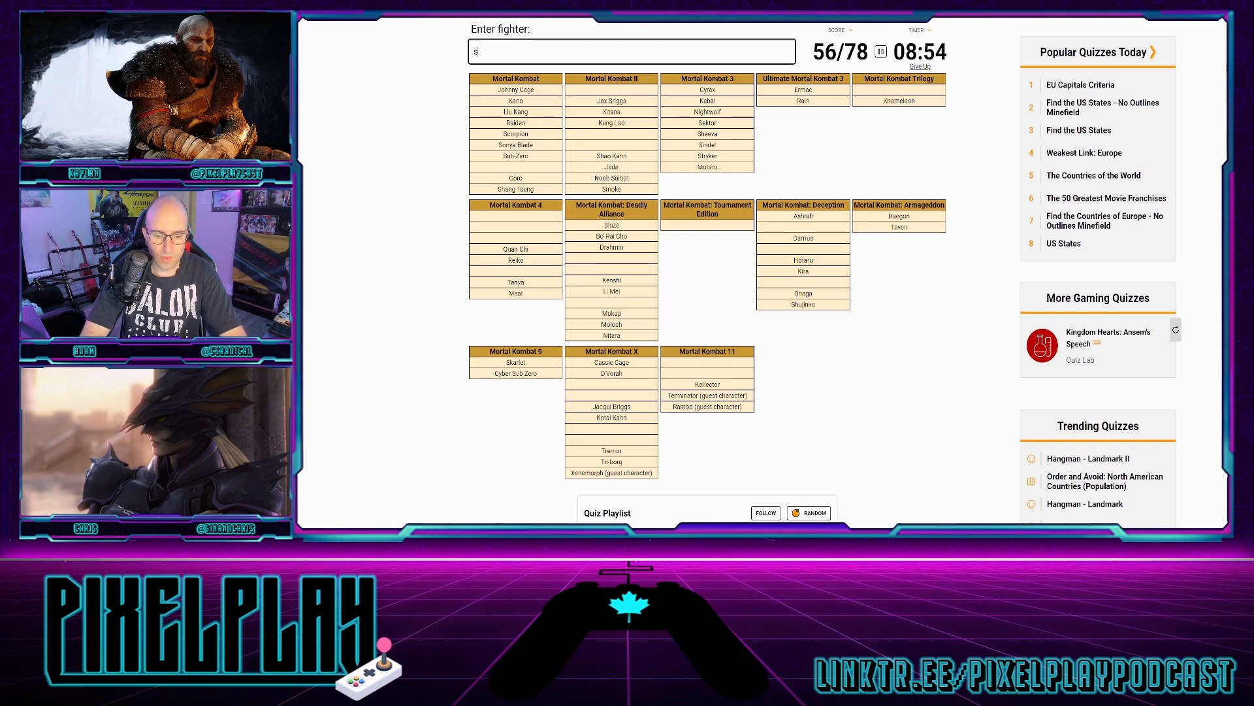
text(Sareena)
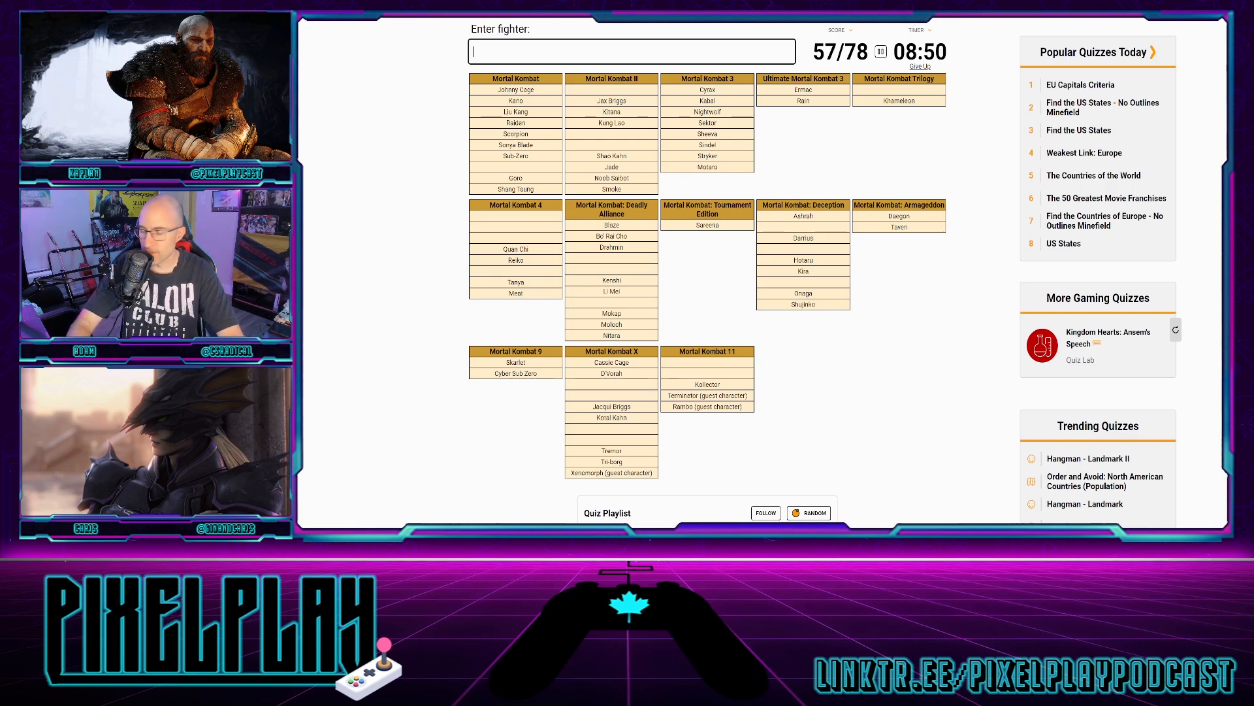
- Name Shinnok, Erron Black, Cetrion and Baraka
text(si)
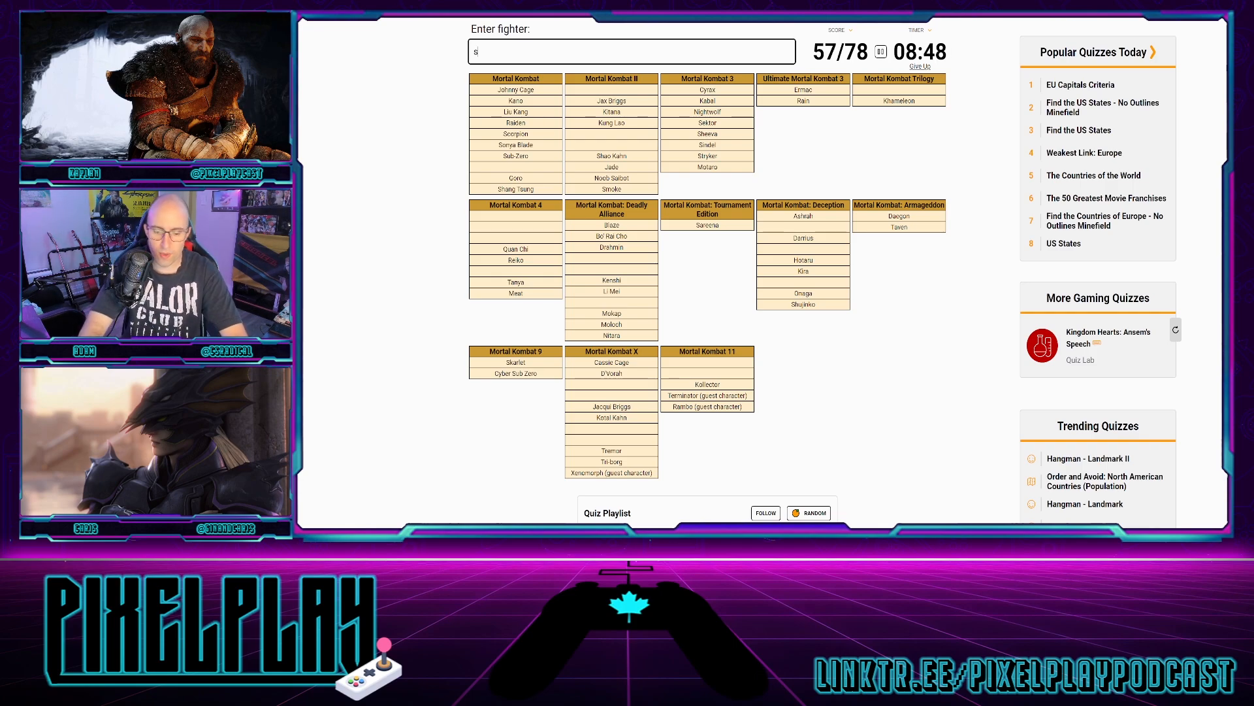
text(Shinnok)
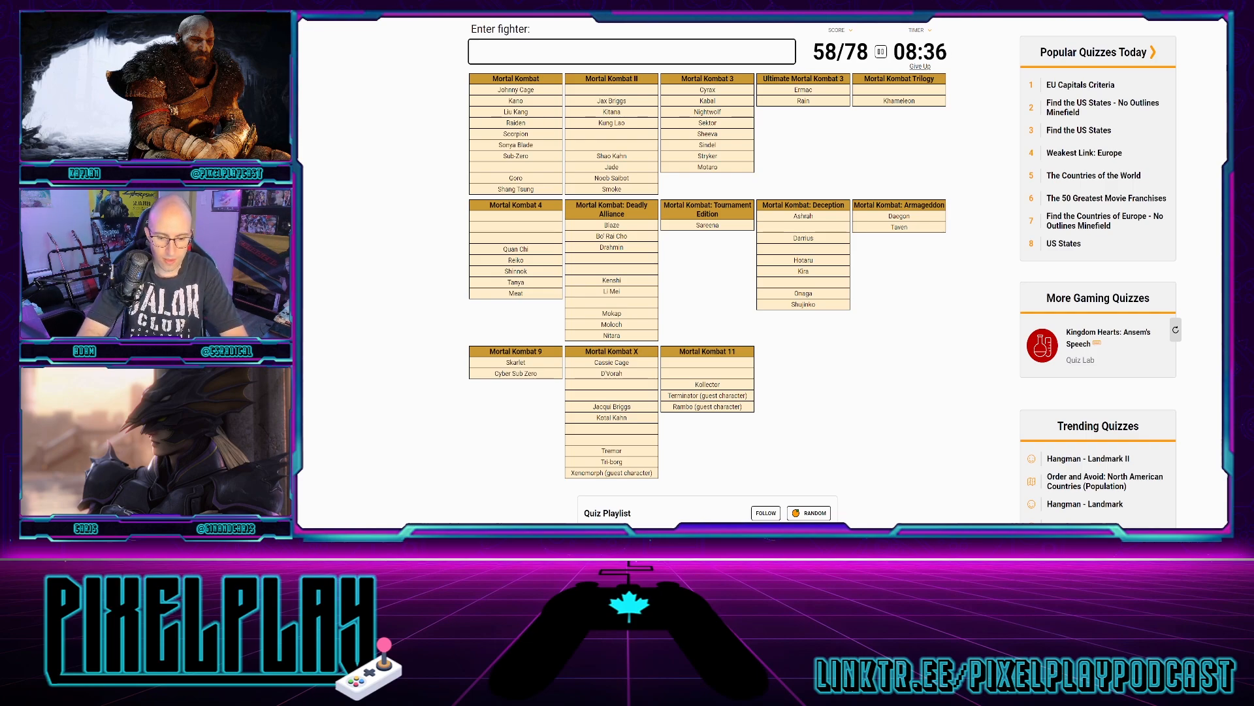
text(Erron Black)
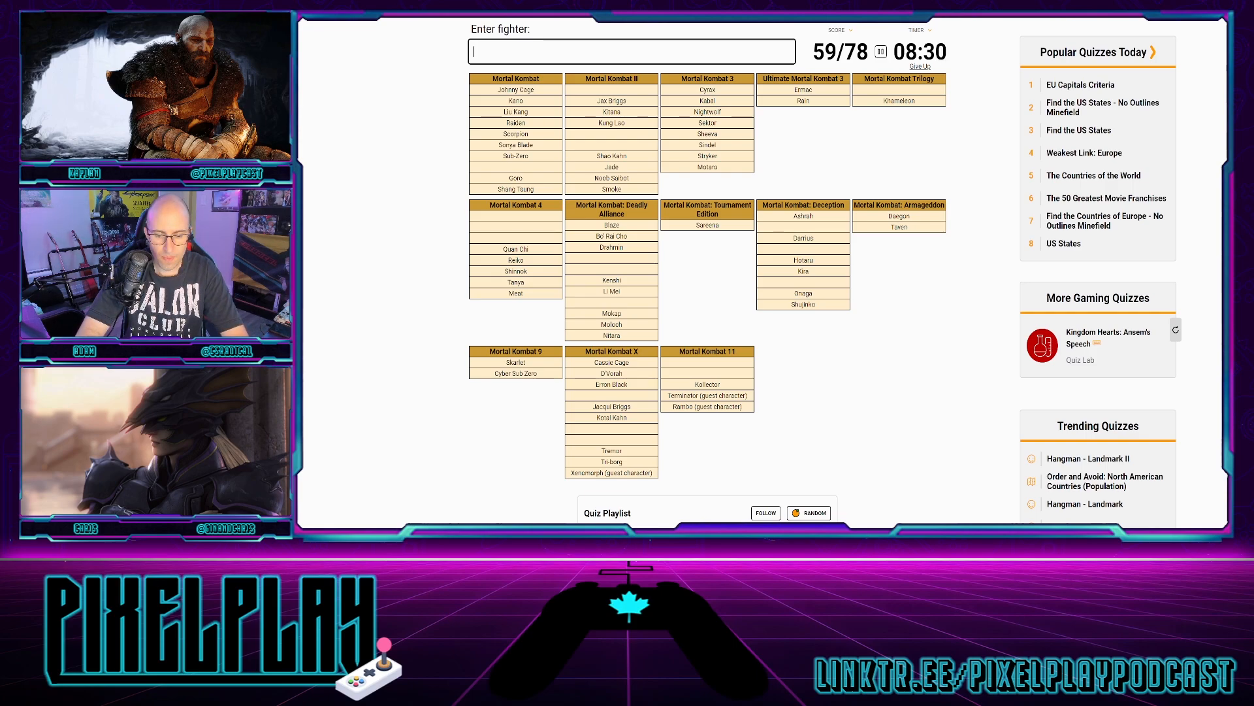
text(cetric)
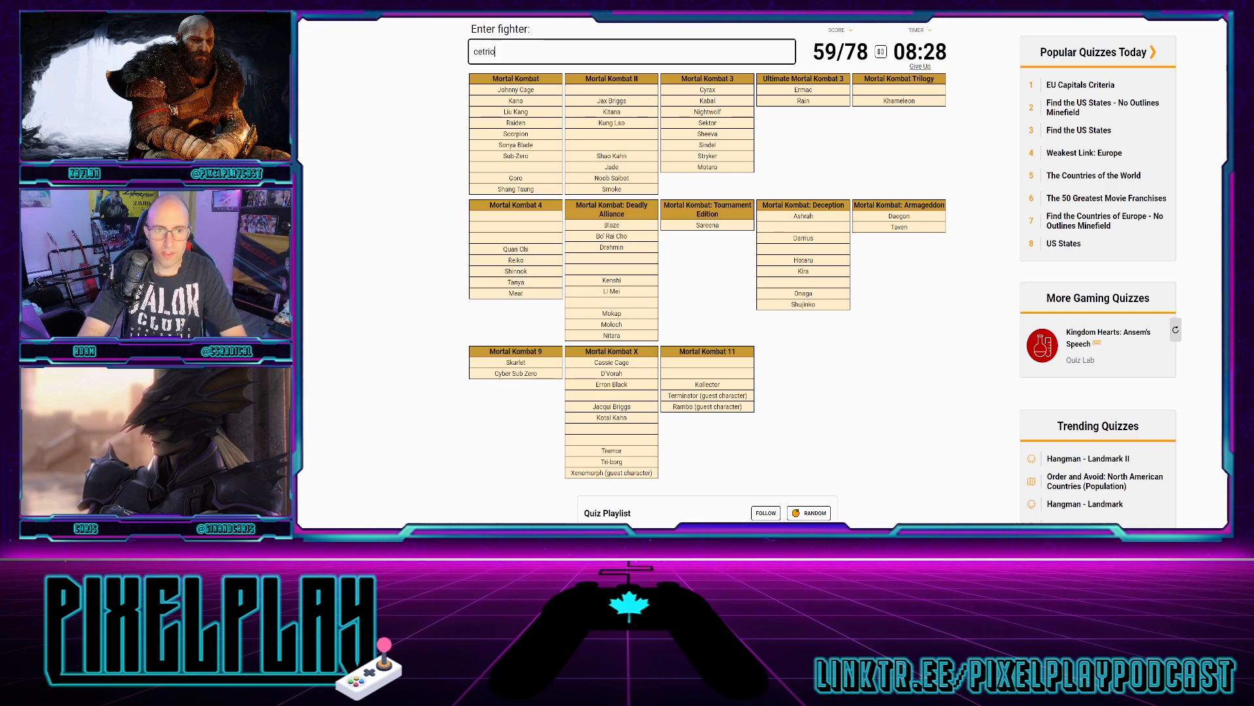
text(Cetrion)
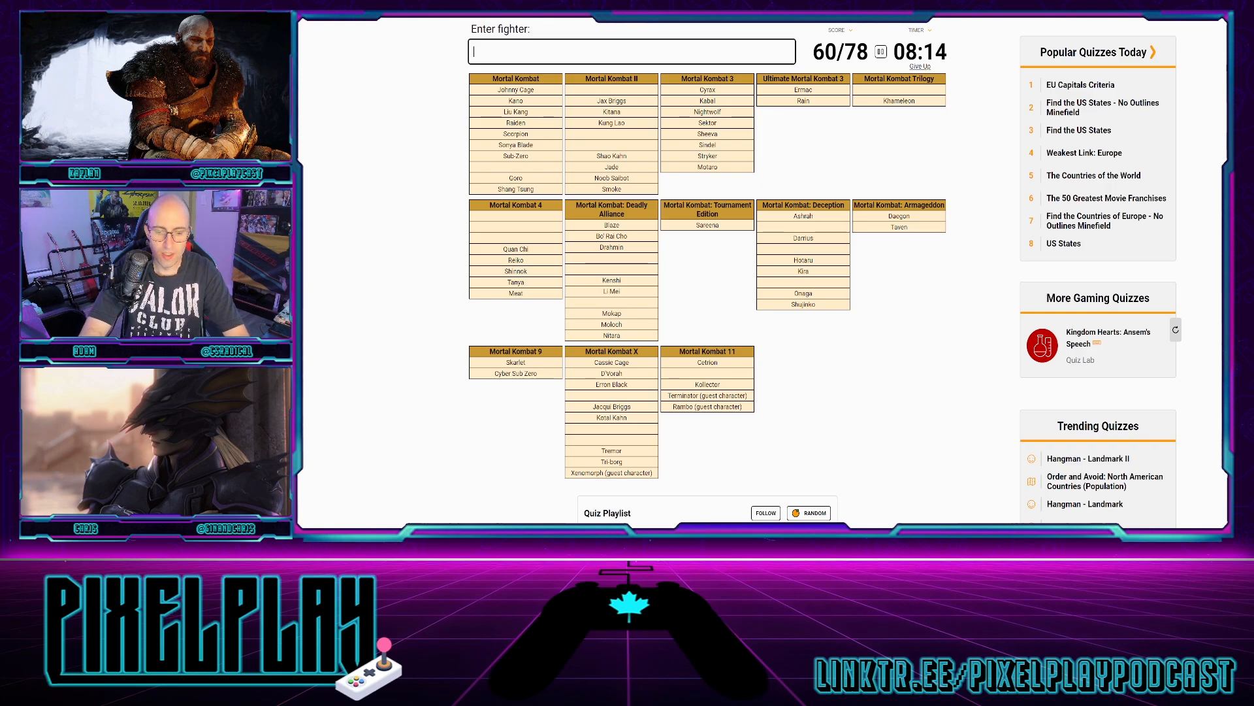
text(Baraka)
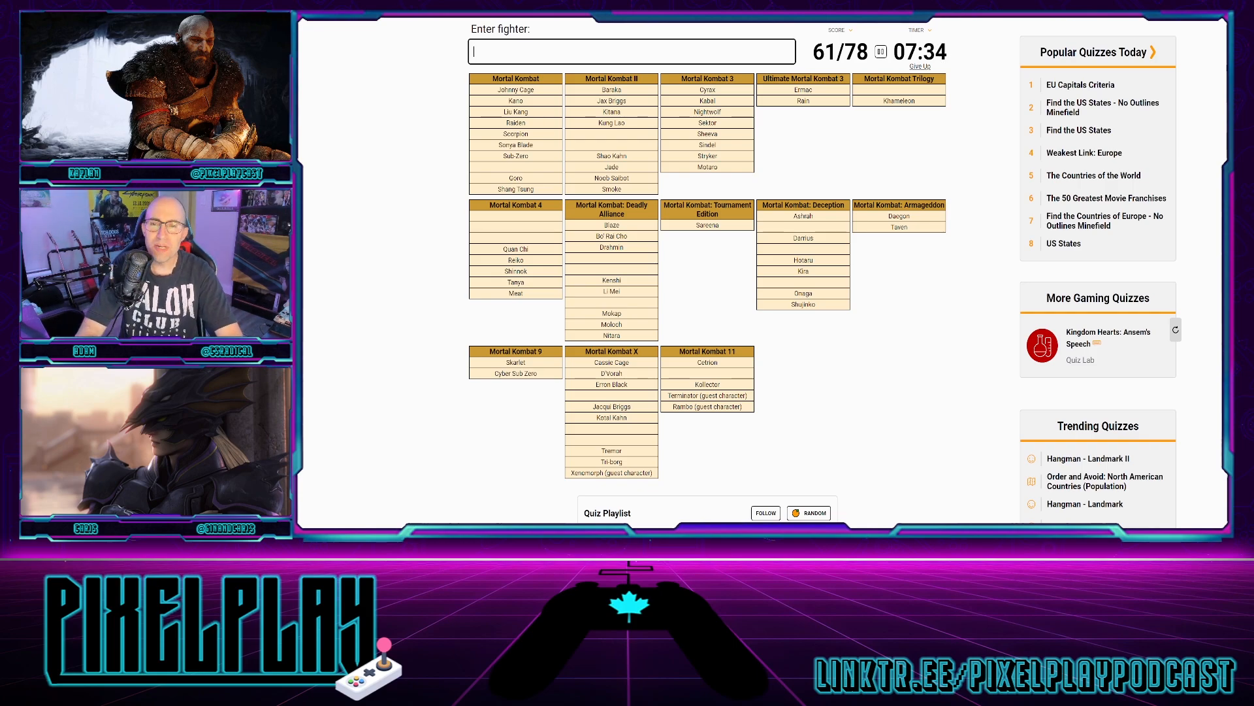
- Name Reptile, Kobra and Mileena, try Hotaru and Moloch, then get Kintaro accepted
text(Reptile)
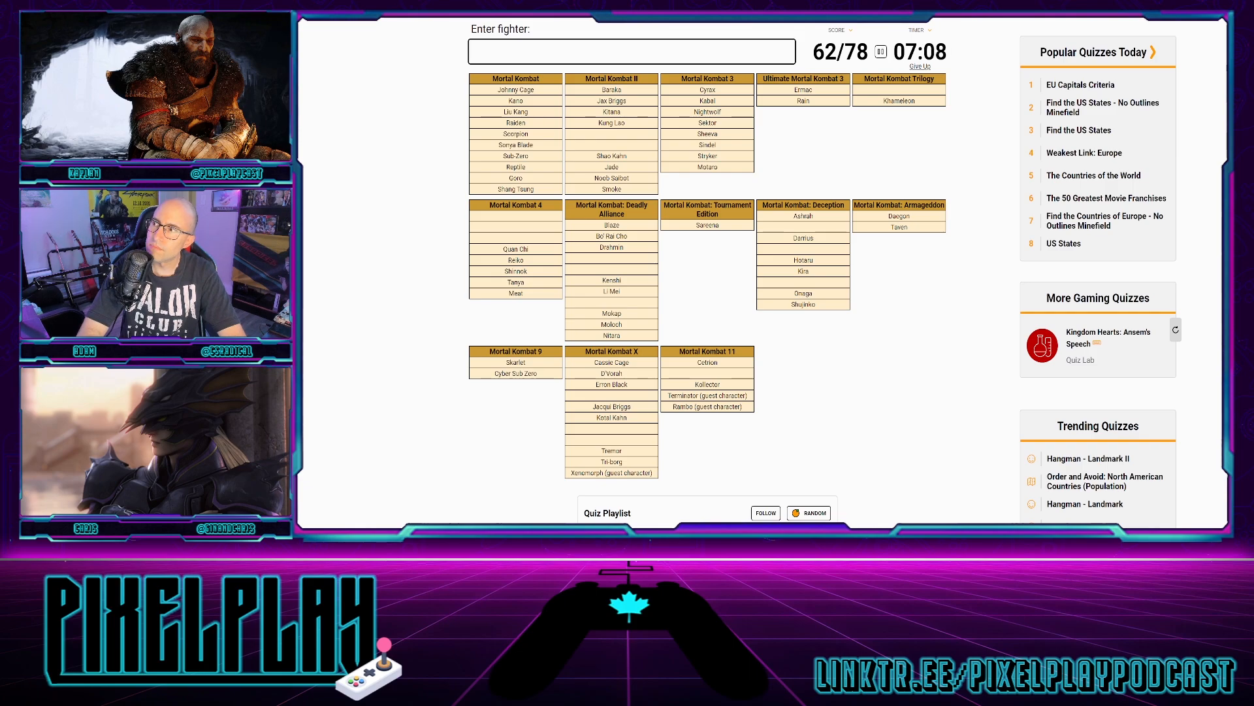
text(Kobra)
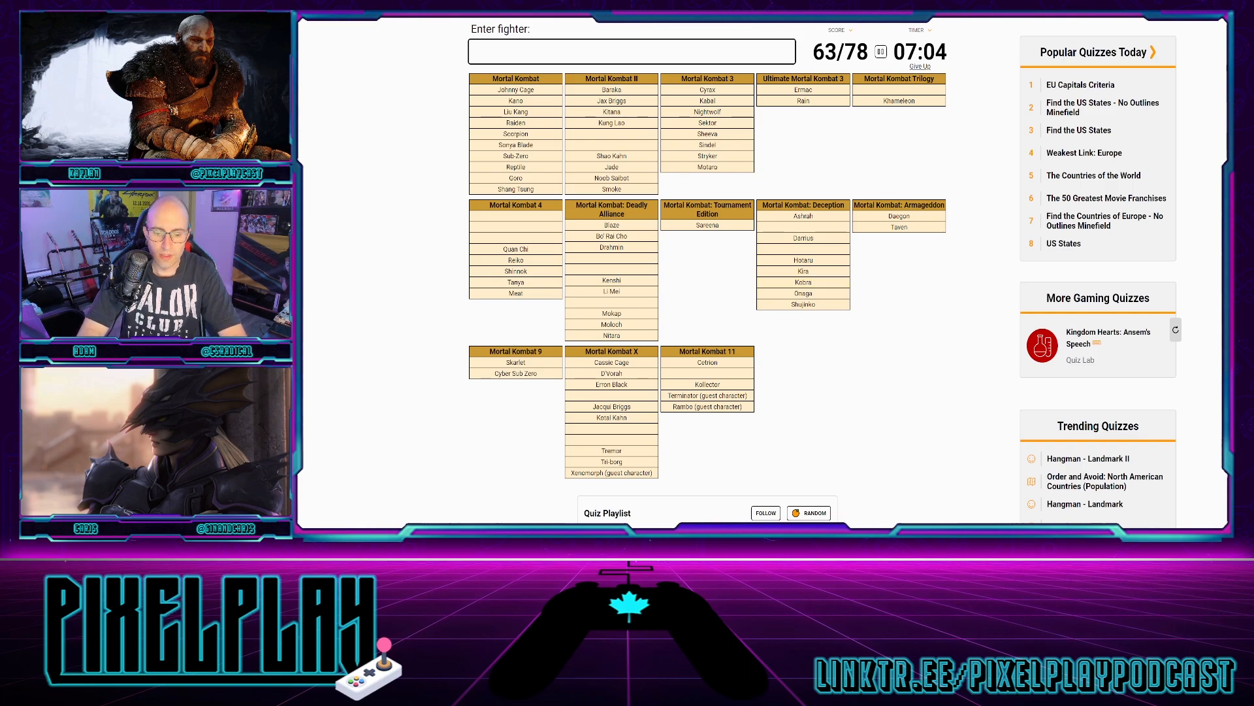
text(hota)
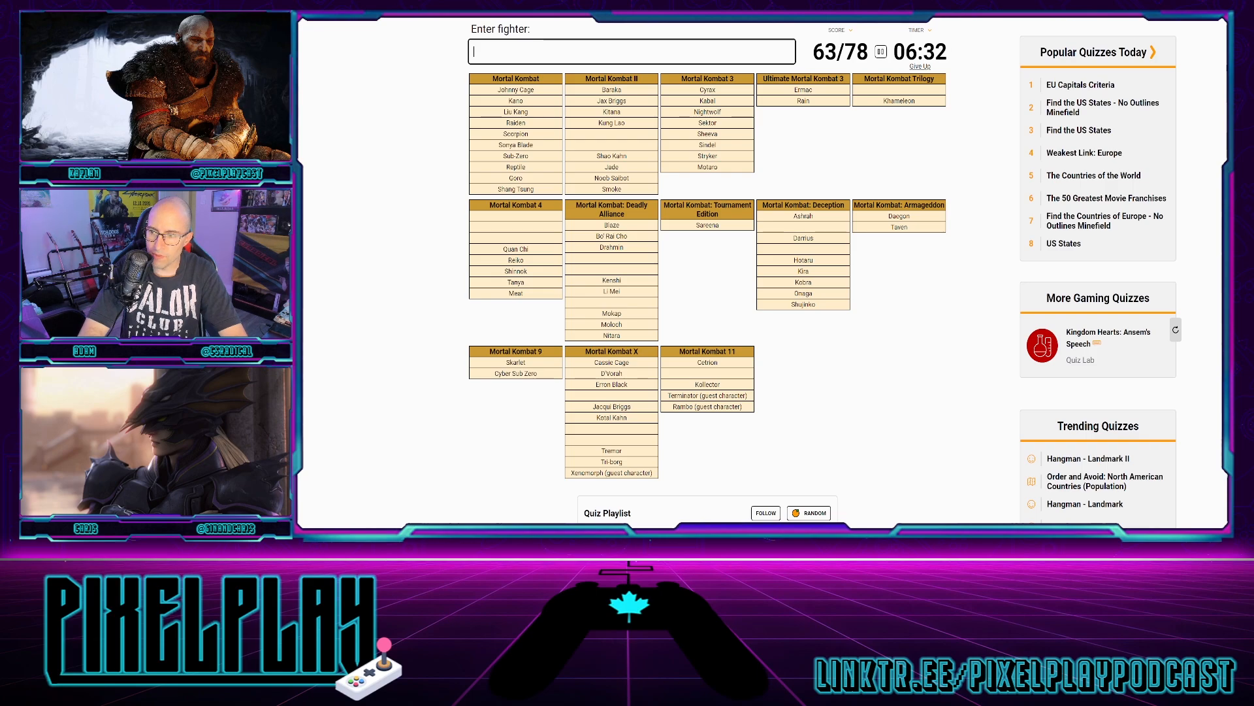
text(ml)
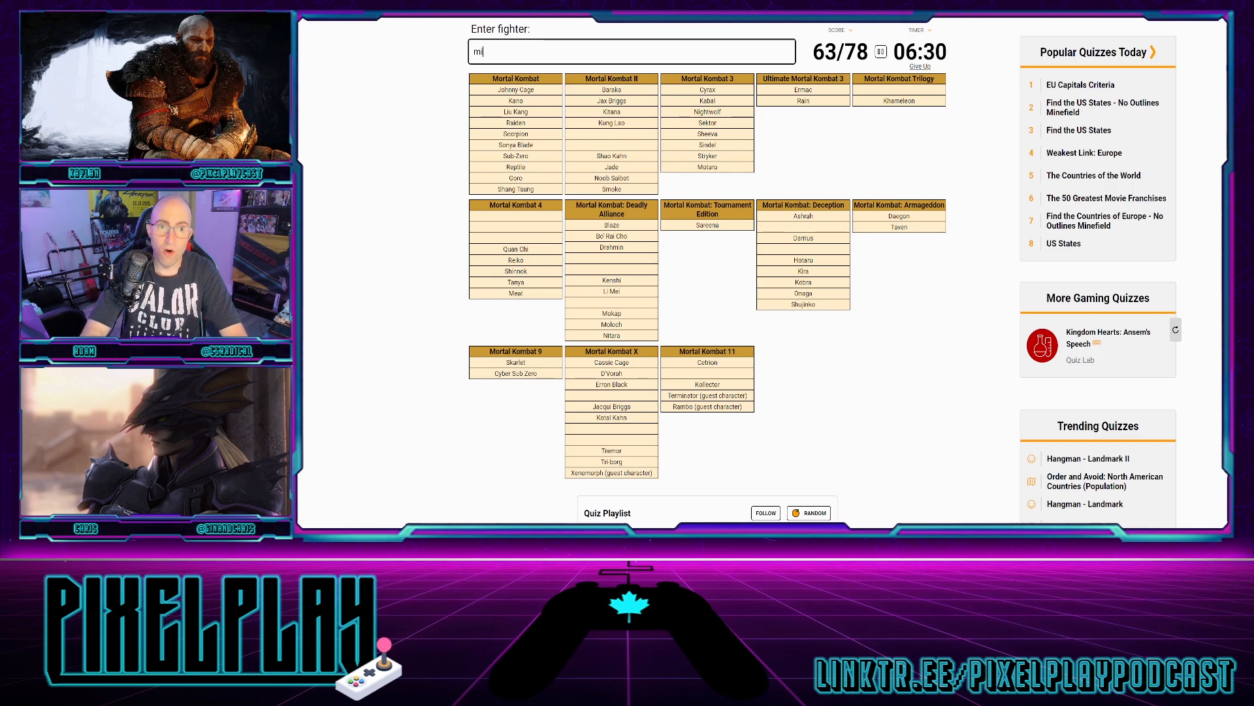
text(mileena)
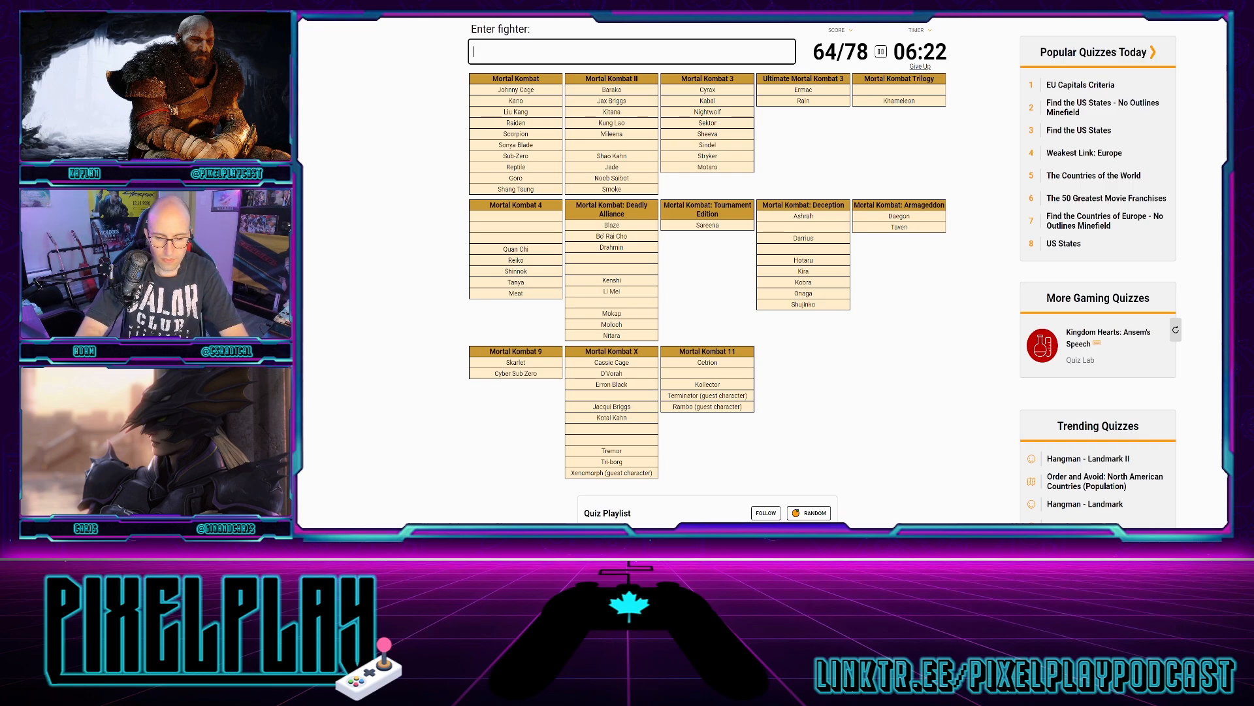
text(moloc)
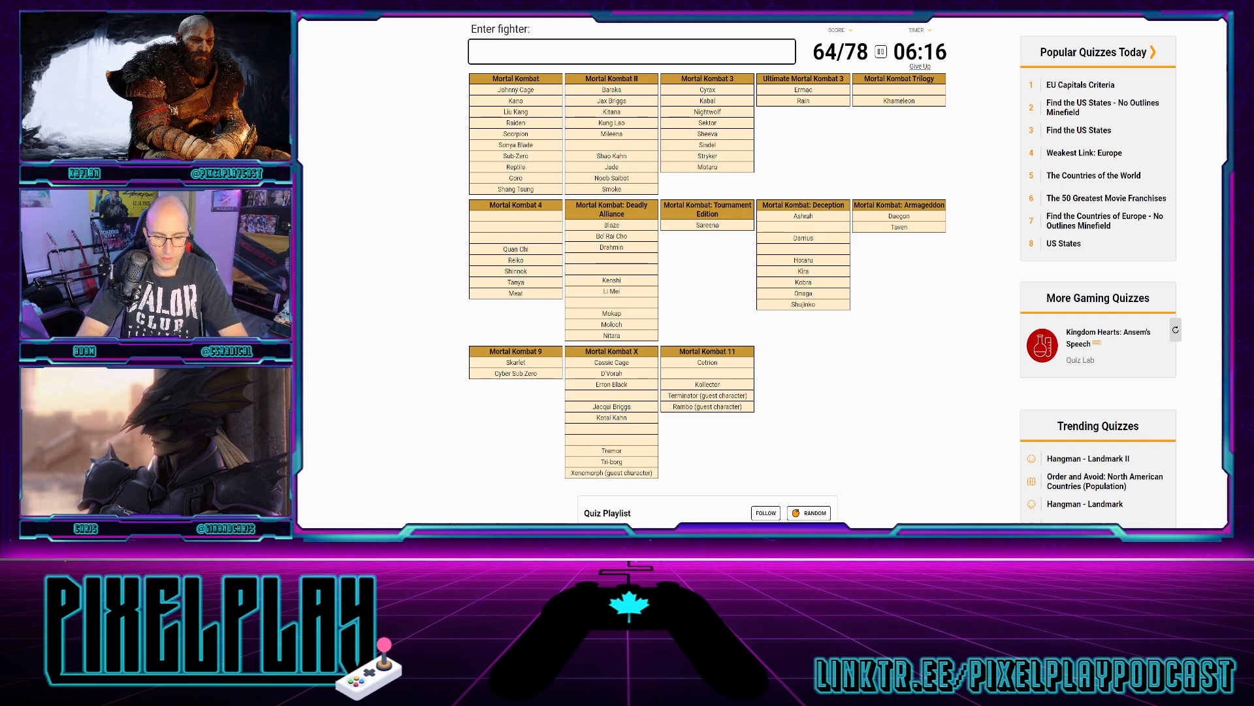
text(Kintaro)
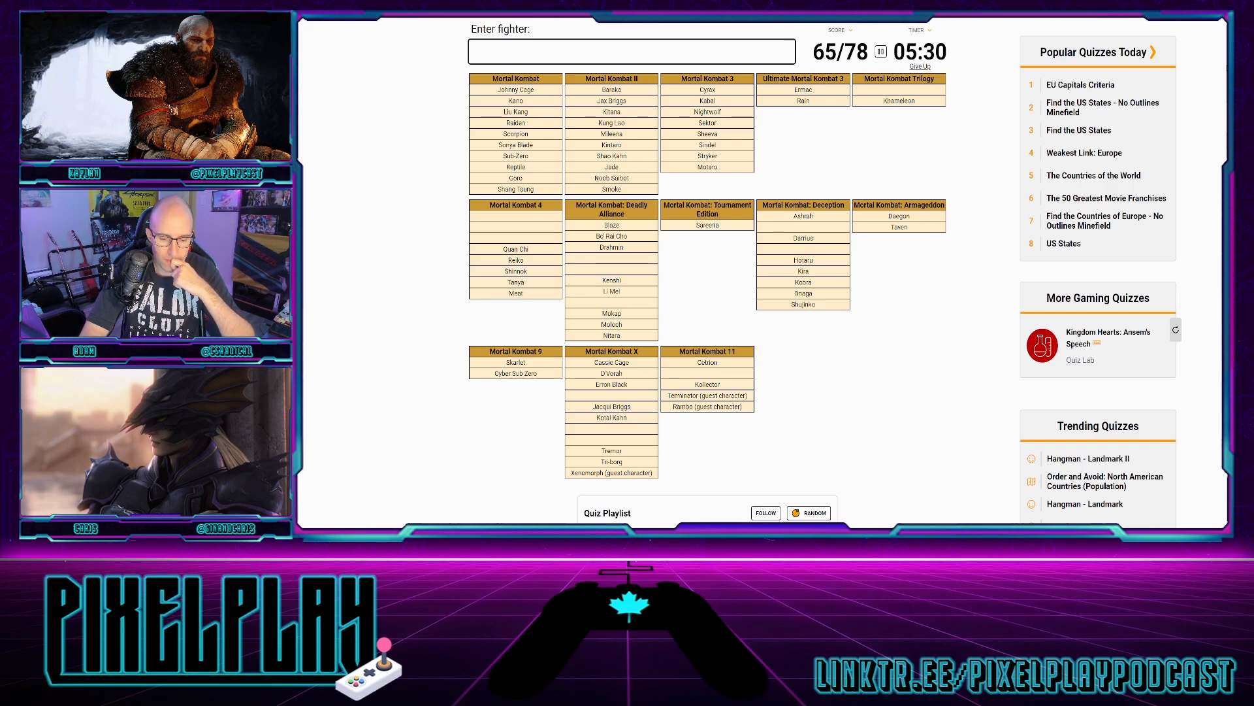
- Name Ferra & Torr and Havik, clearing failed guesses like 'mav'
text(ferra-)
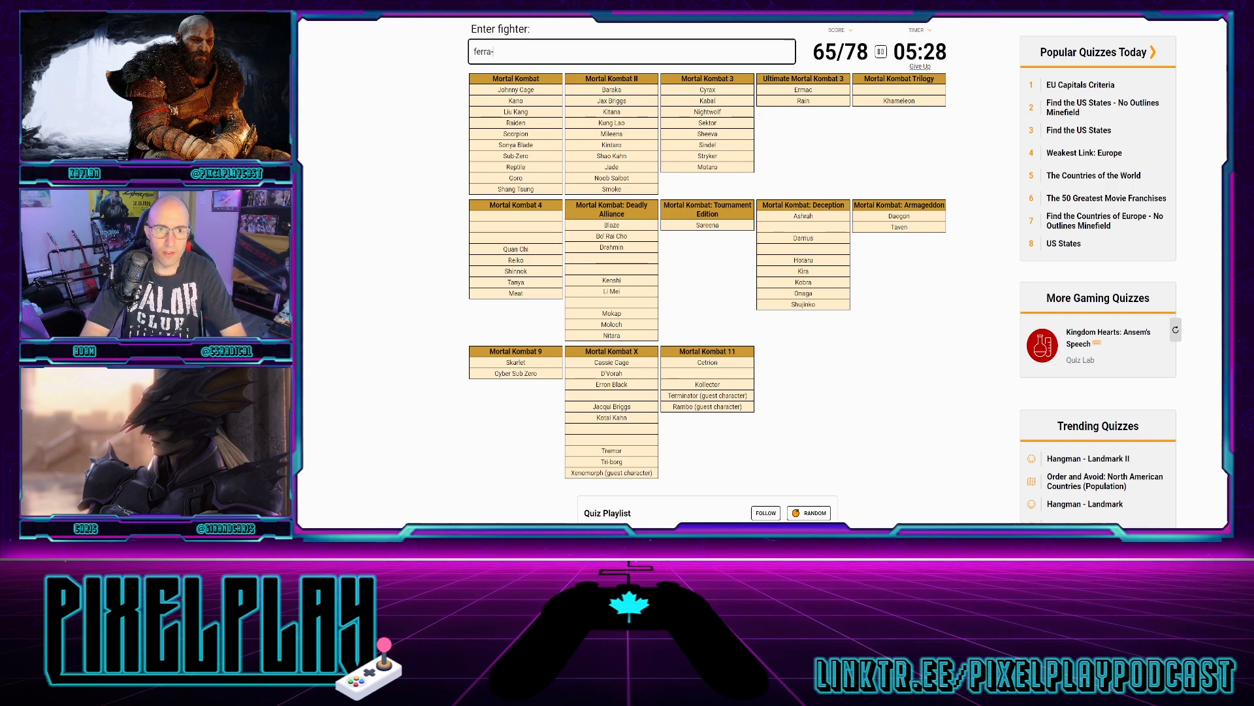
text(Ferra & Torr)
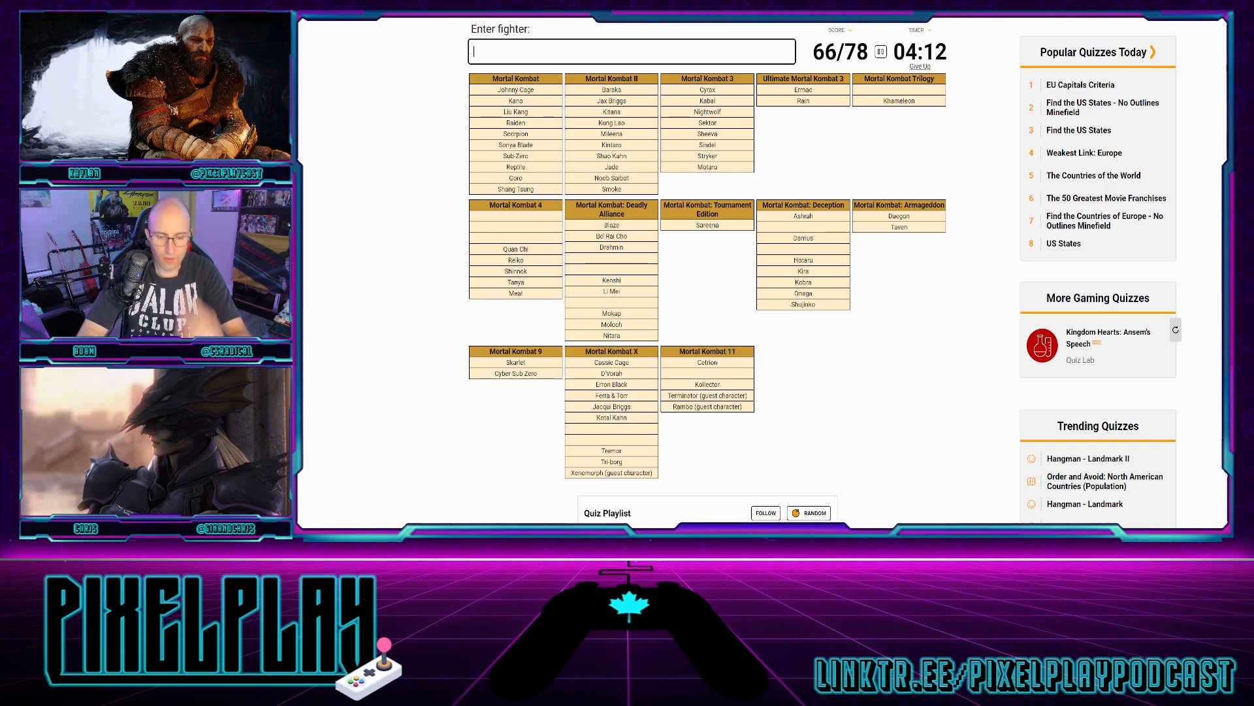
text(mav)
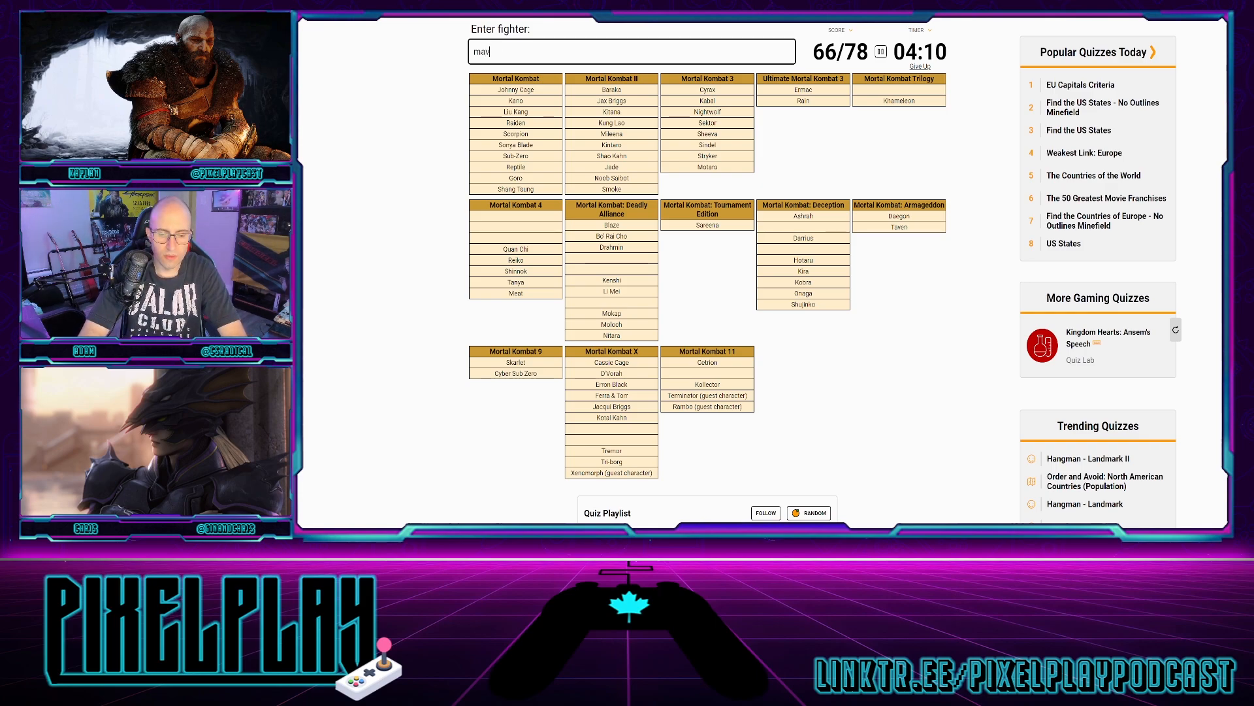
text(havoc)
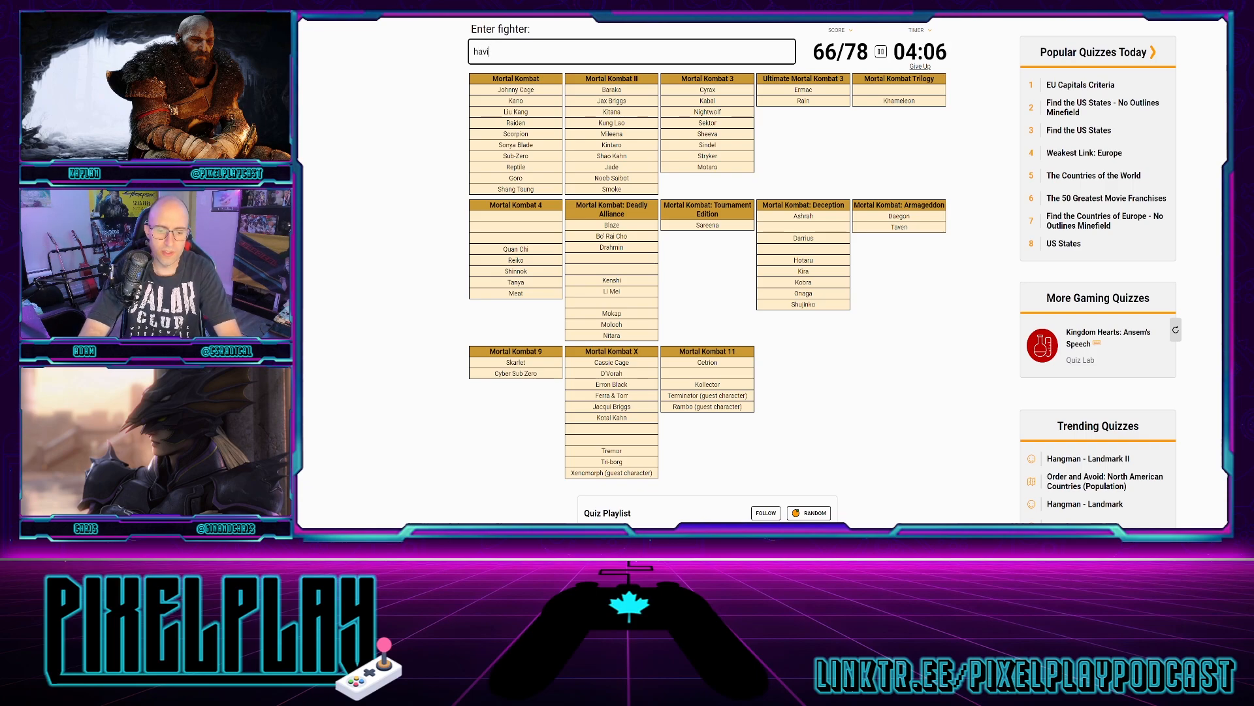
text(havik)
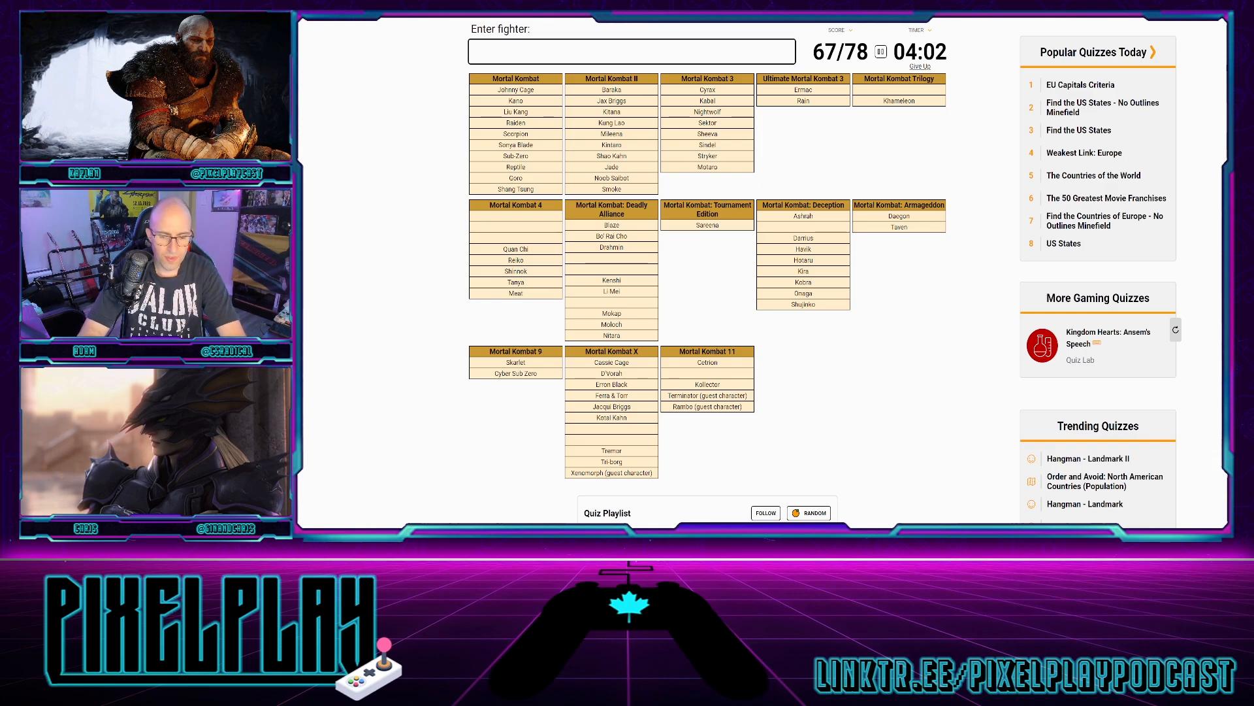
text(mav)
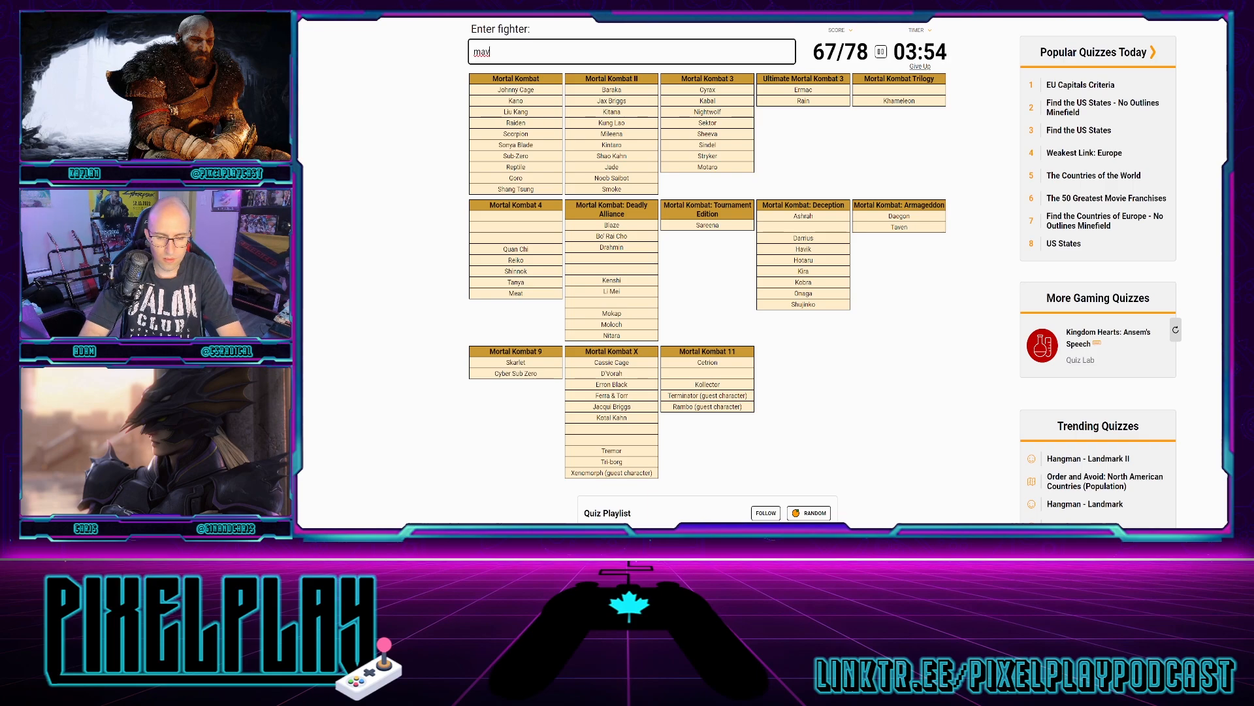
key(Backspace)
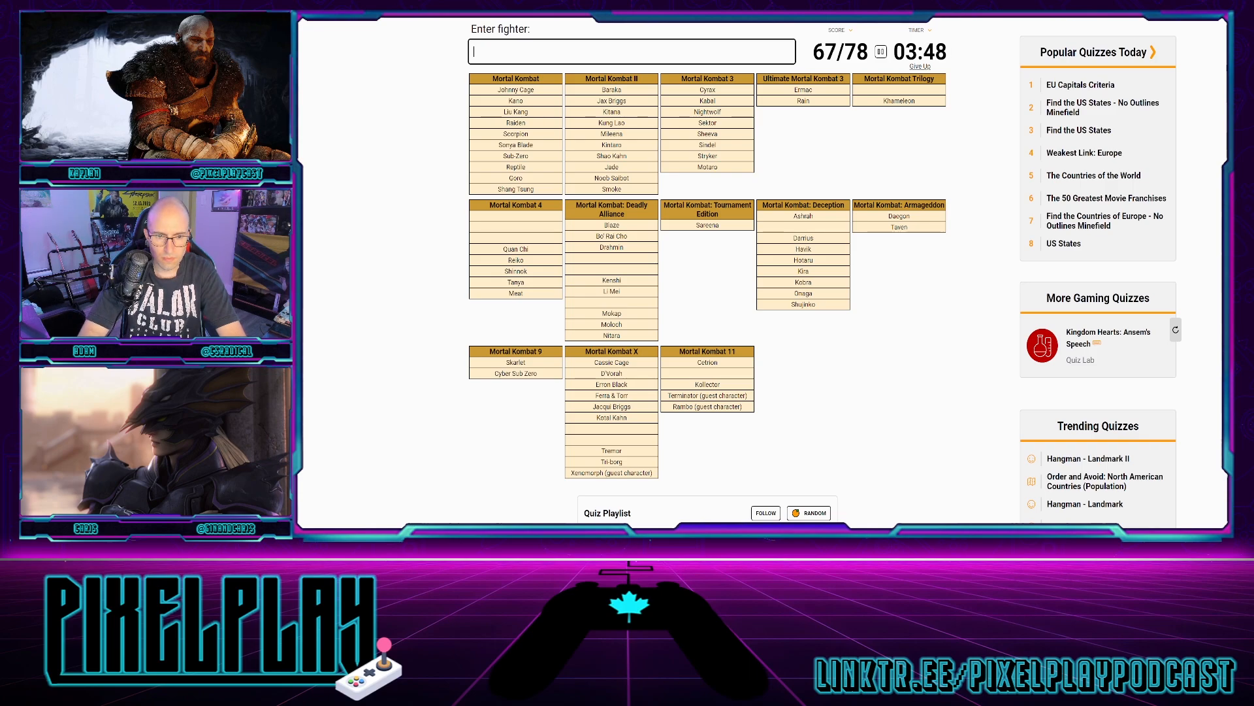
text(mav)
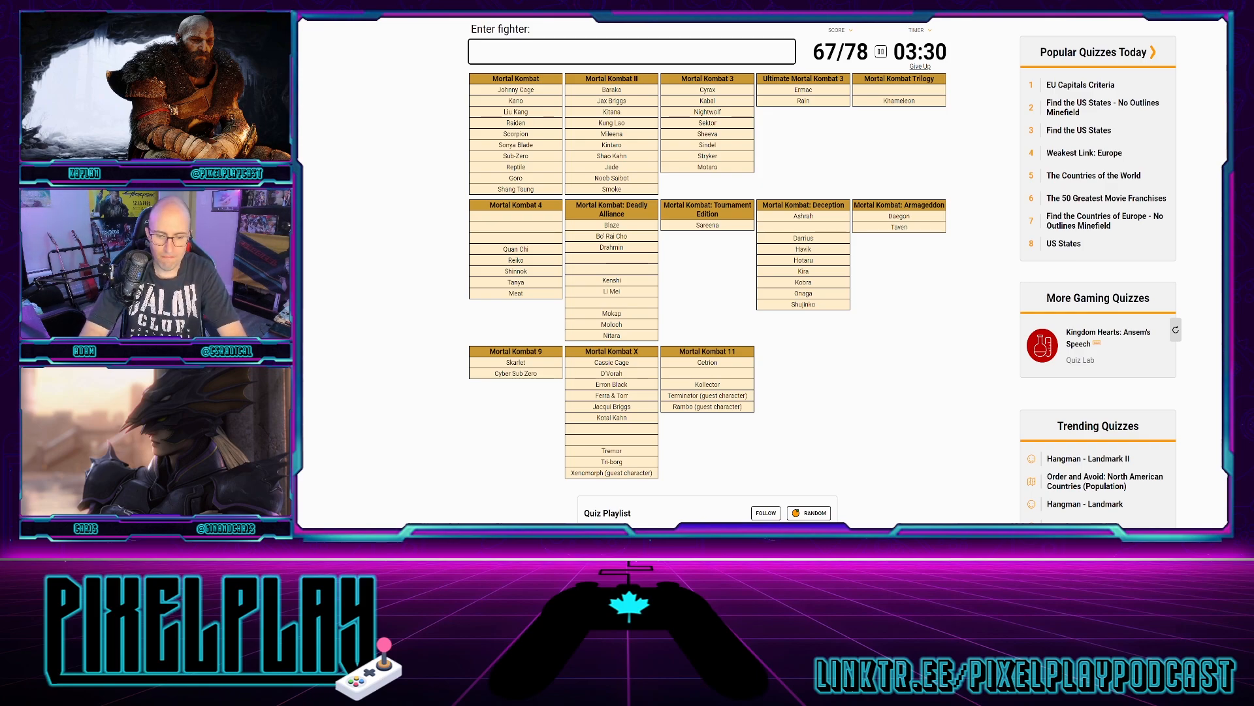
- Try Freddy Krueger, then name Jason Voorhees and Geras
text(freddy kreuger)
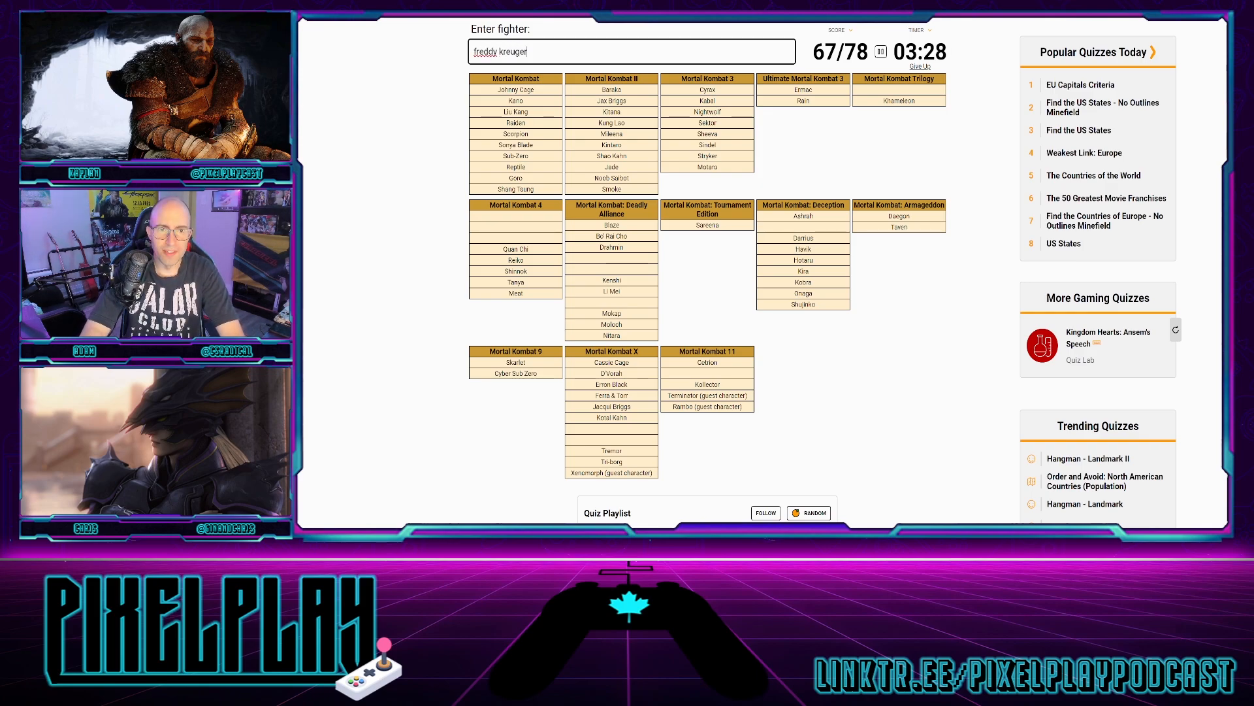
text(freddie k)
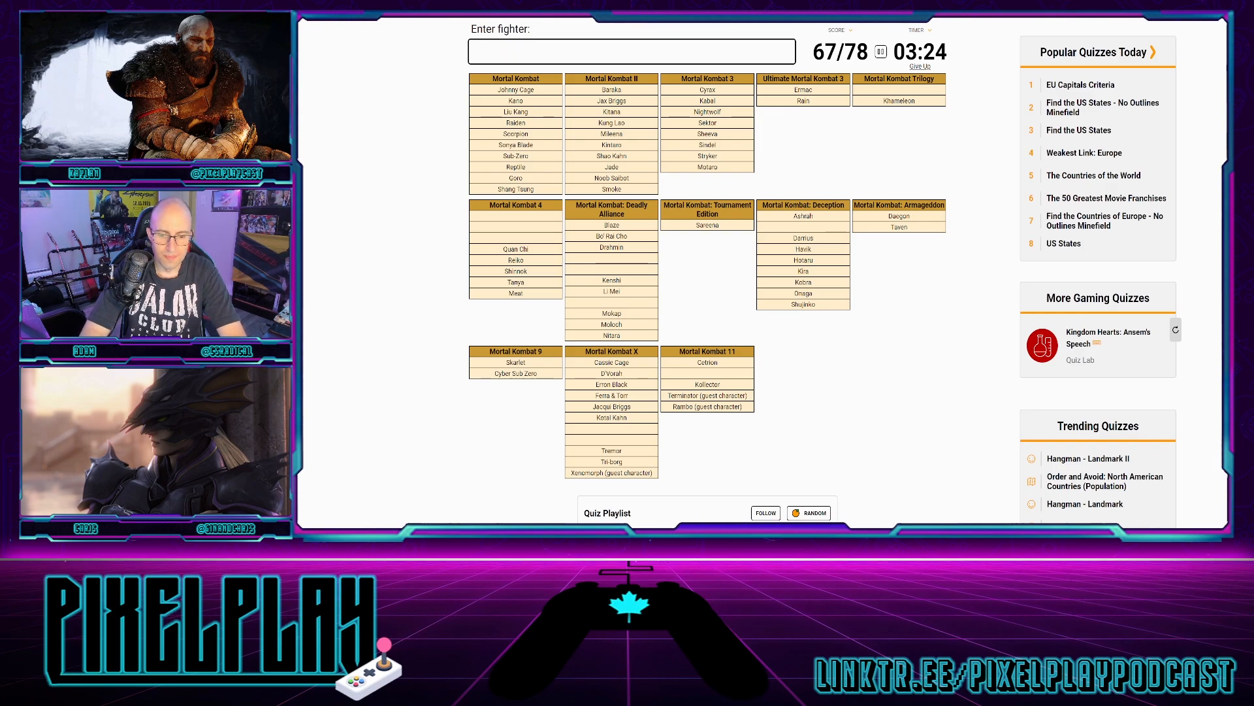
text(Jason Voorhees)
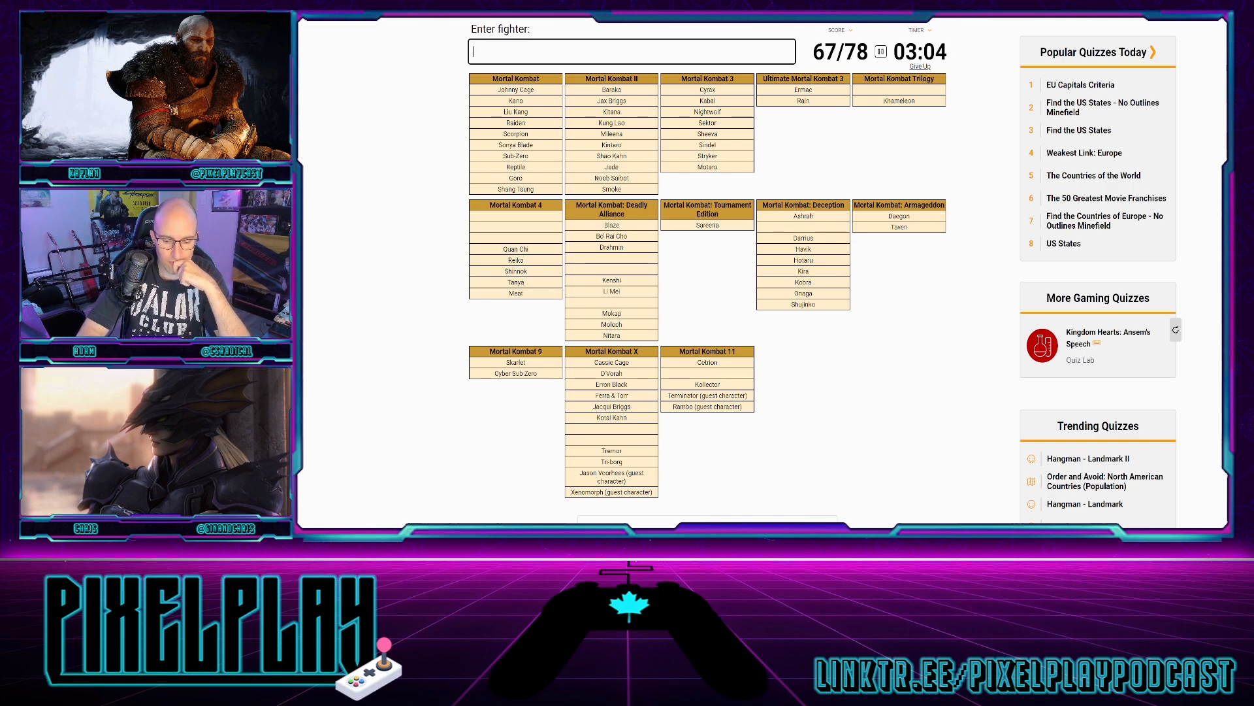
text(ger)
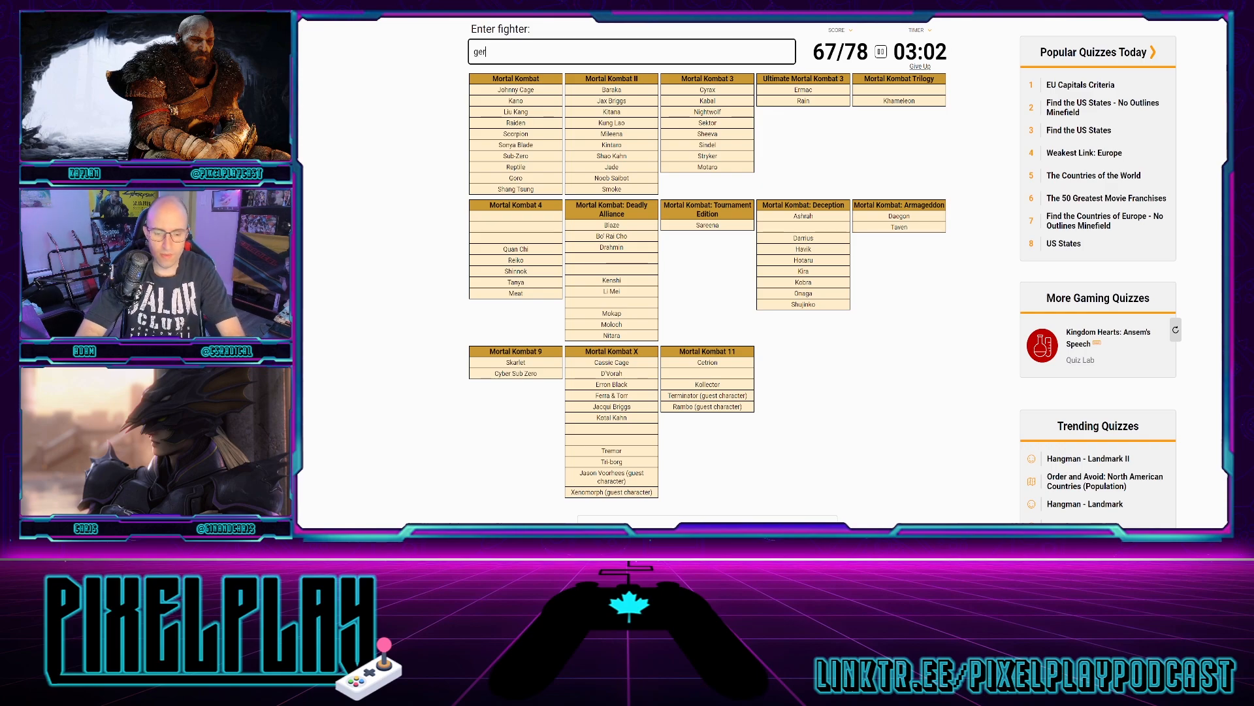
text(geras)
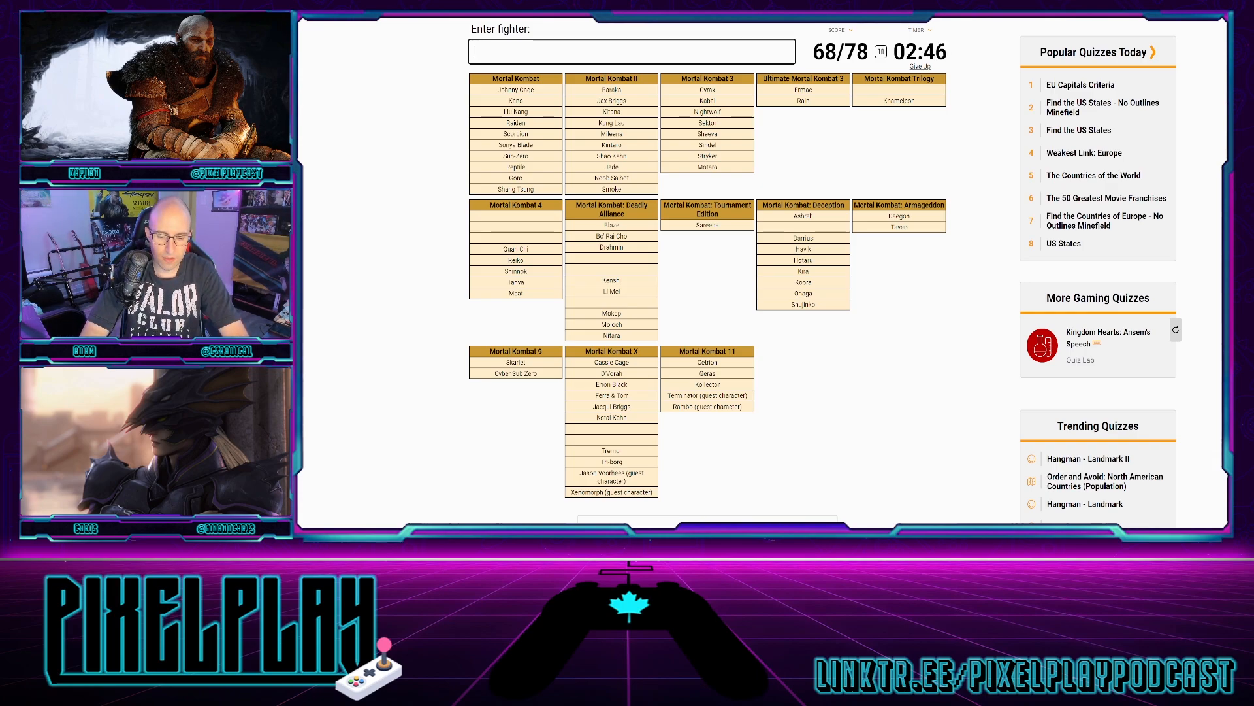
text(mav)
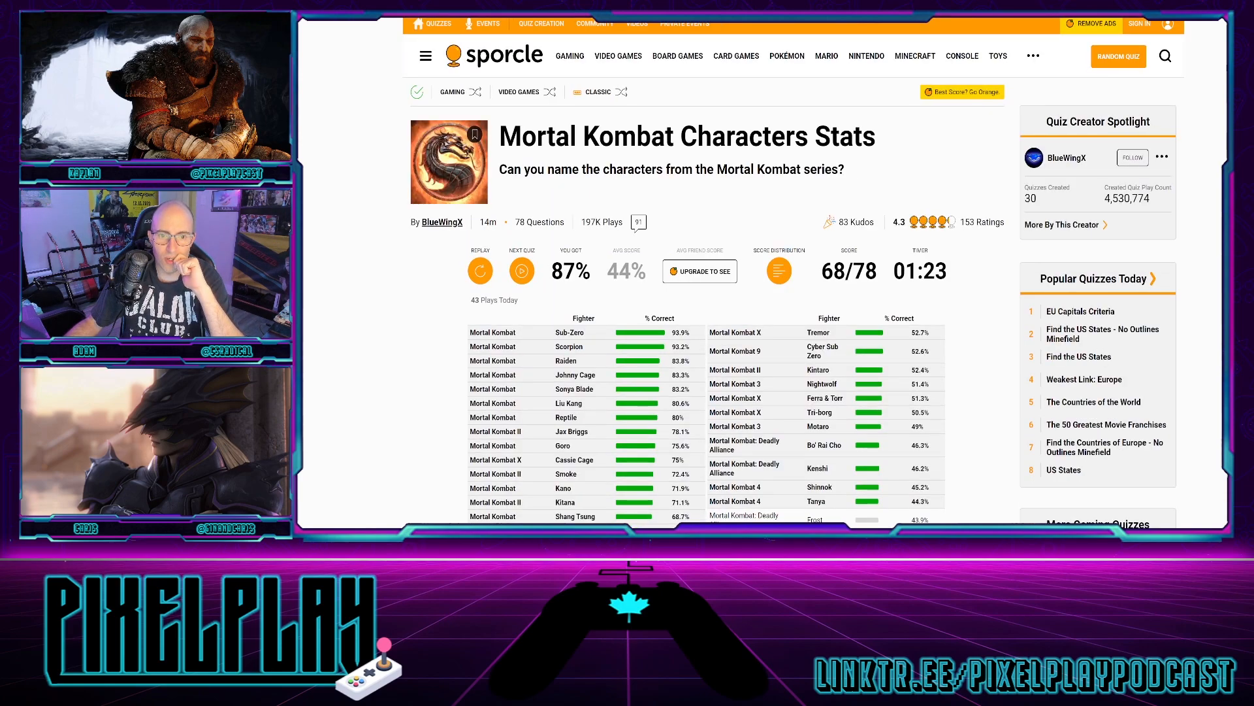
- Scroll the Stats page to the lowest fighter percentages and the quiz playlist below
scroll(down, 3)
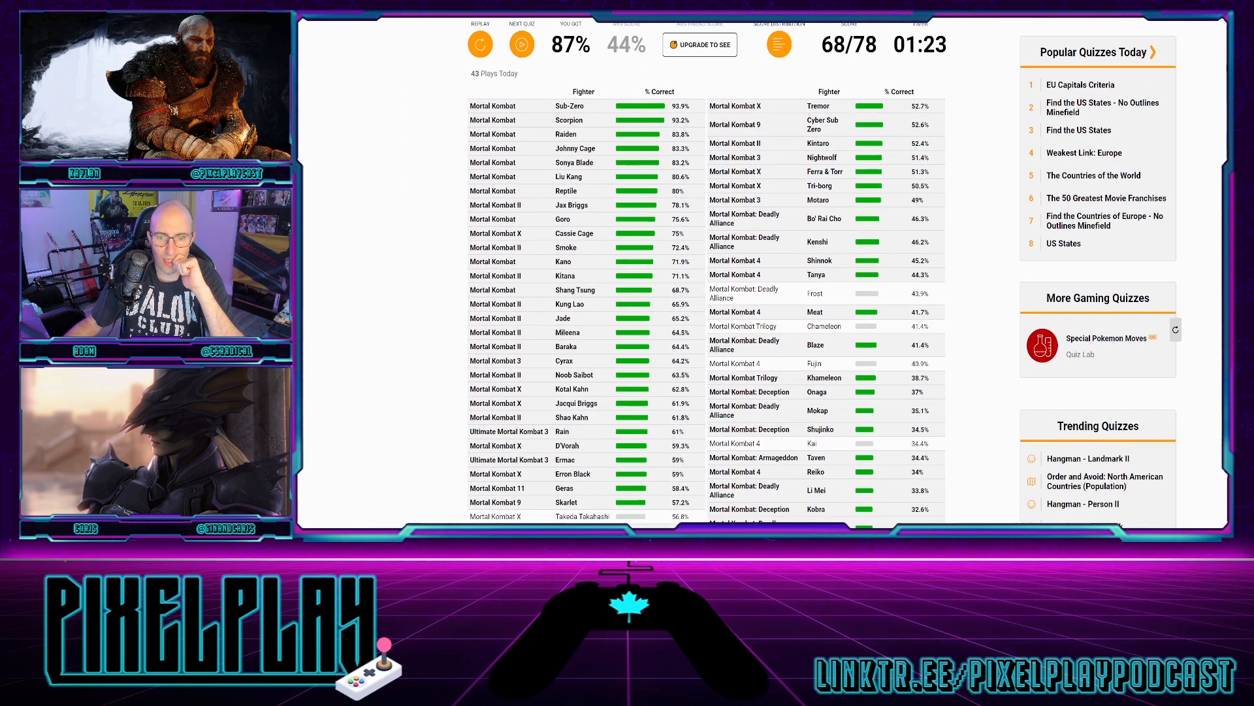
scroll(down, 3)
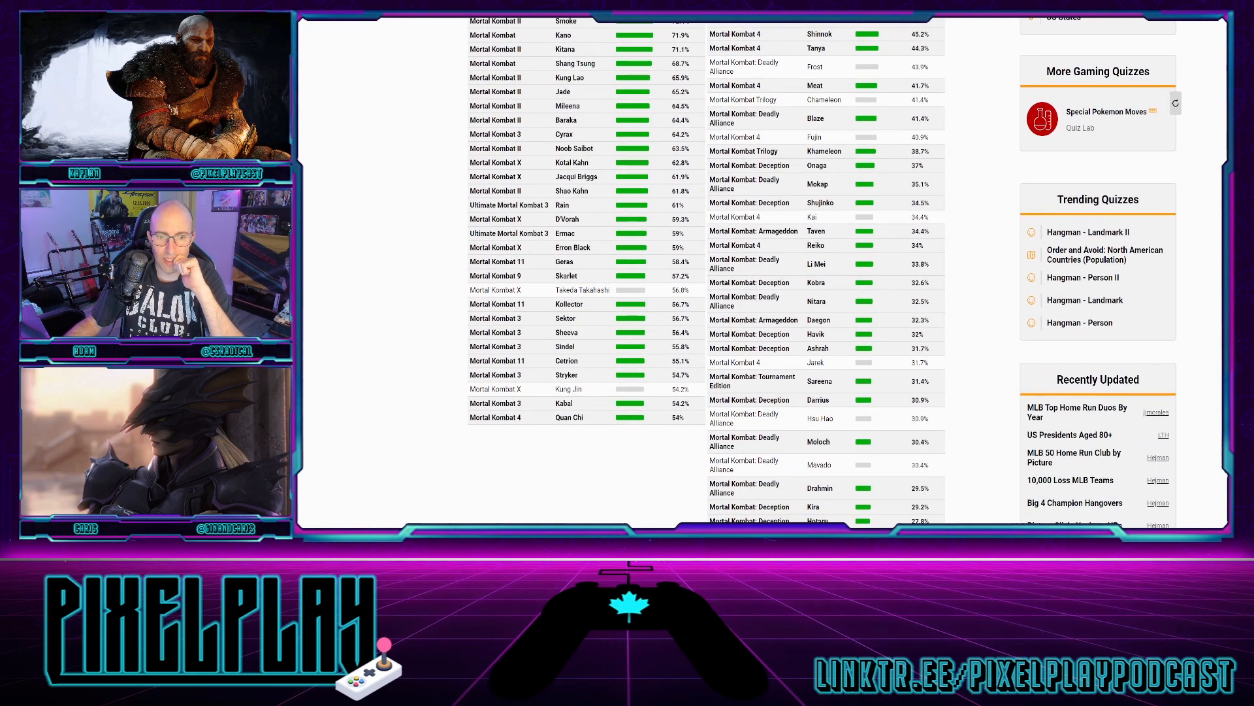
scroll(down, 3)
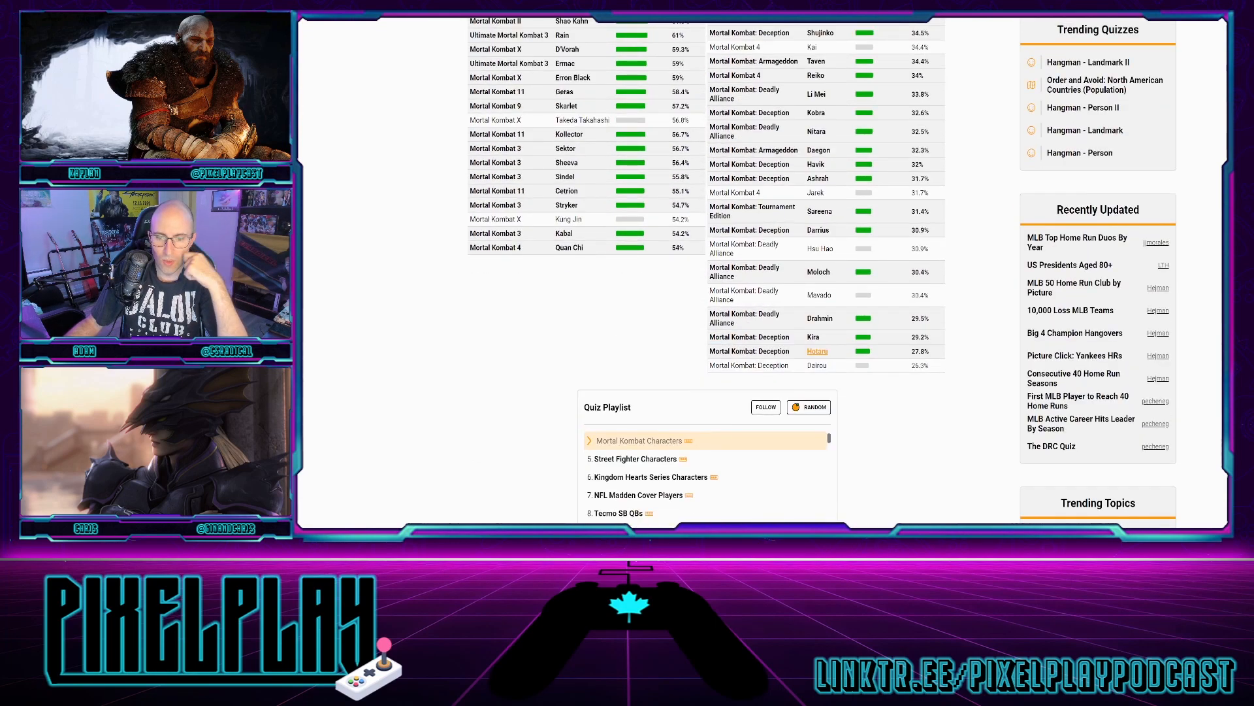